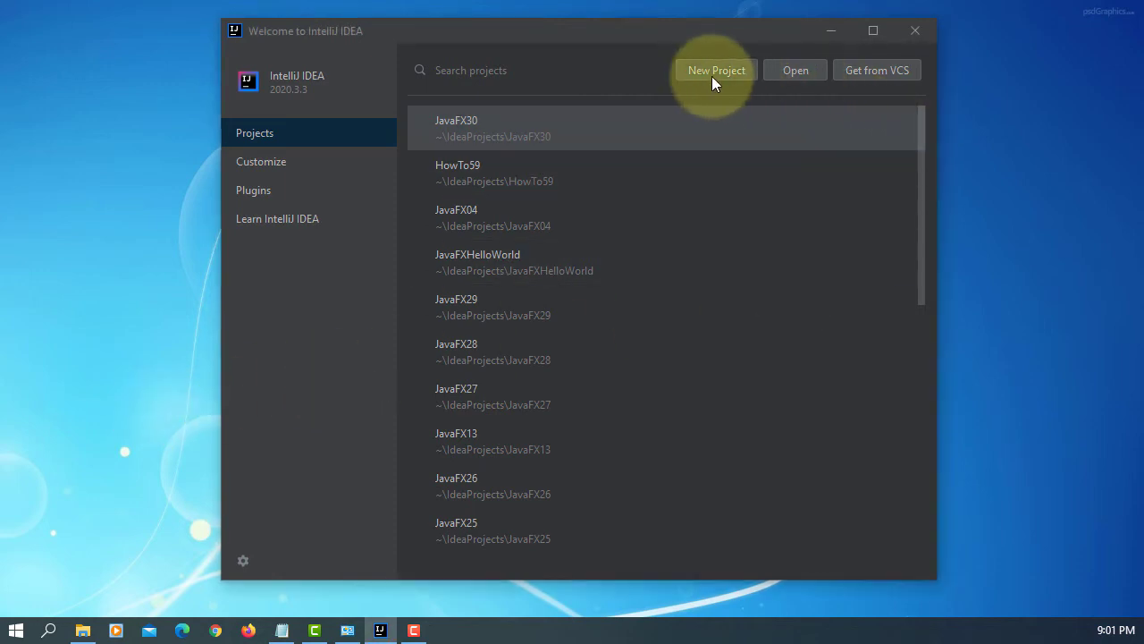
- Create a project from the JavaFX Application template, named JavaFX31
left_click(716, 69)
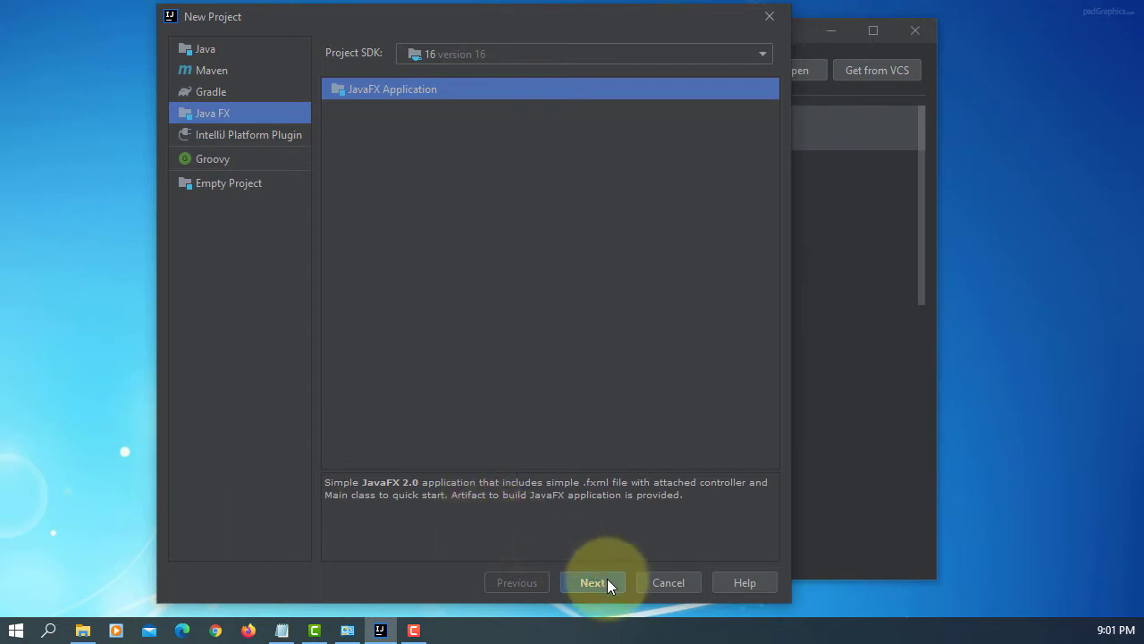
left_click(593, 582)
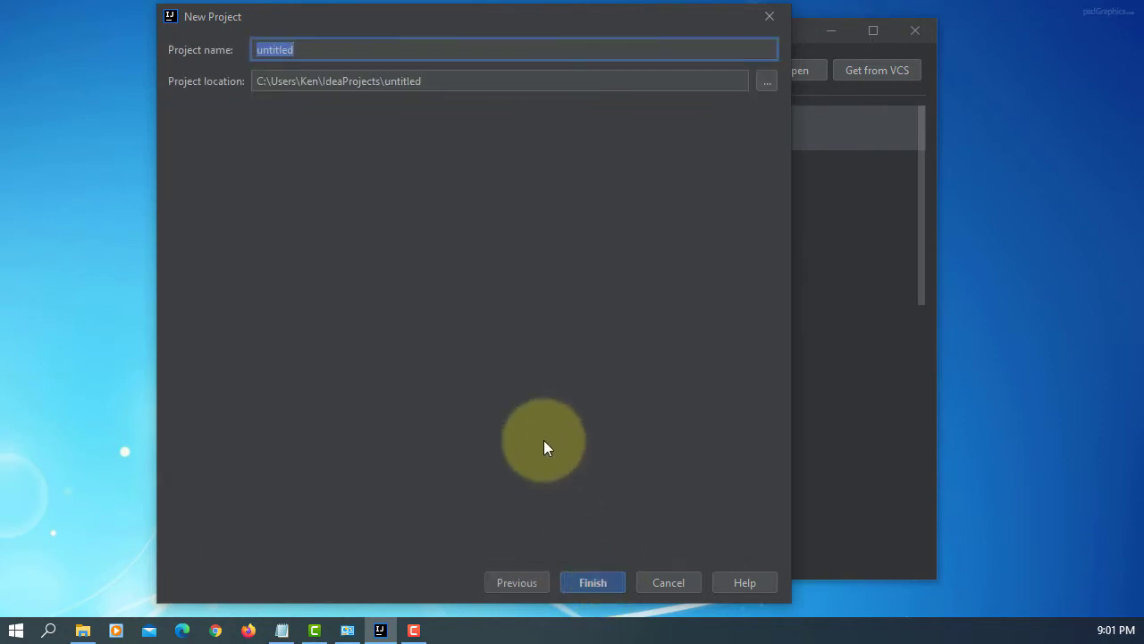
type("Java")
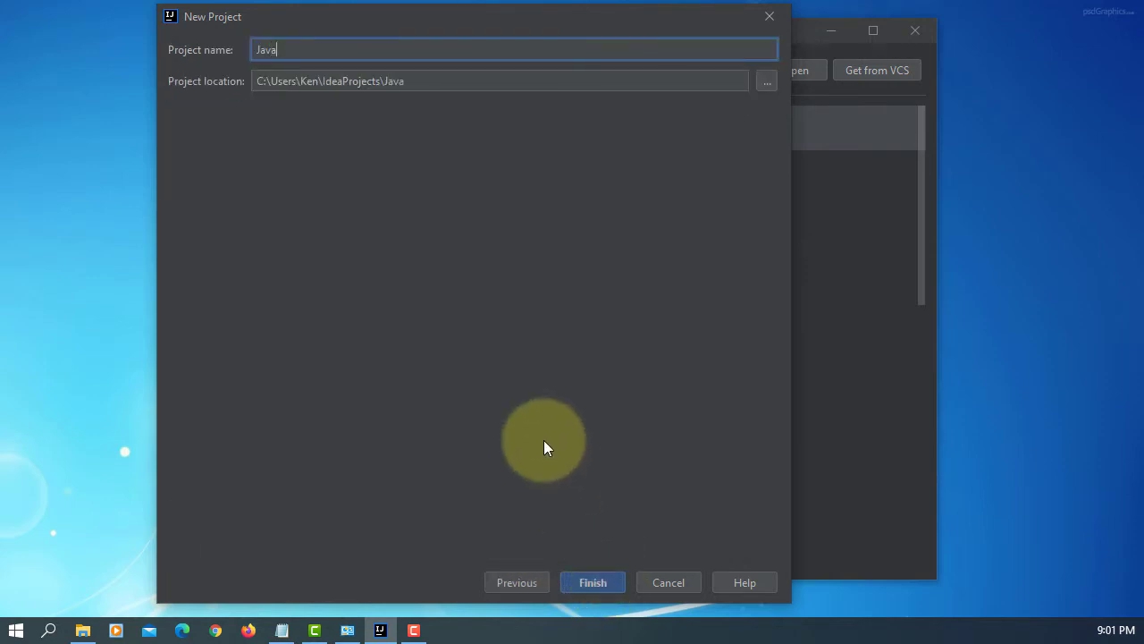
type("FX31")
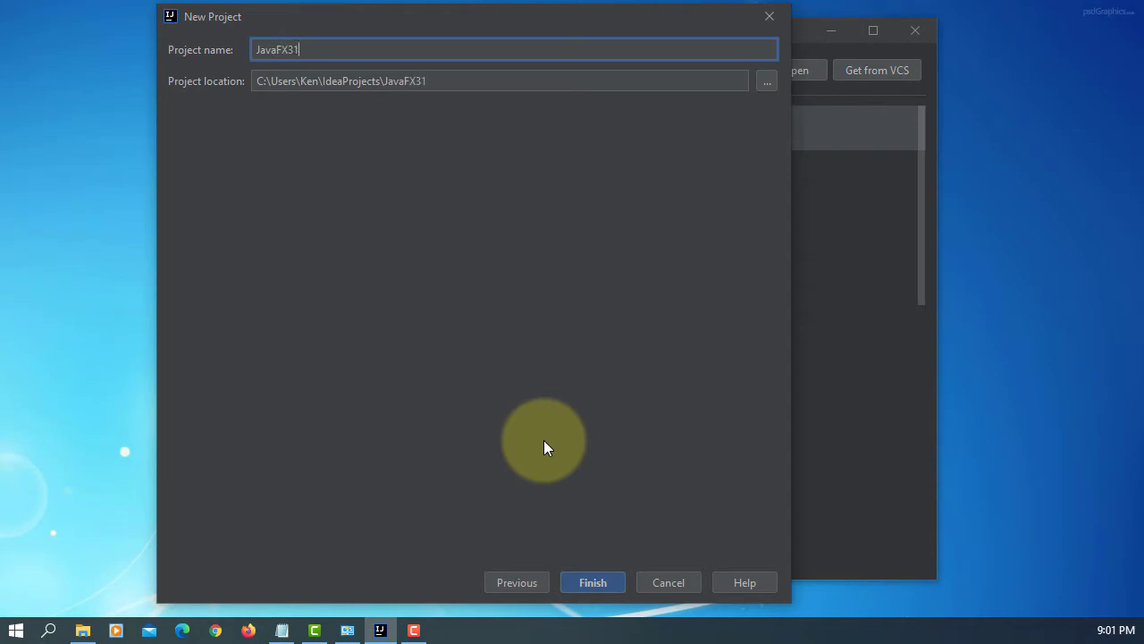
left_click(592, 582)
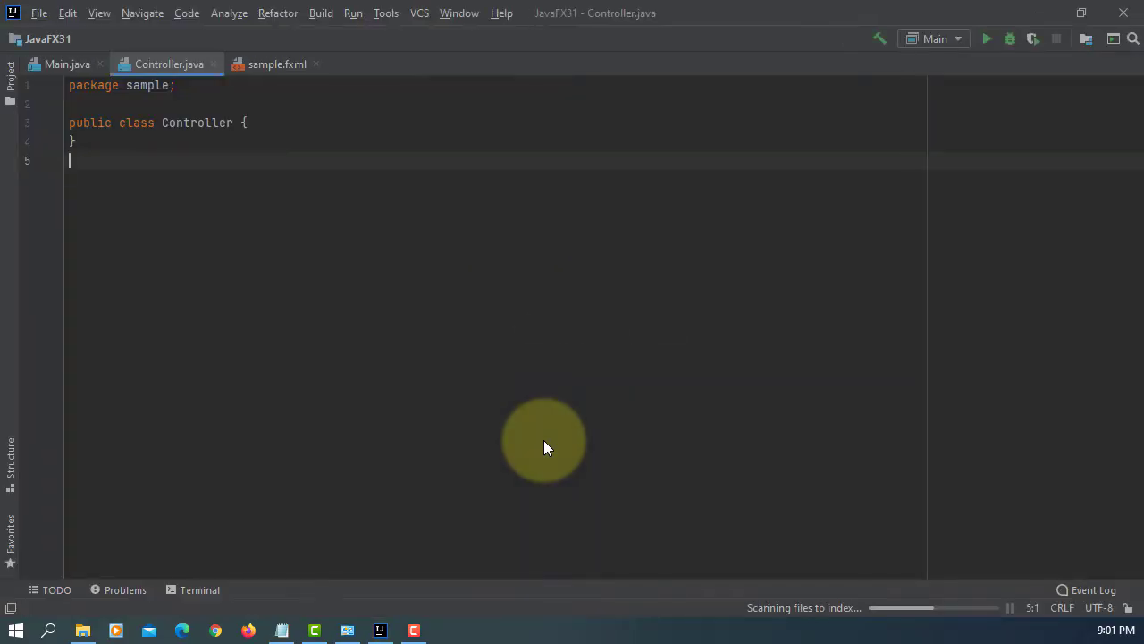
- Expand the JavaFX31 project tree and open the Libraries page of Project Structure
left_click(11, 76)
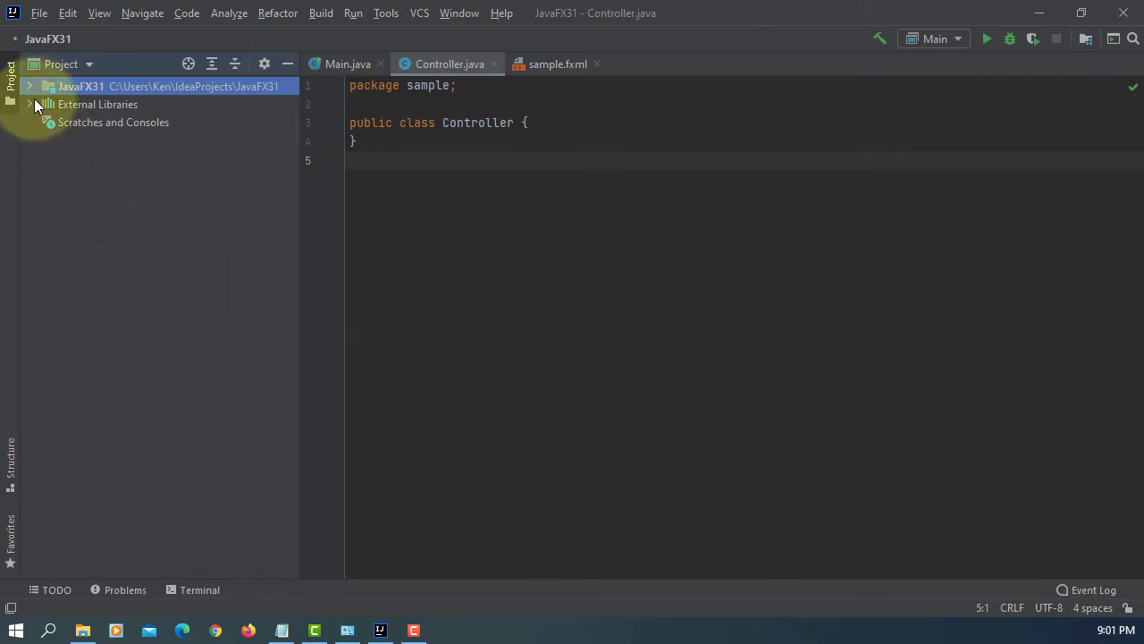
left_click(29, 85)
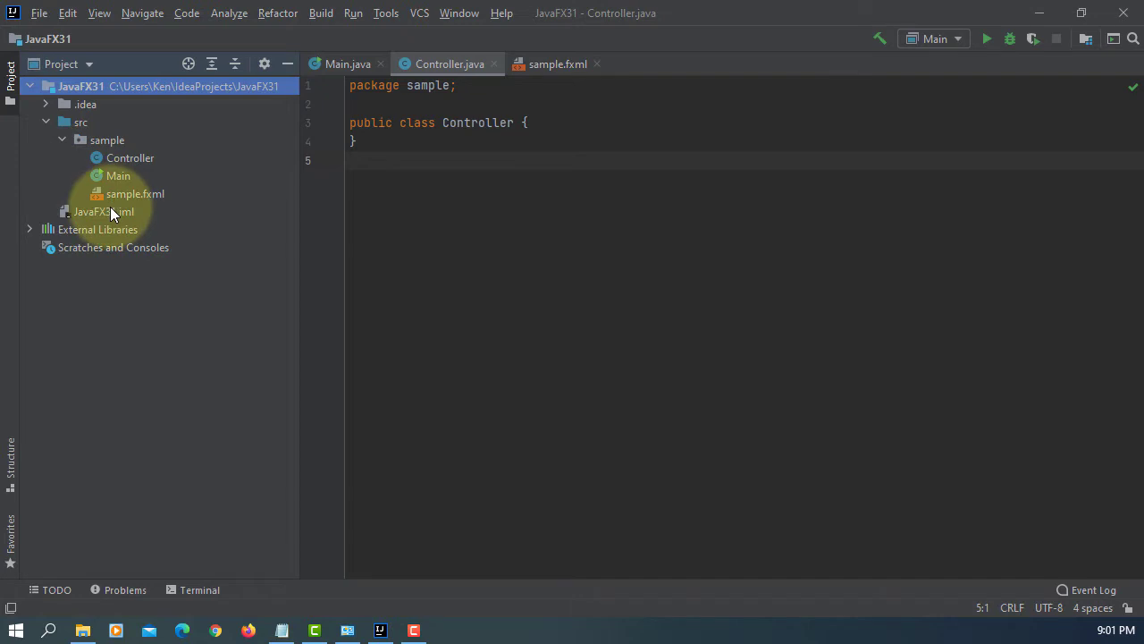
left_click(38, 13)
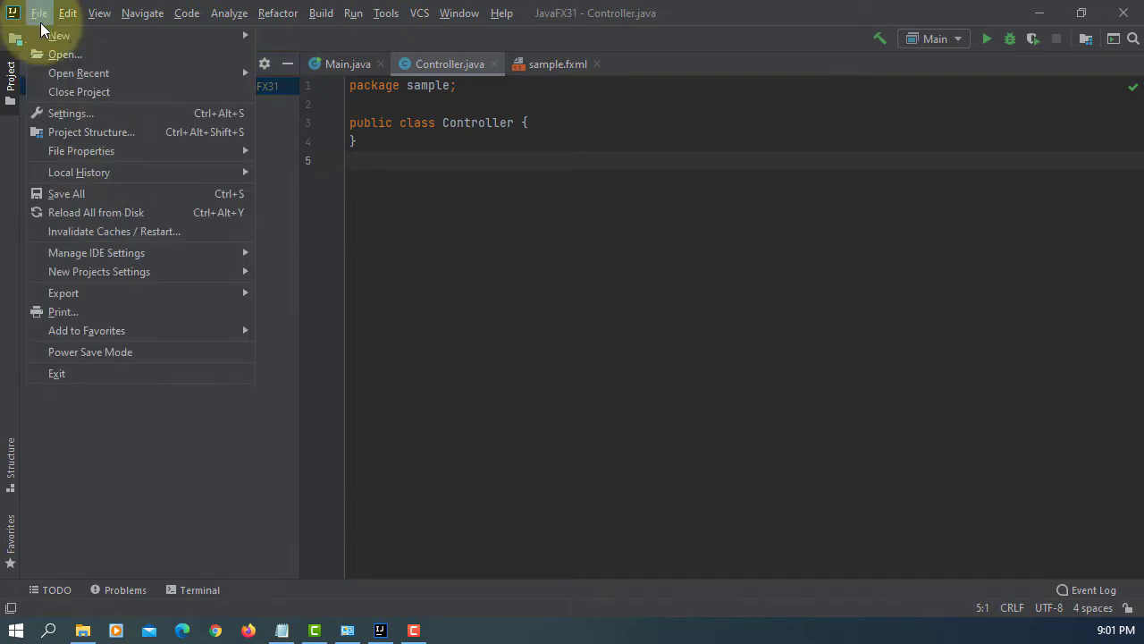
left_click(91, 131)
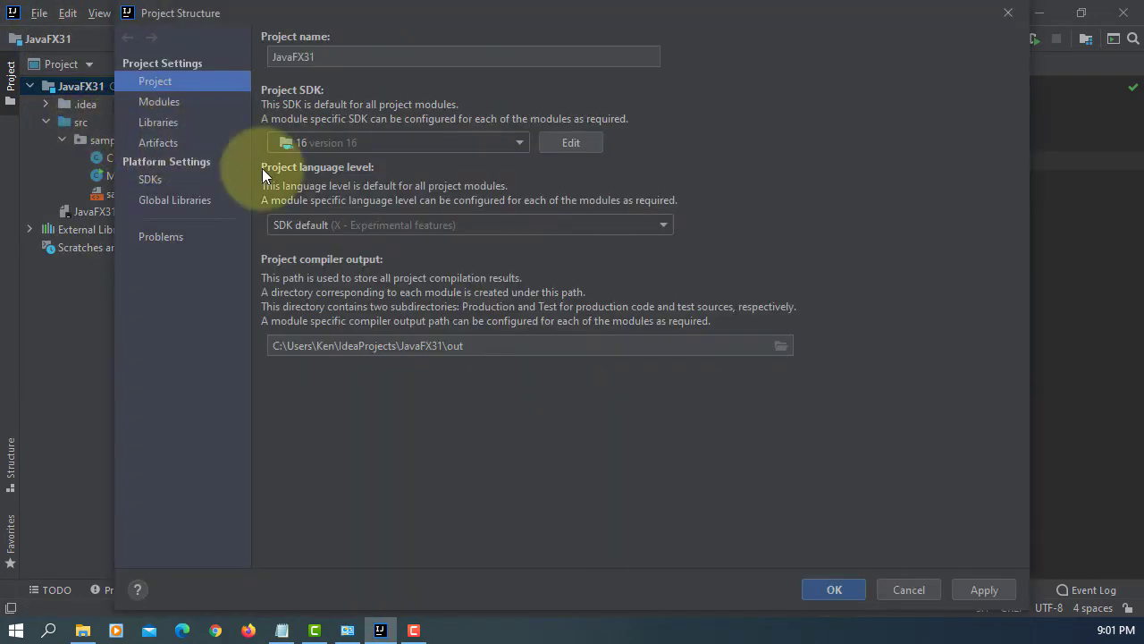
left_click(158, 122)
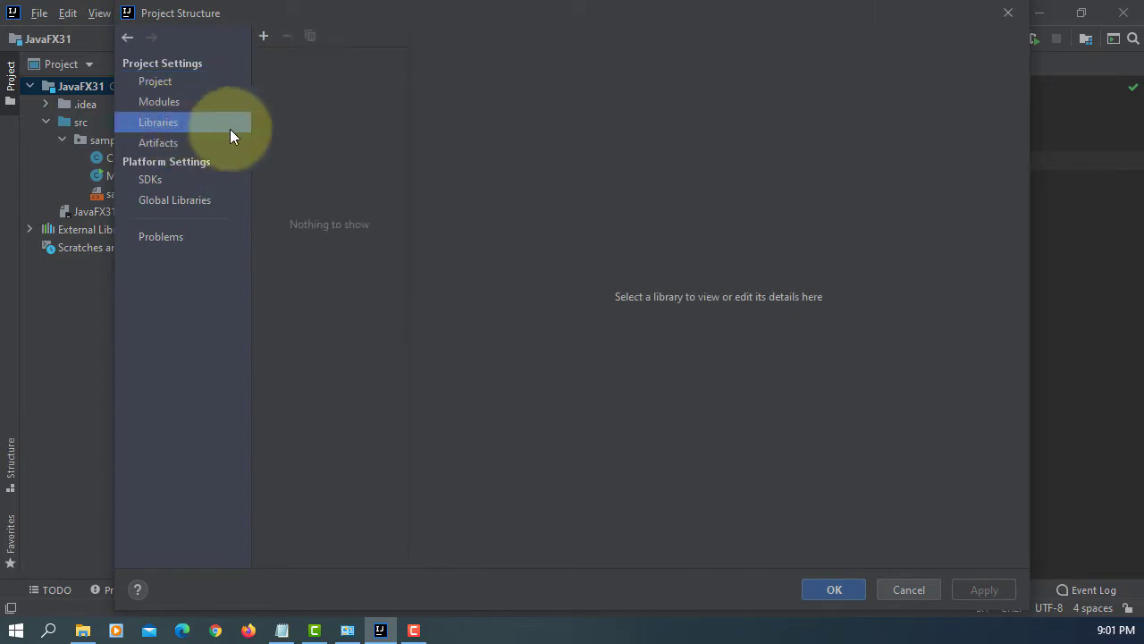
- Add javafx-sdk-16's lib folder as a Java library for the JavaFX31 module and apply
left_click(263, 36)
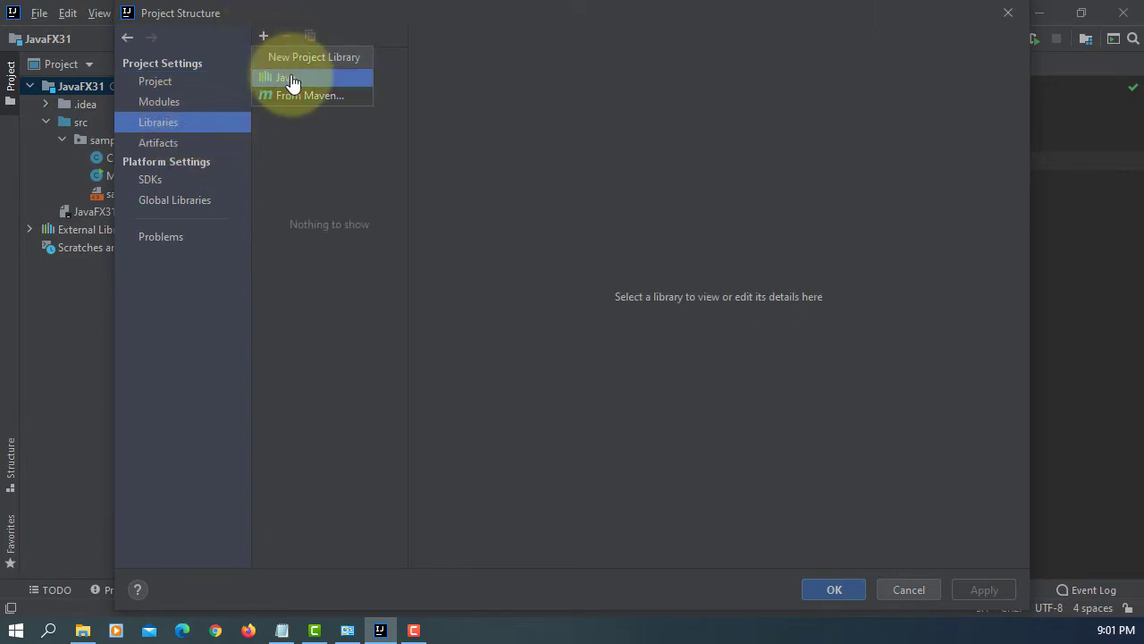
left_click(286, 76)
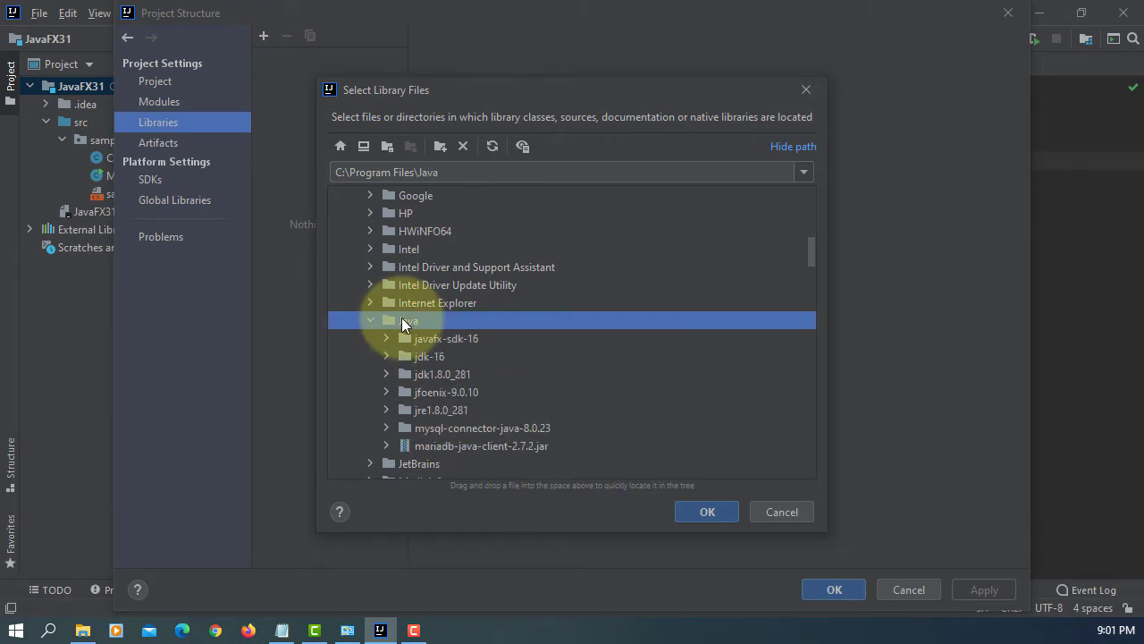
left_click(446, 338)
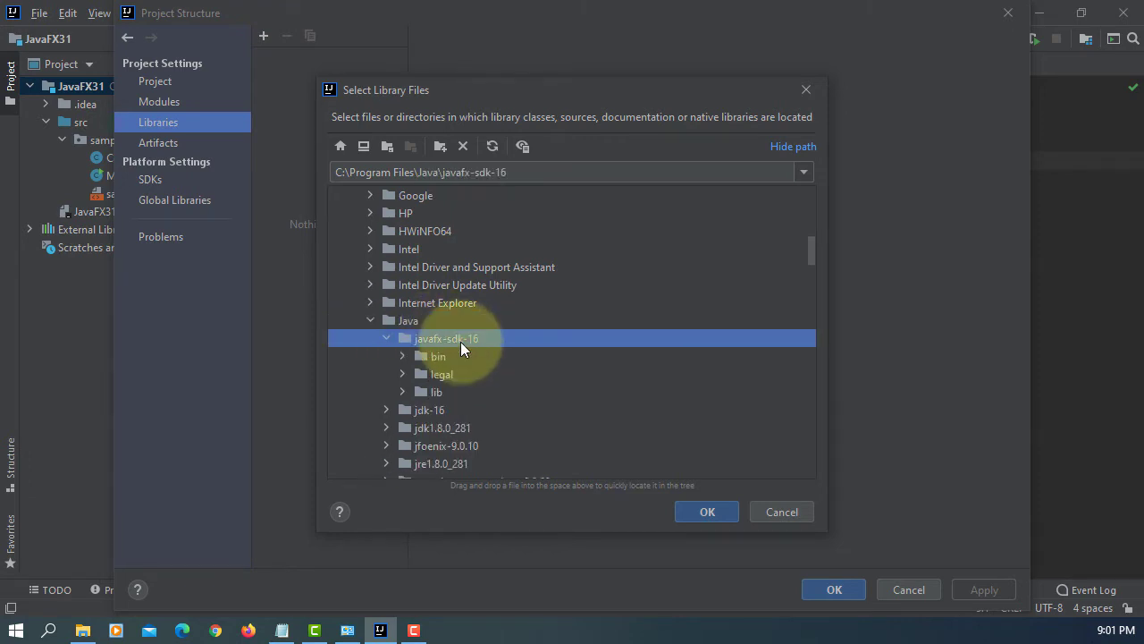
left_click(707, 511)
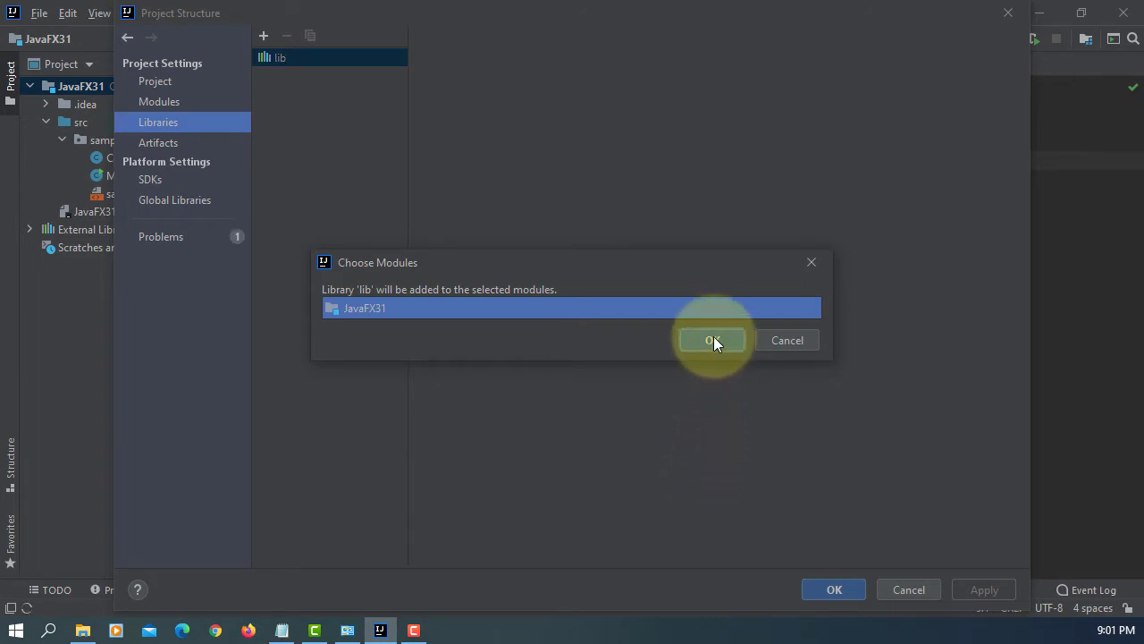
left_click(712, 340)
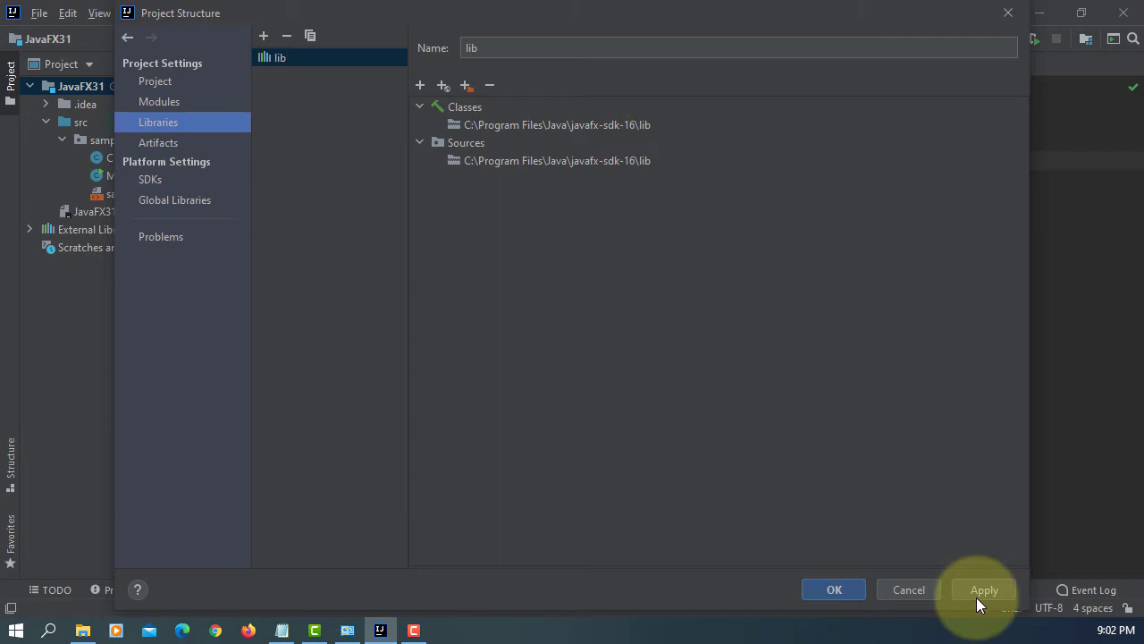
left_click(834, 589)
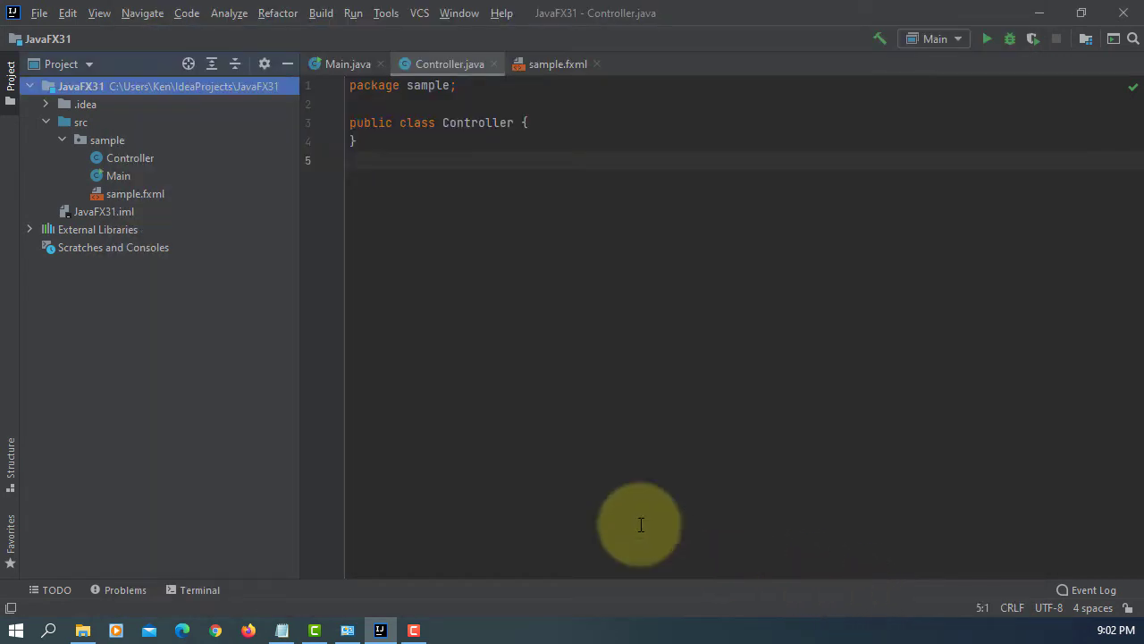
mouse_move(401, 244)
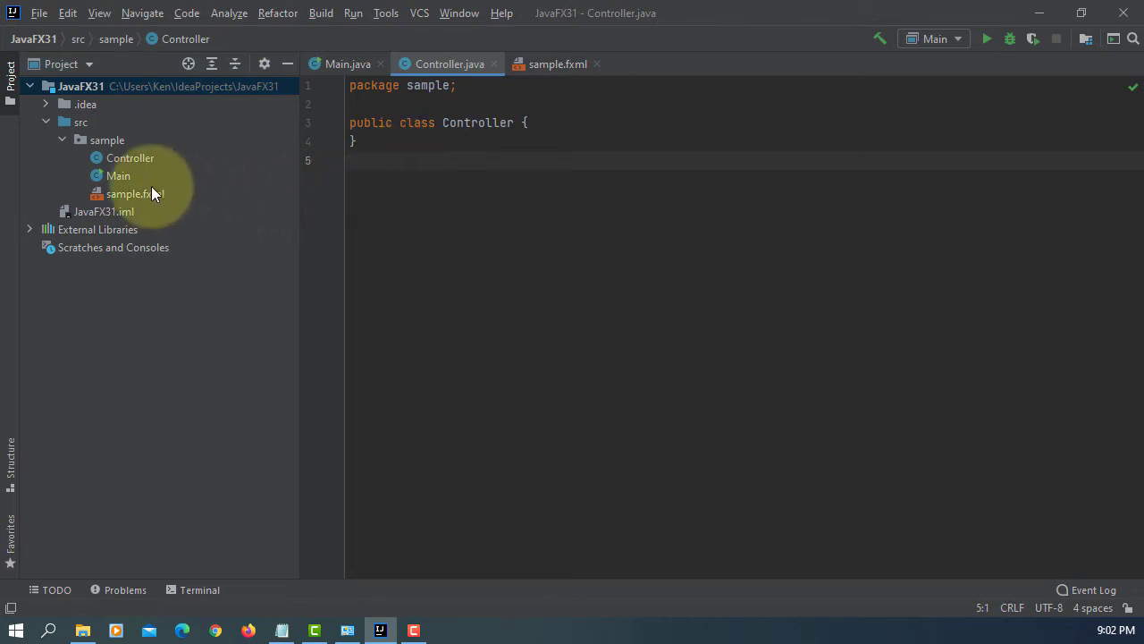
- Open sample.fxml in Scene Builder from its Project tree context menu
right_click(134, 194)
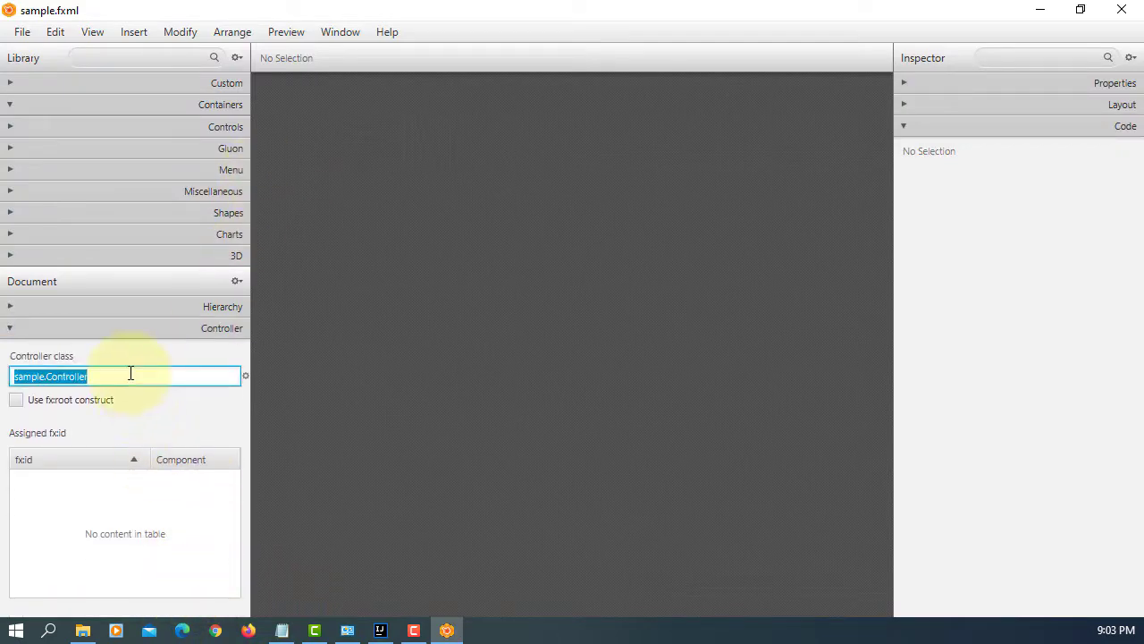
- Set the layout's controller class to sample.Controller
left_click(10, 306)
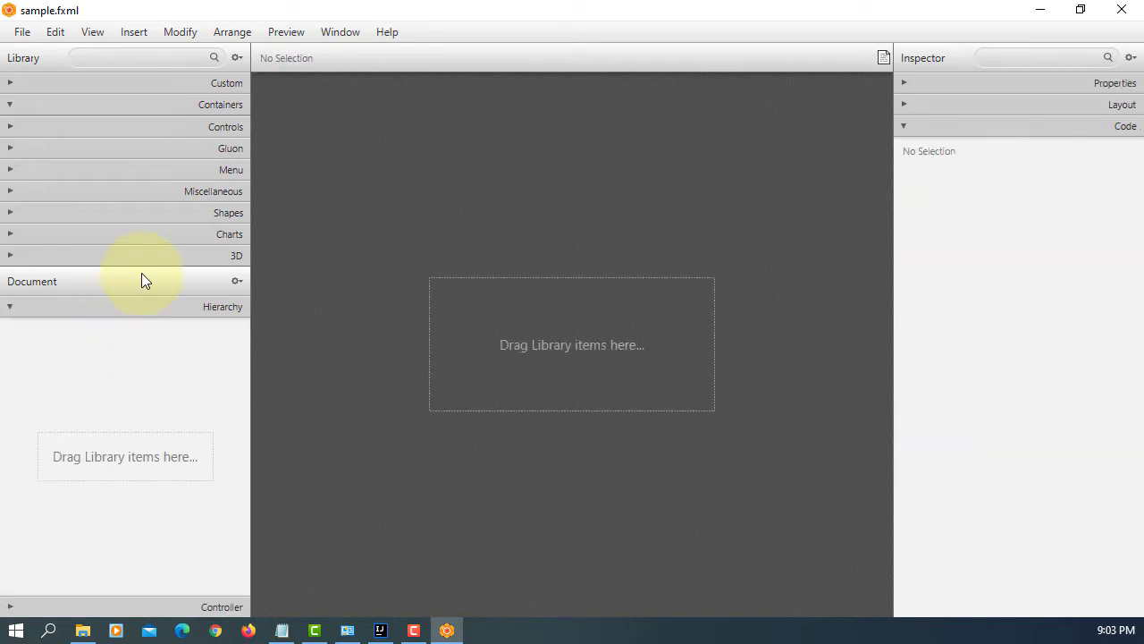
left_click(220, 105)
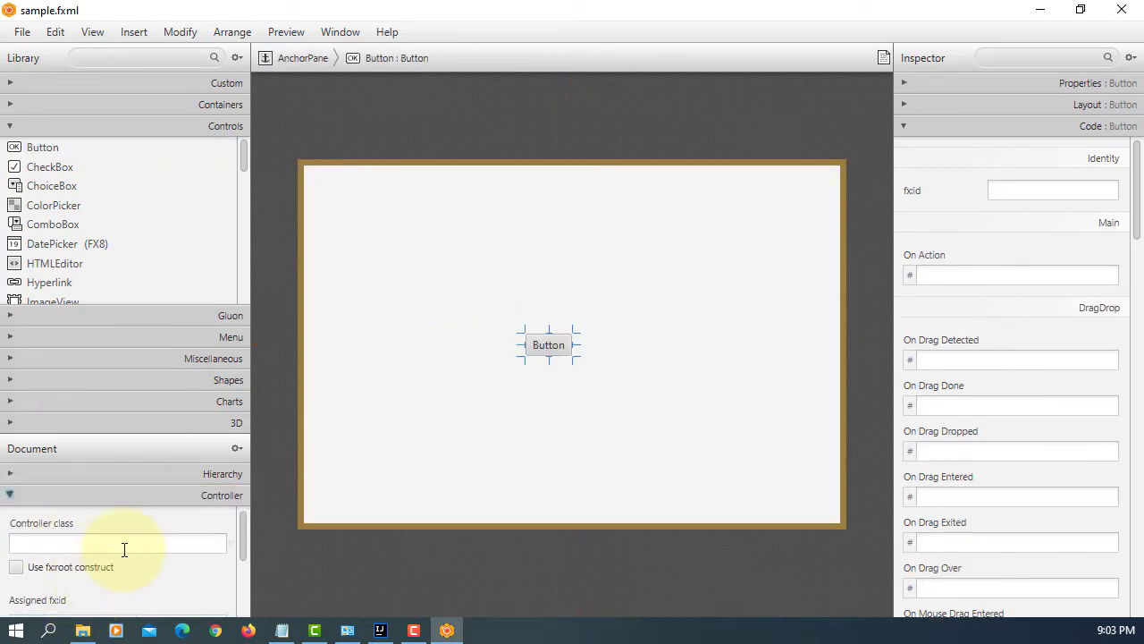
type("sample.Controller")
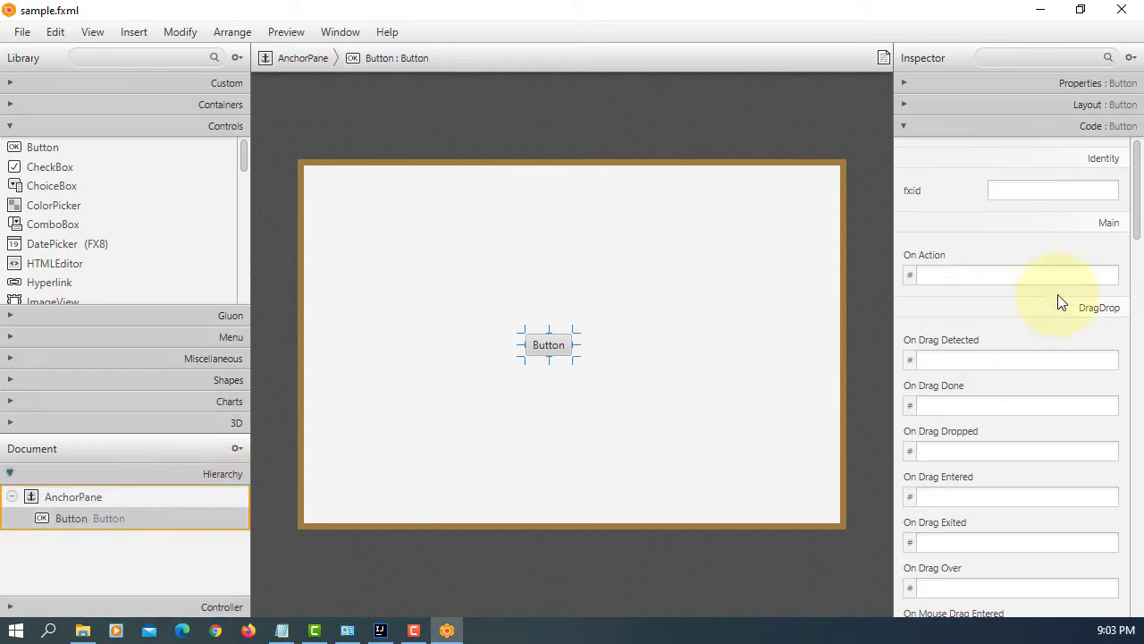
- Add an 'Open a new window' button with fx:id btnNewWindow and On Action handleBtnNewWindow
double_click(107, 518)
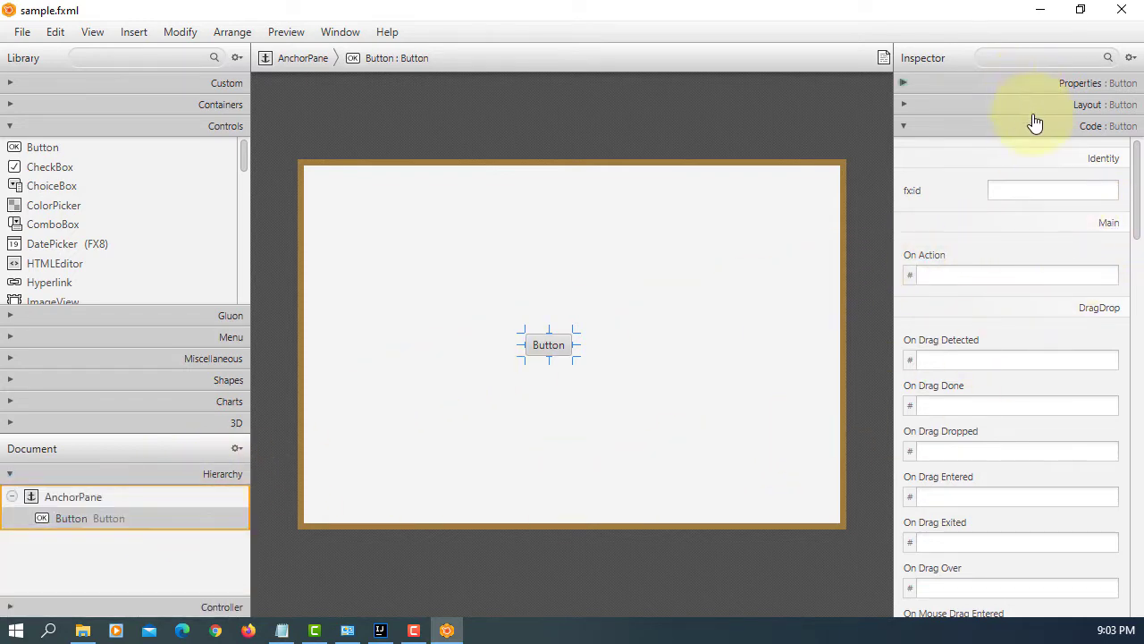
left_click(1080, 82)
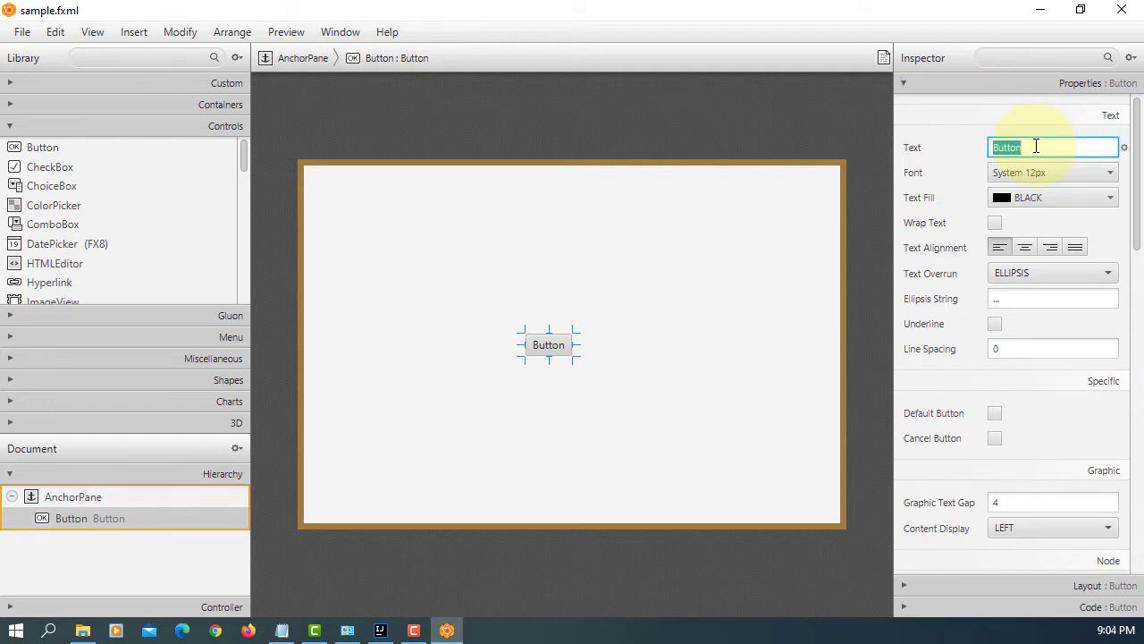
type("Open a new window")
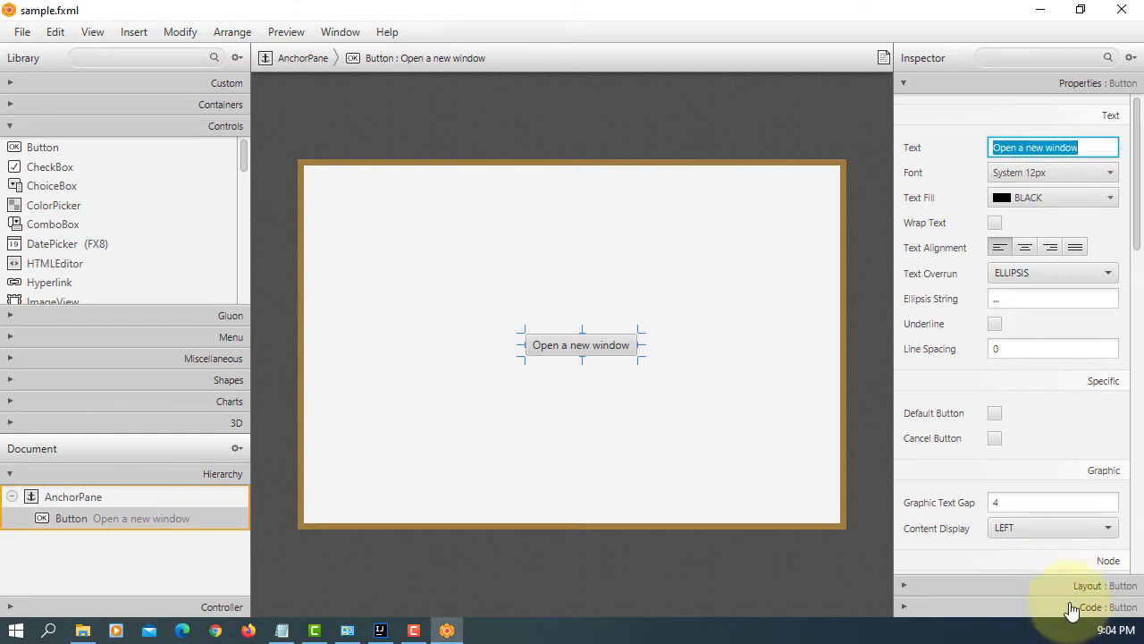
left_click(1107, 607)
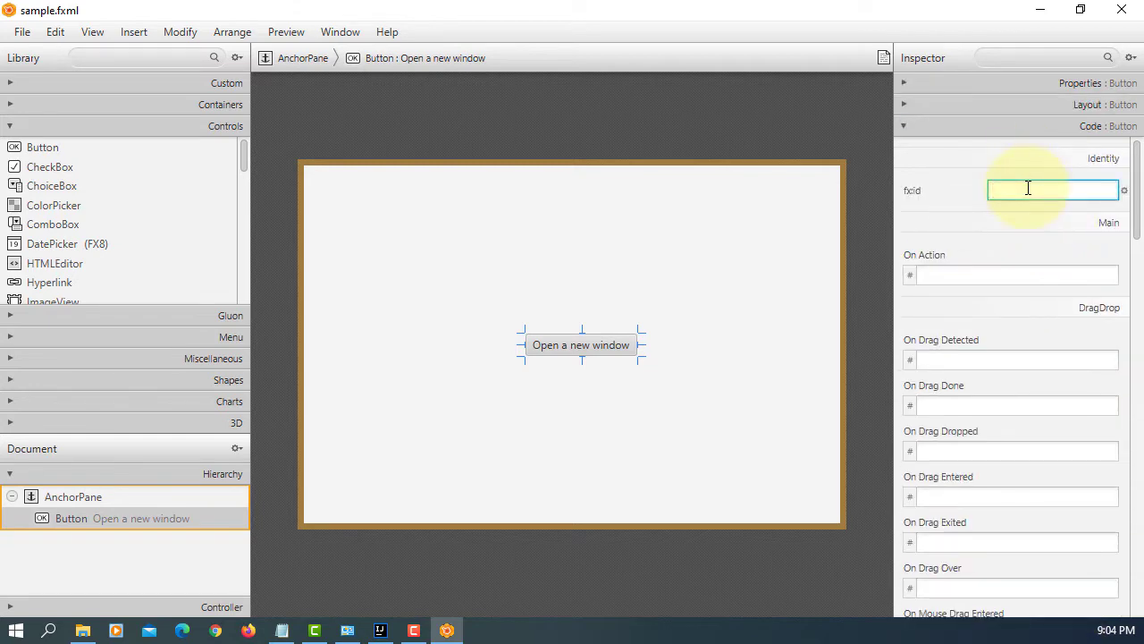
type("btnNewWindow")
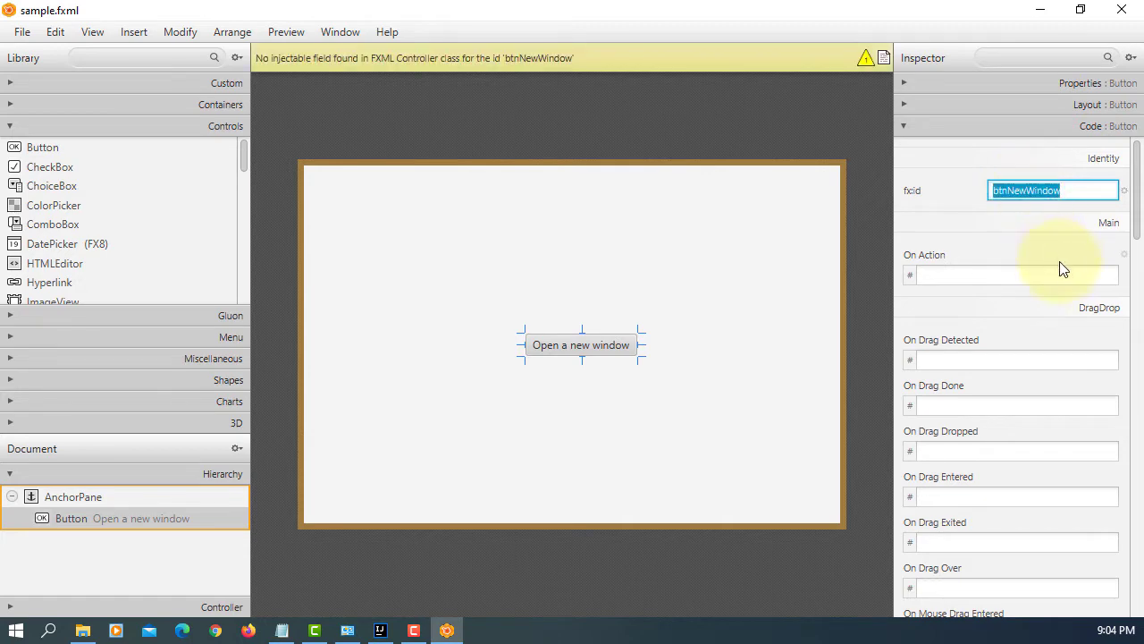
type("handleBtnNew")
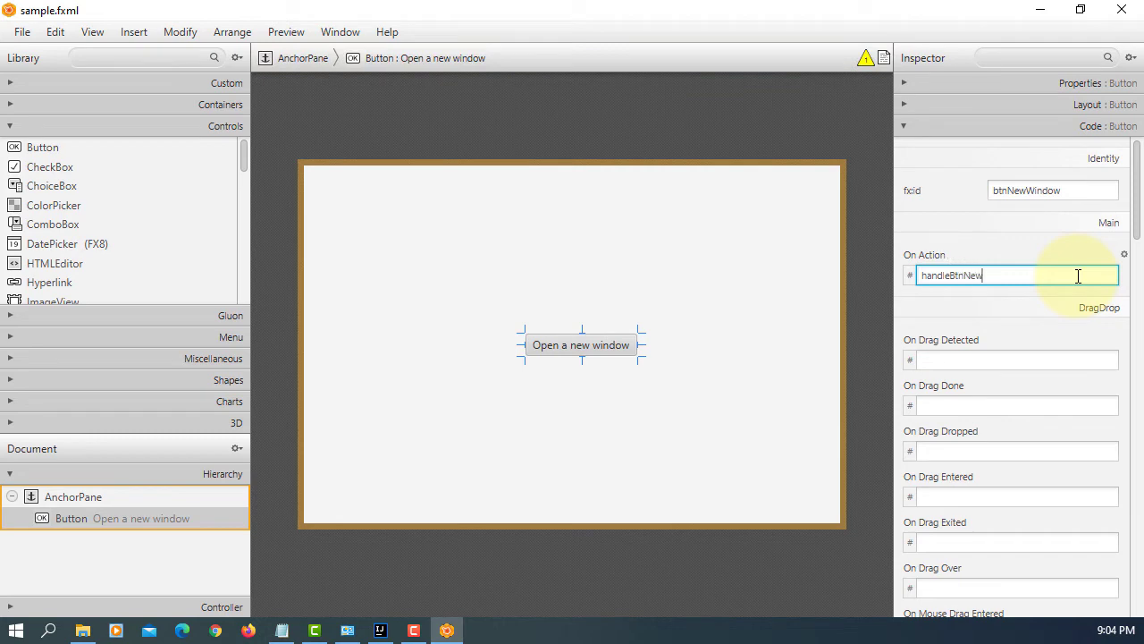
type("Window")
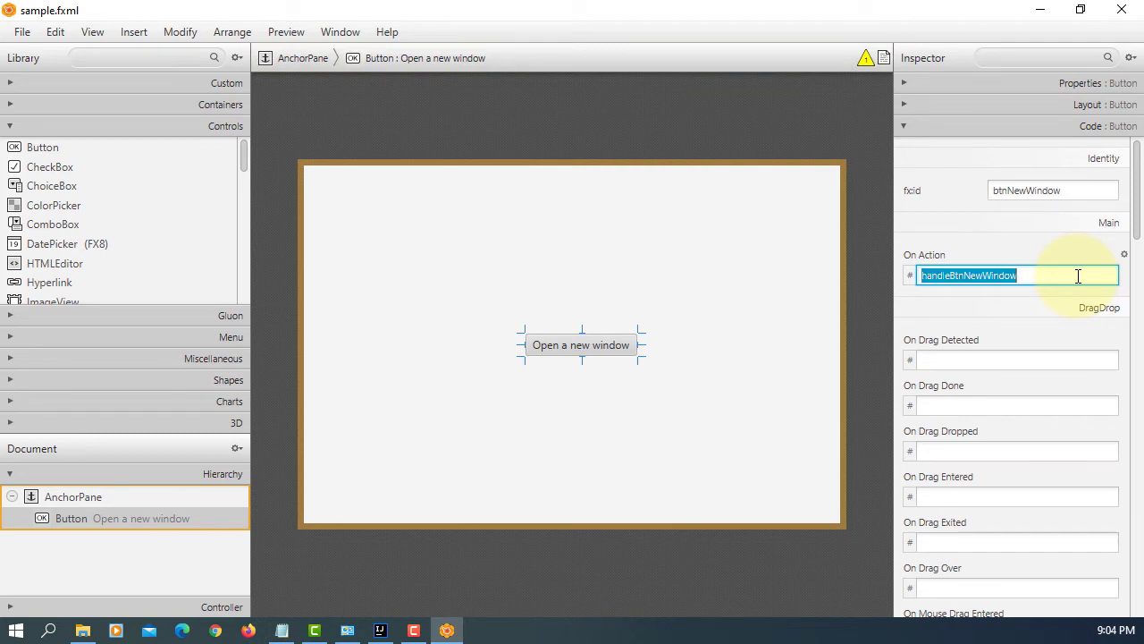
left_click(21, 31)
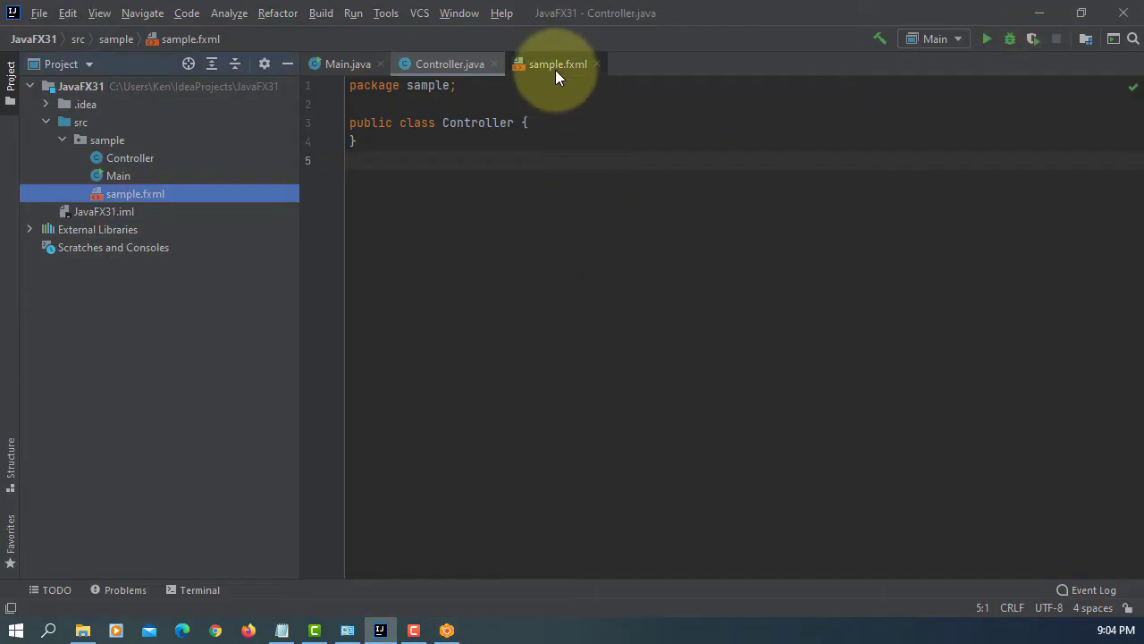
- Generate the btnNewWindow field and handleBtnNewWindow method in Controller via sample.fxml quick fixes
left_click(557, 64)
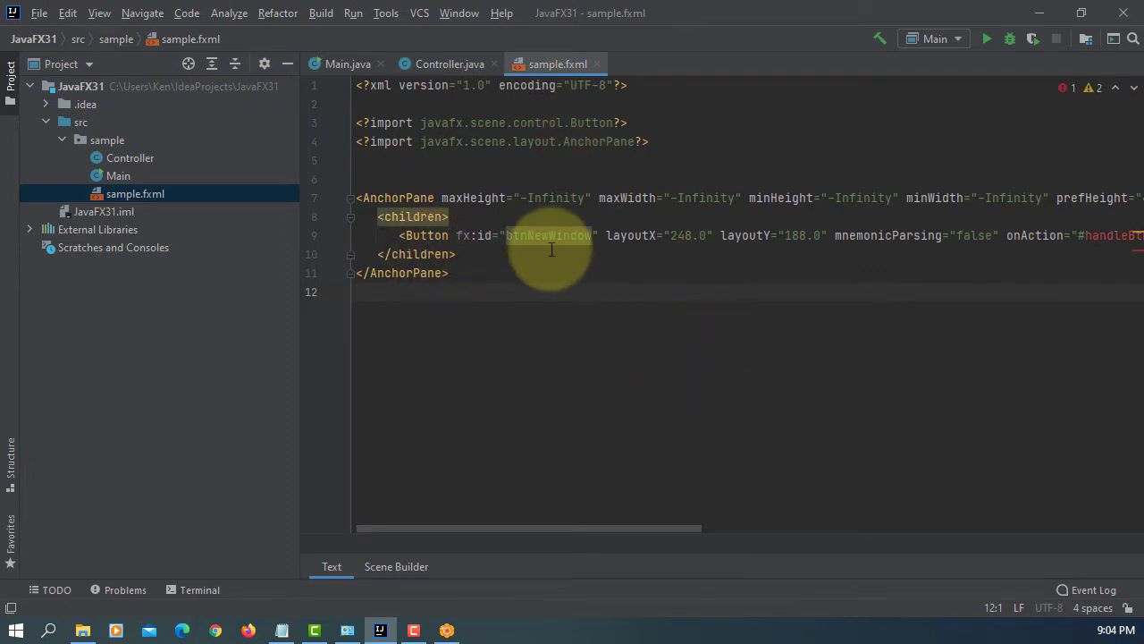
left_click(547, 235)
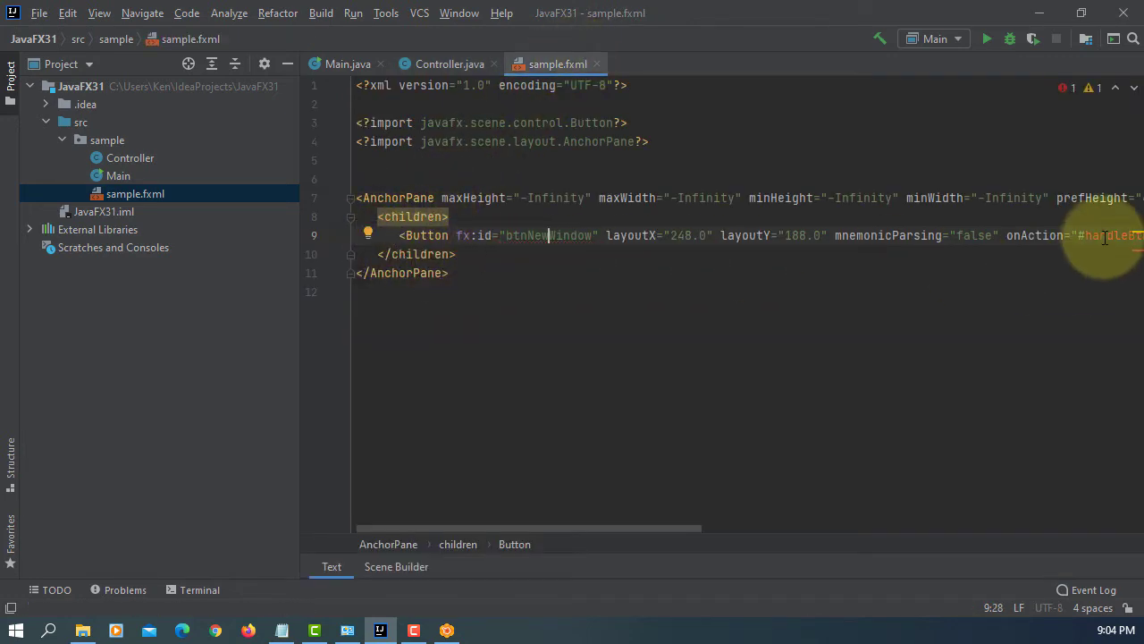
left_click(367, 235)
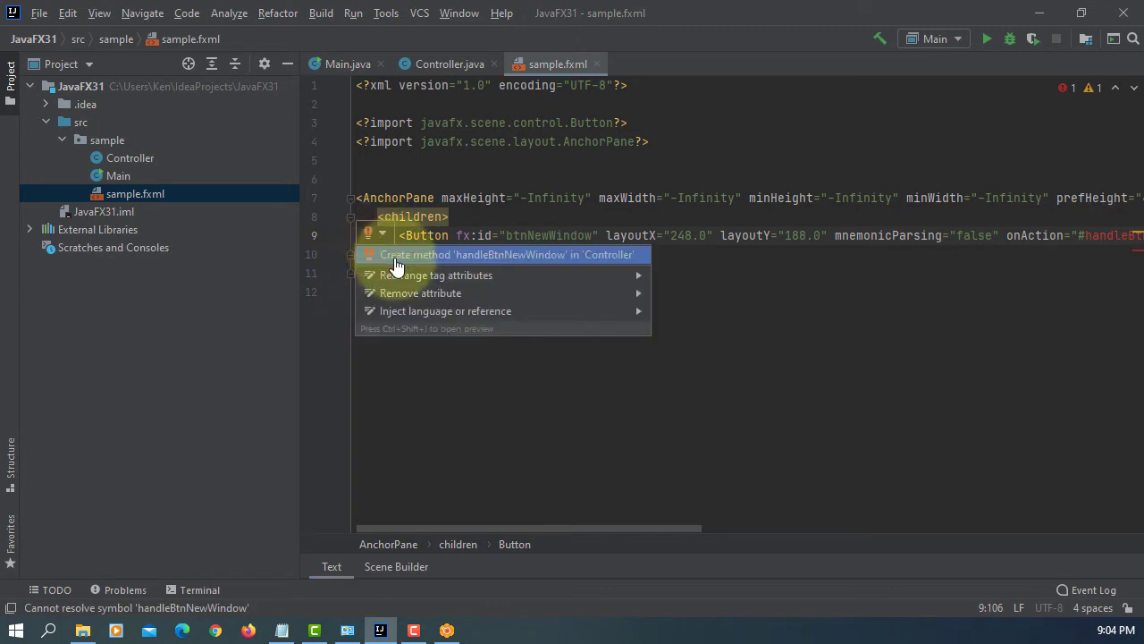
left_click(506, 255)
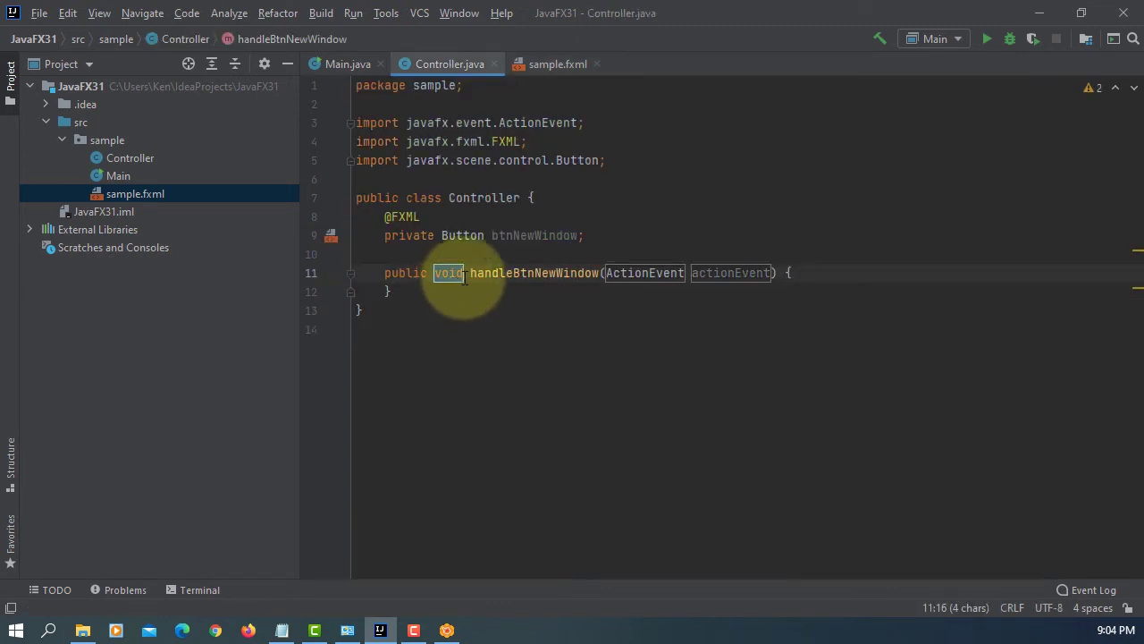
left_click(557, 63)
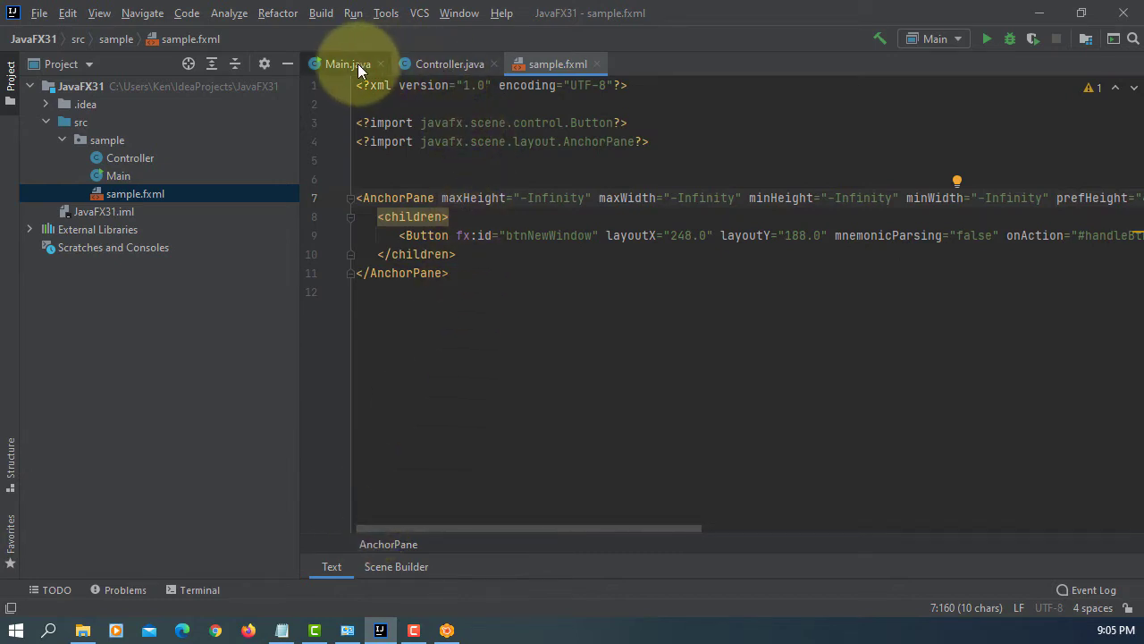
- Build the project and add a VM options field to the Main run configuration
left_click(320, 13)
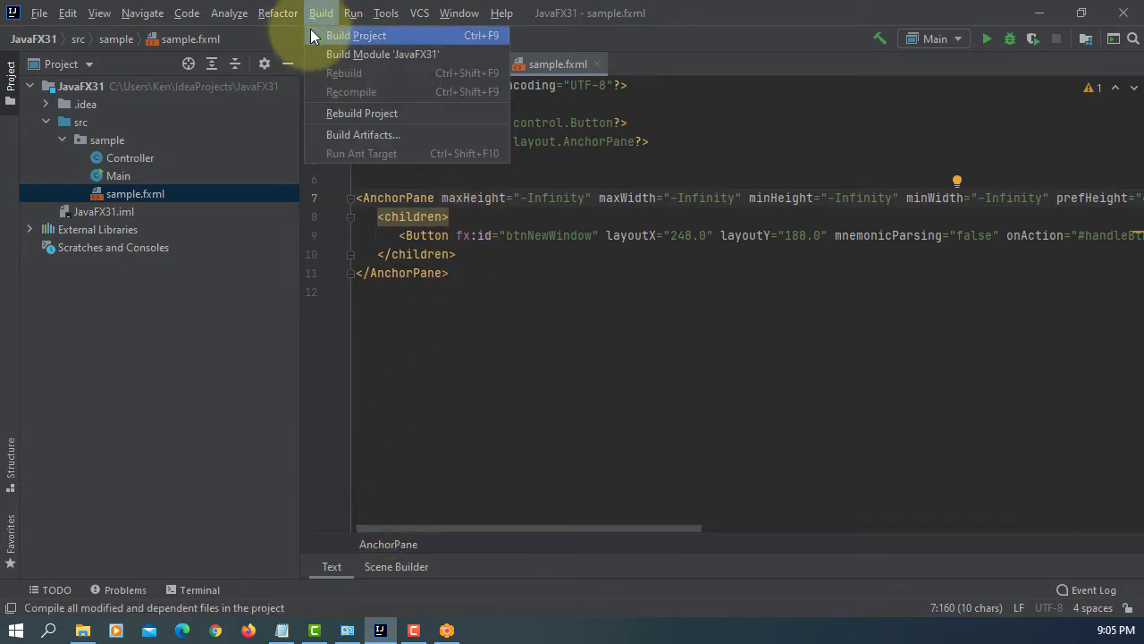
left_click(354, 13)
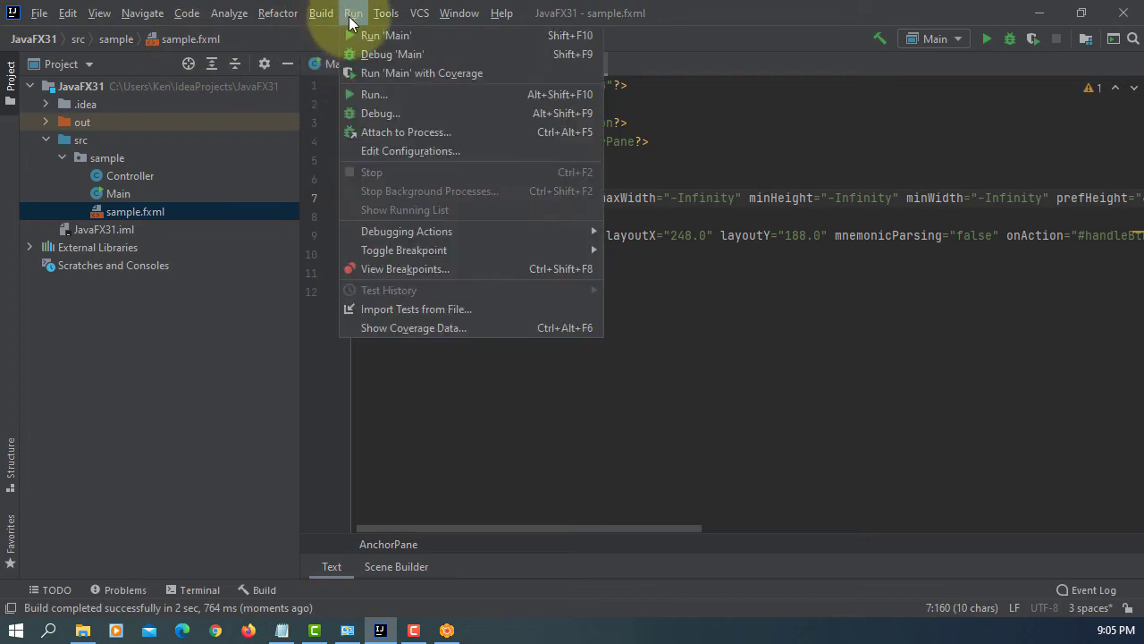
left_click(410, 150)
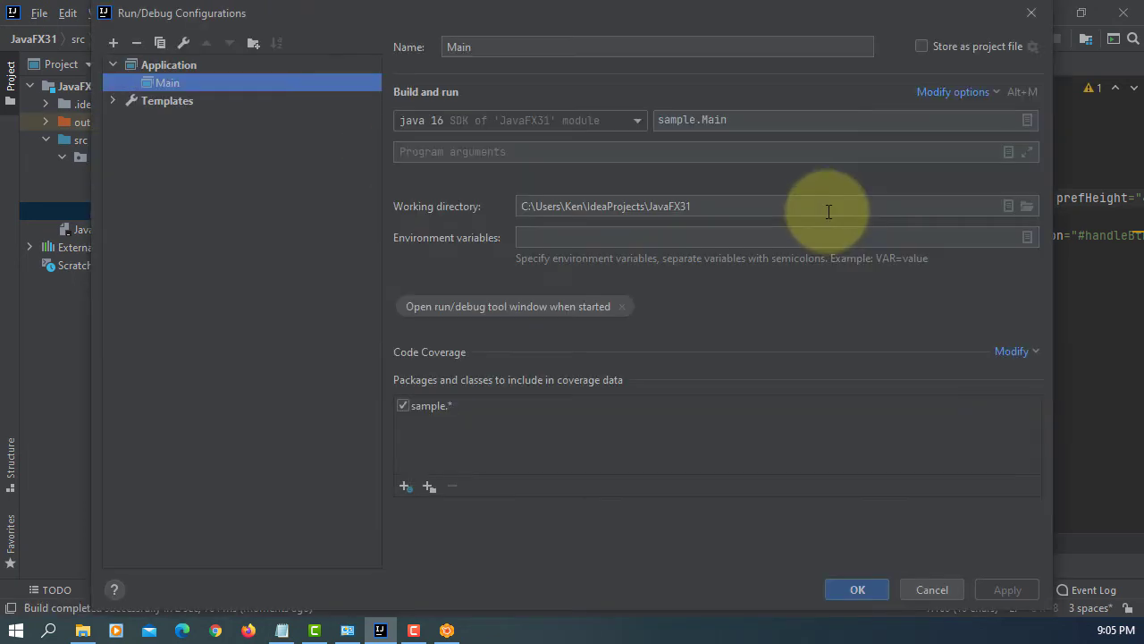
left_click(954, 91)
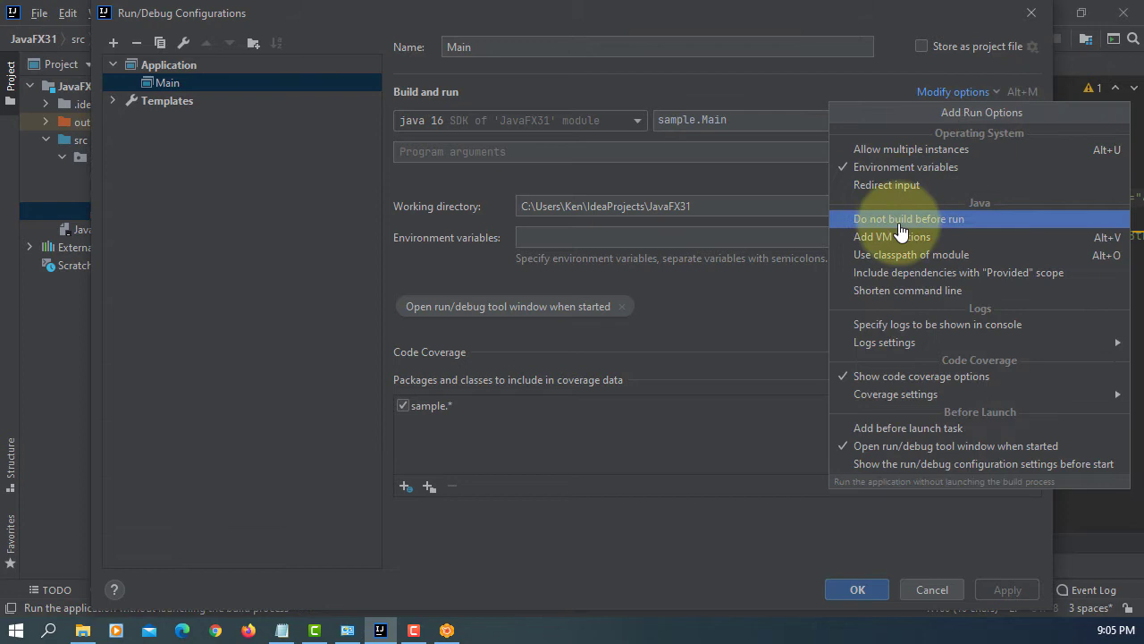
left_click(891, 236)
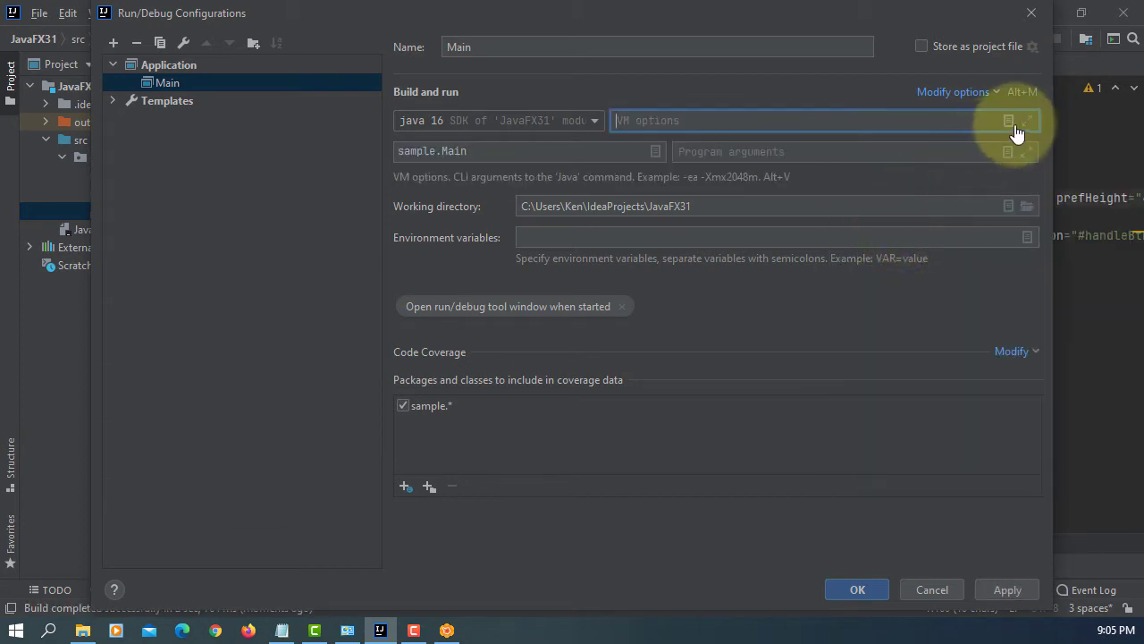
left_click(1010, 120)
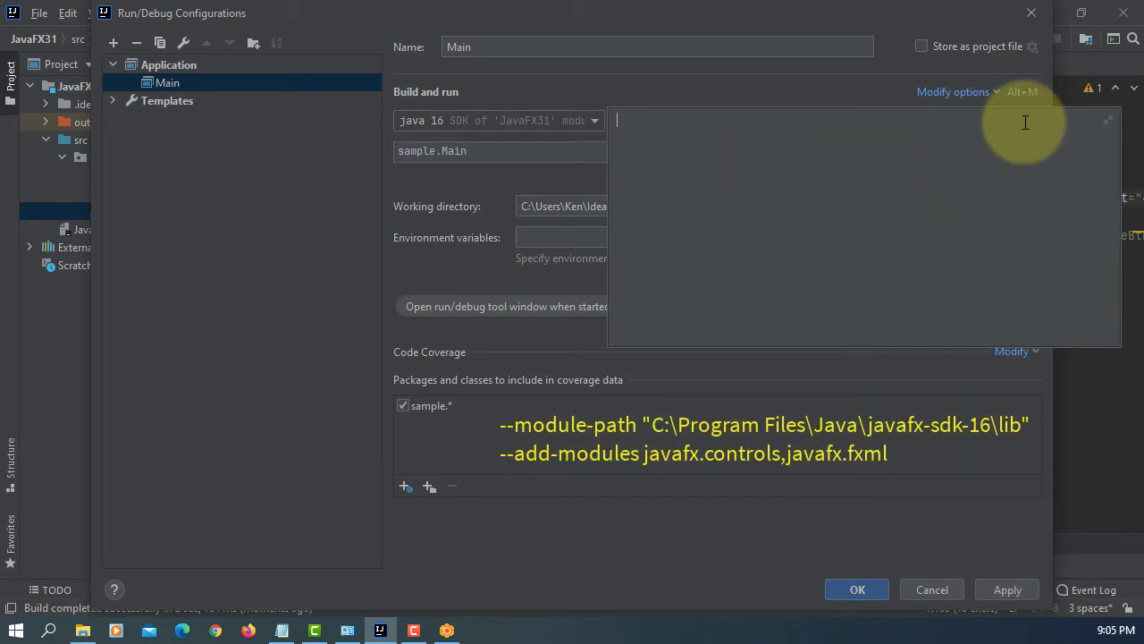
- Enter the JavaFX SDK 16 --module-path and --add-modules javafx.controls,javafx.fxml, then save
type("--")
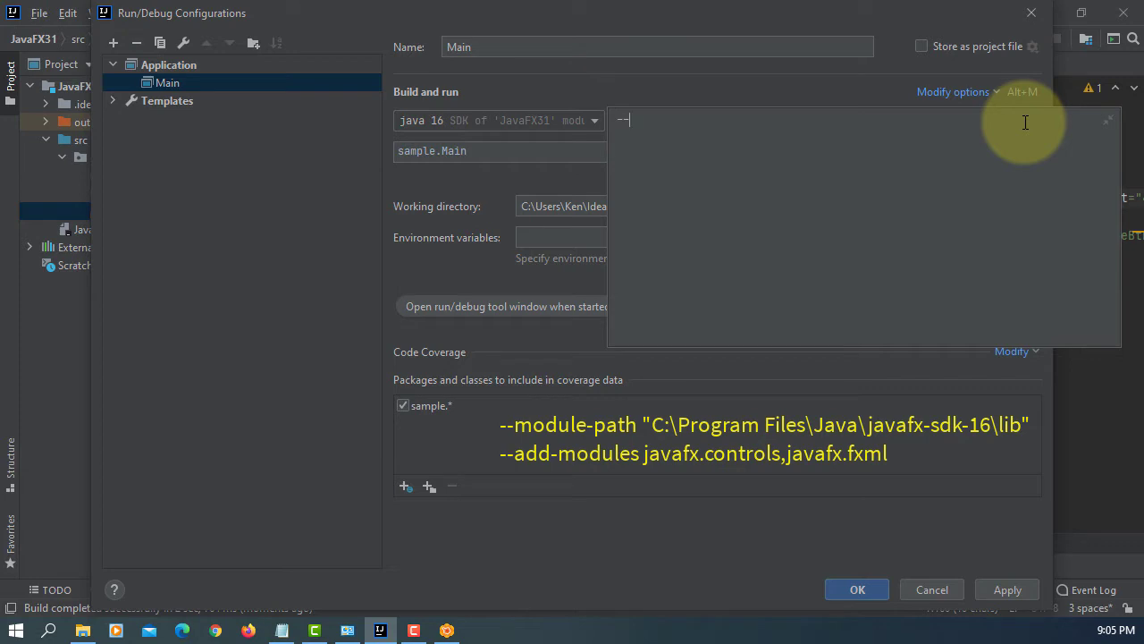
type("module-path \"")
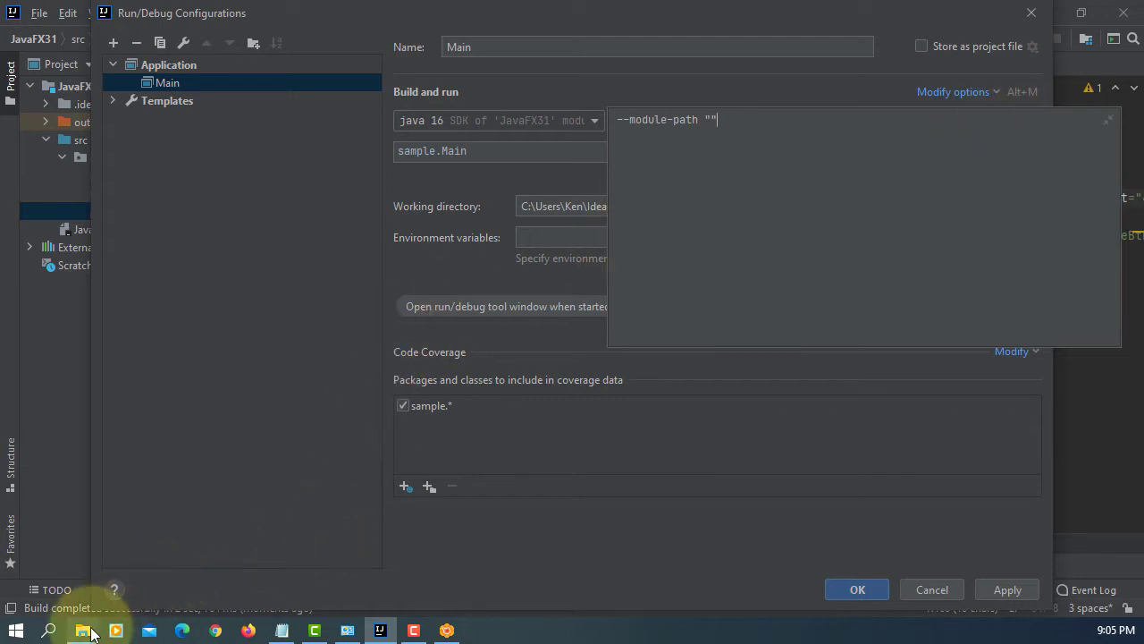
left_click(82, 630)
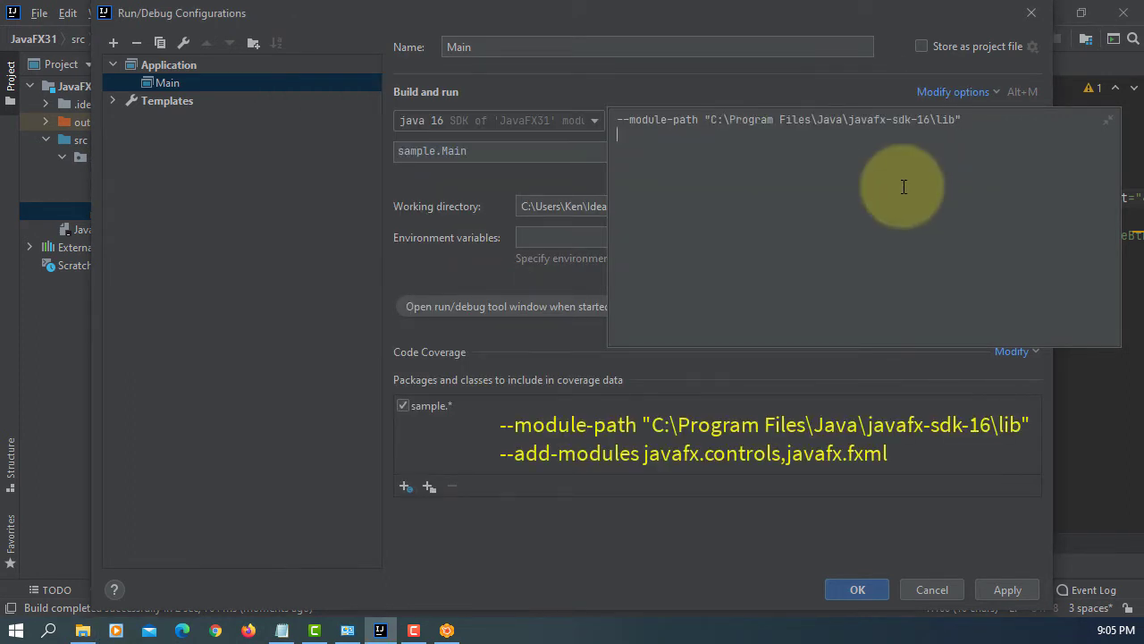
type("--add")
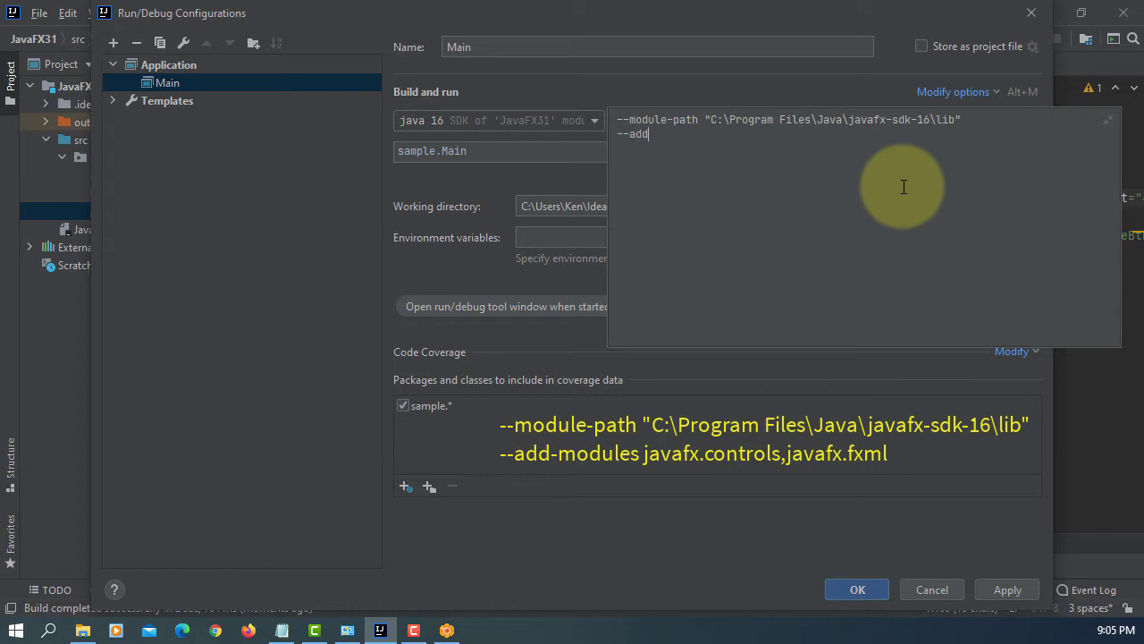
type("-modules javafx.")
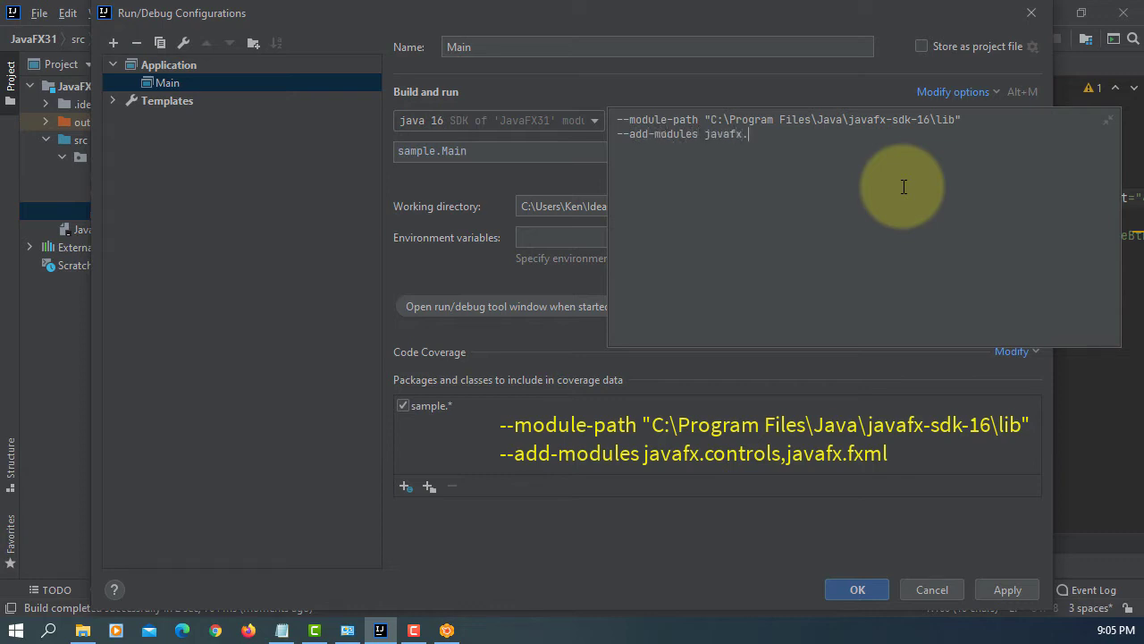
type("control")
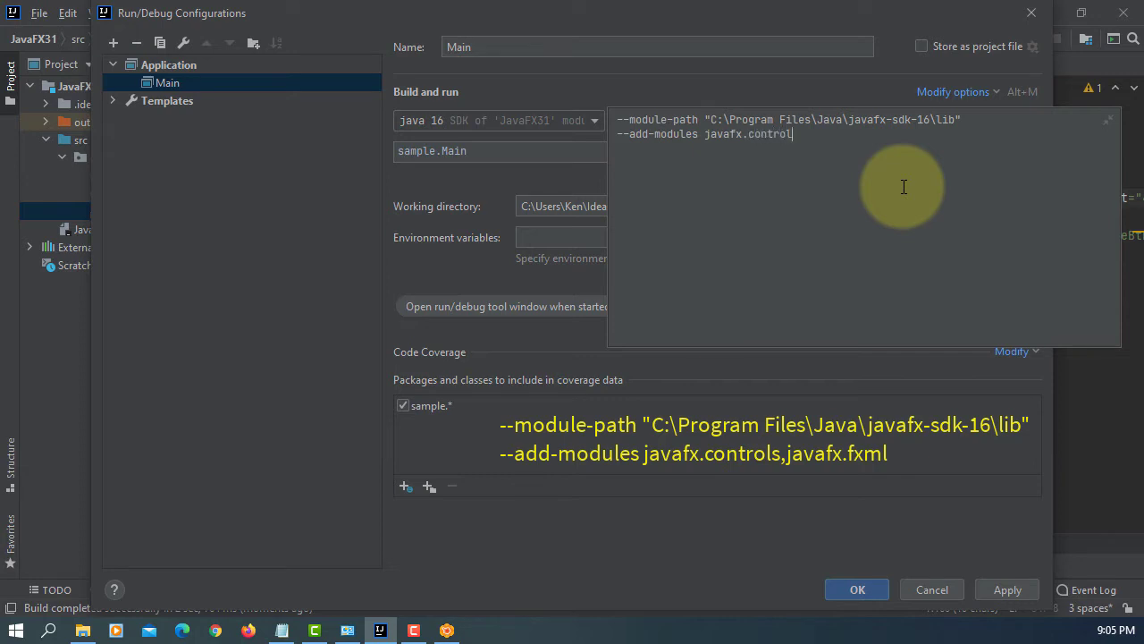
type("s,javafx.")
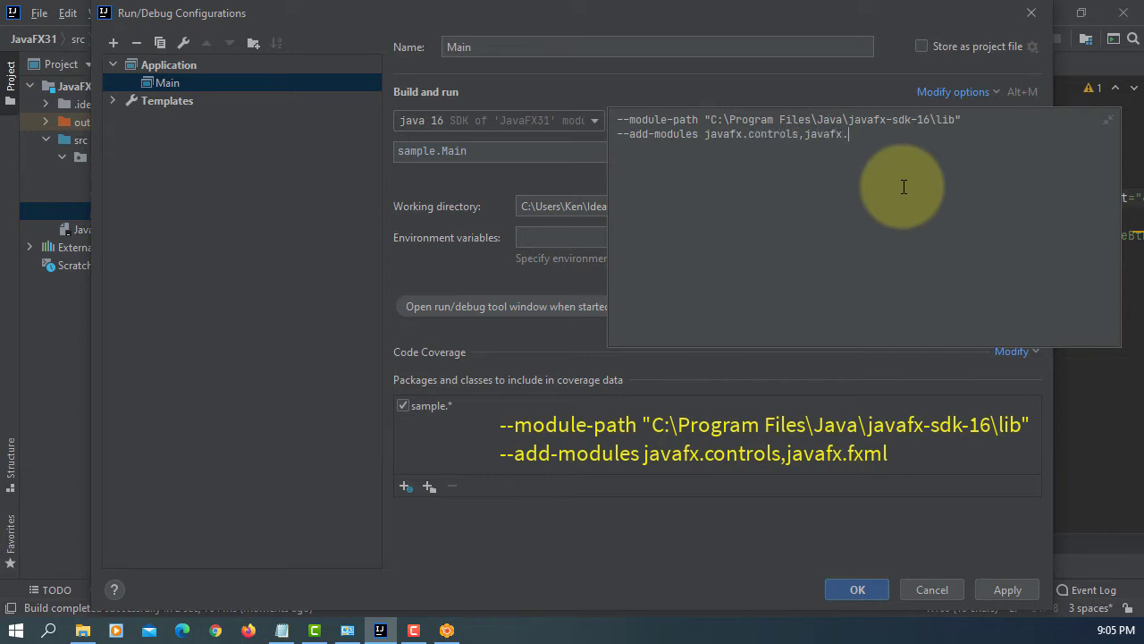
type("fxml")
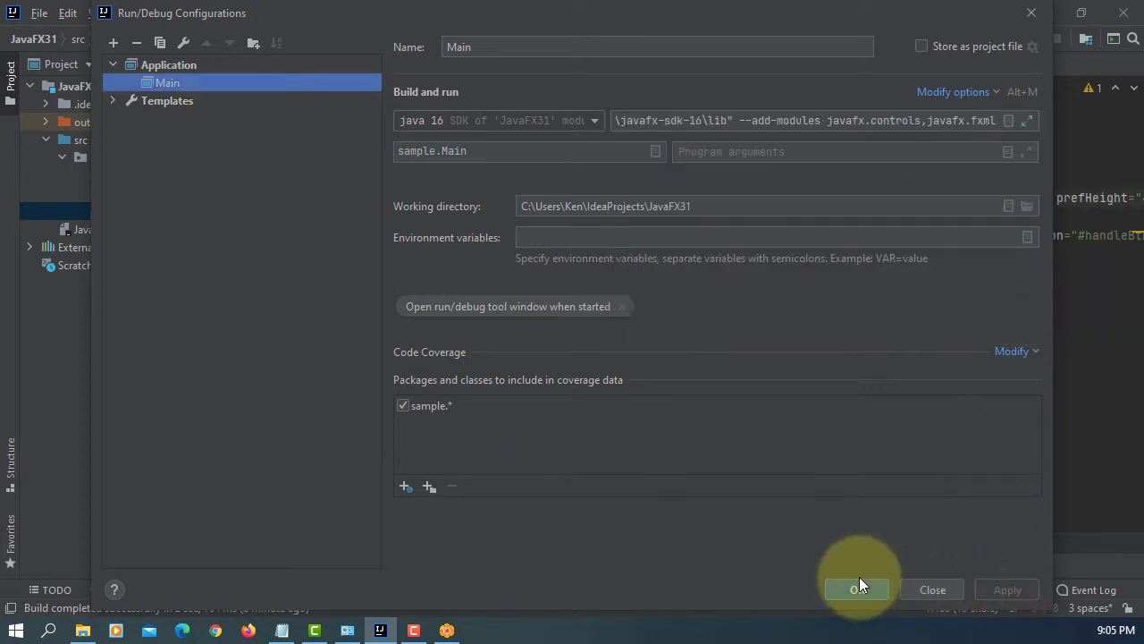
left_click(857, 589)
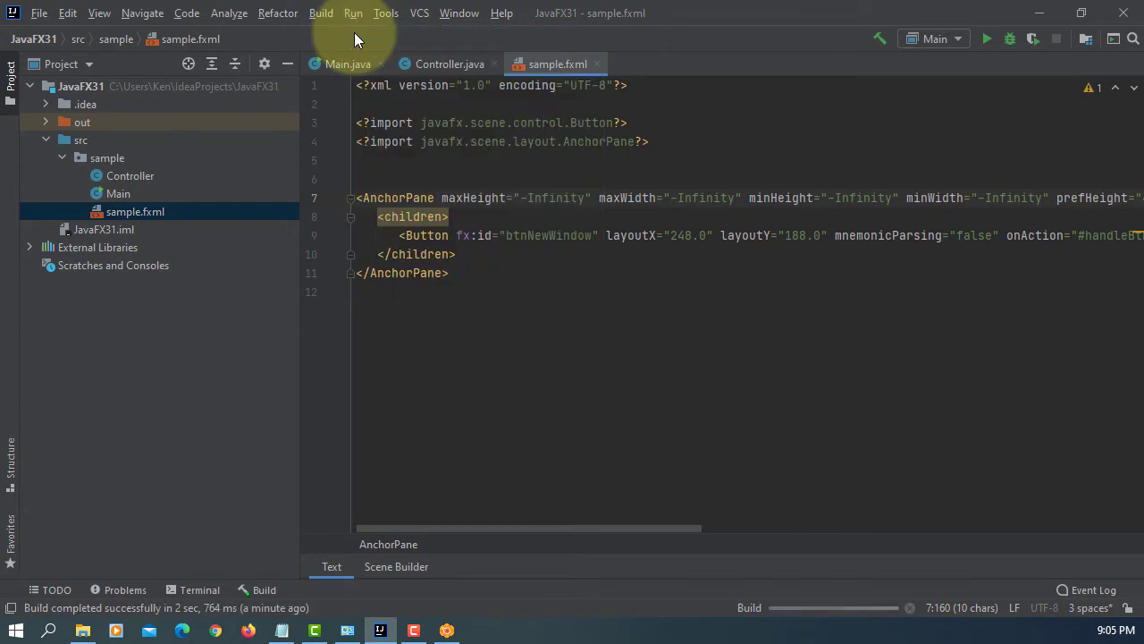
left_click(987, 38)
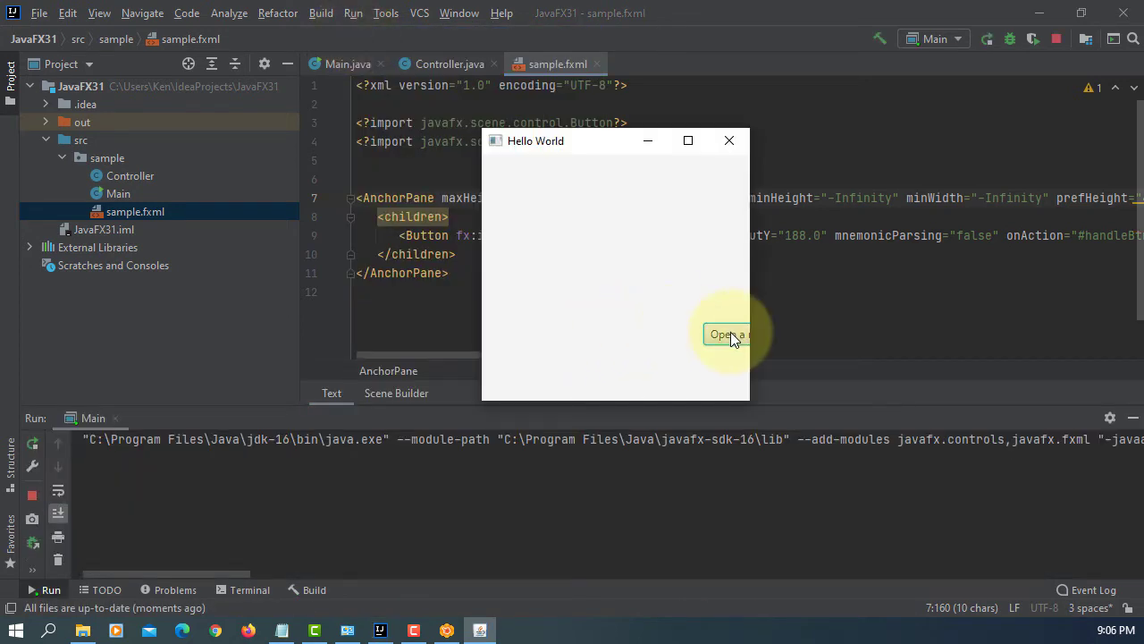
left_click(730, 140)
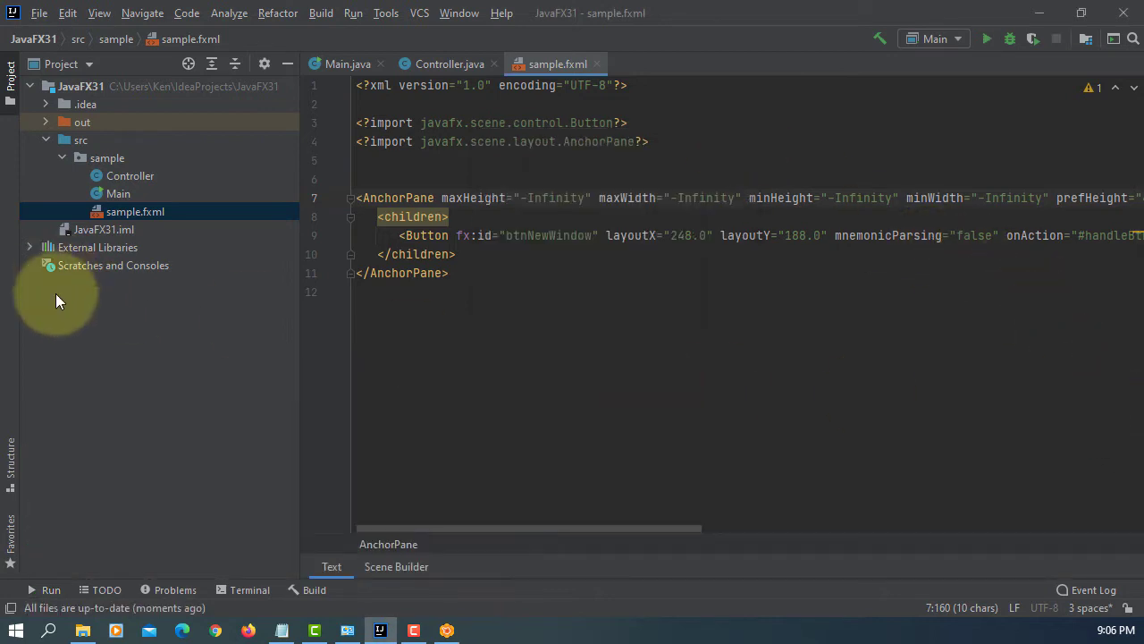
- Create a NewWindow FXML file in the sample package
right_click(107, 157)
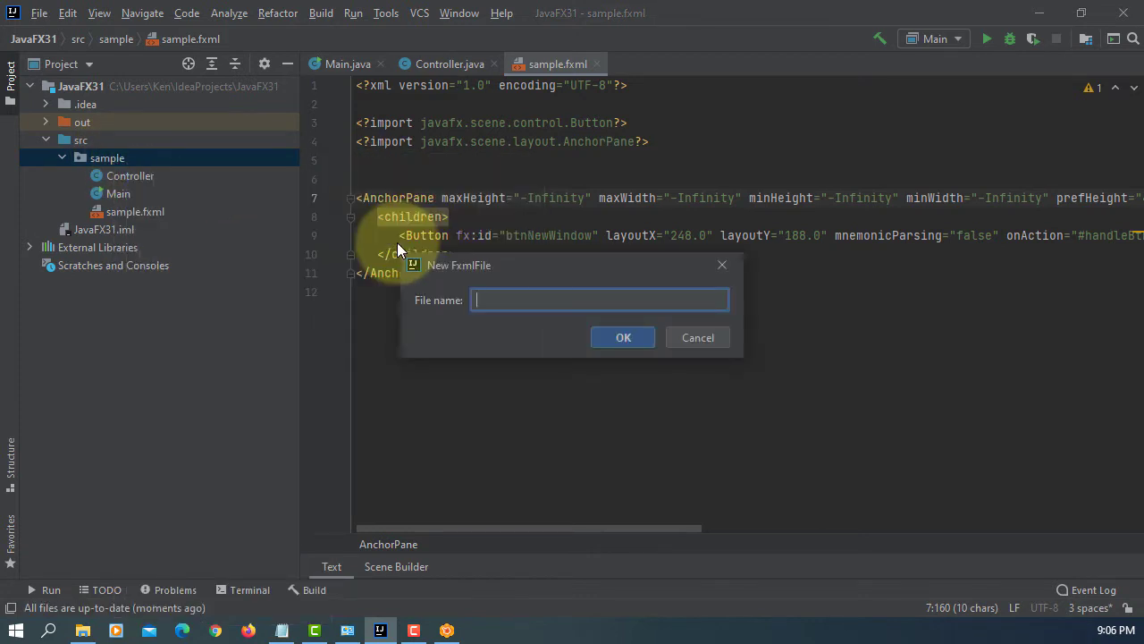
type("NewWindow")
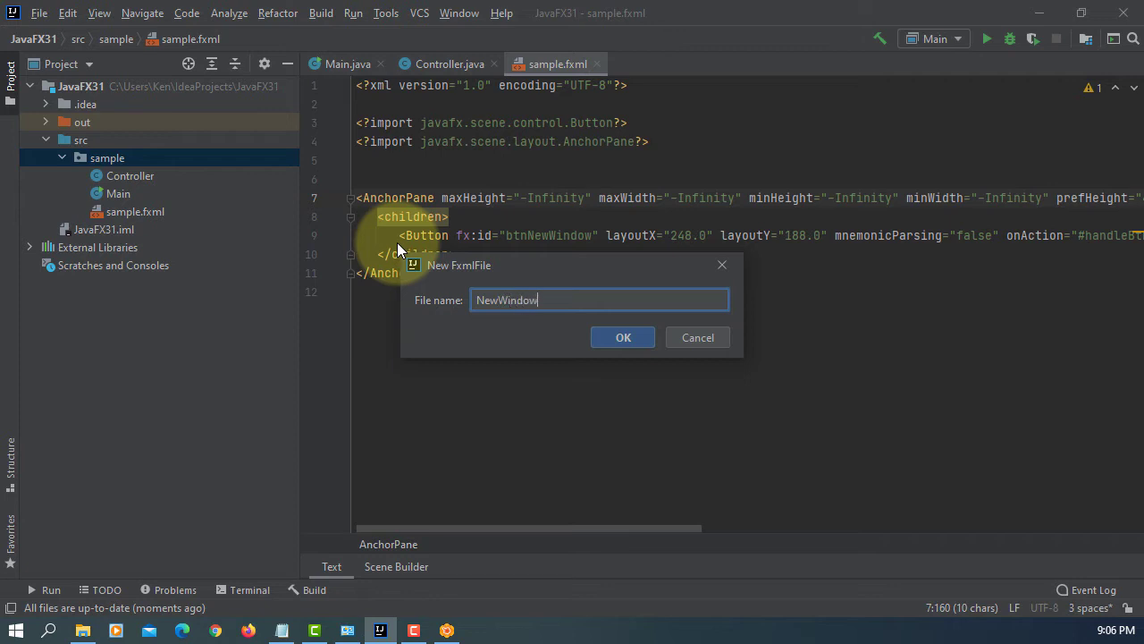
left_click(623, 337)
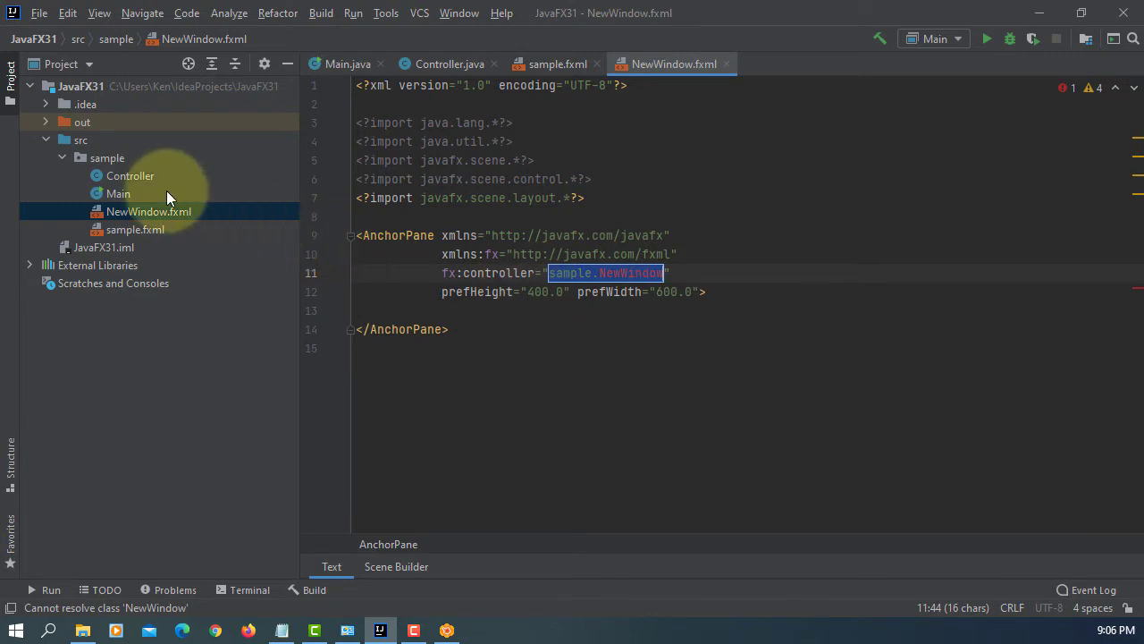
left_click(106, 157)
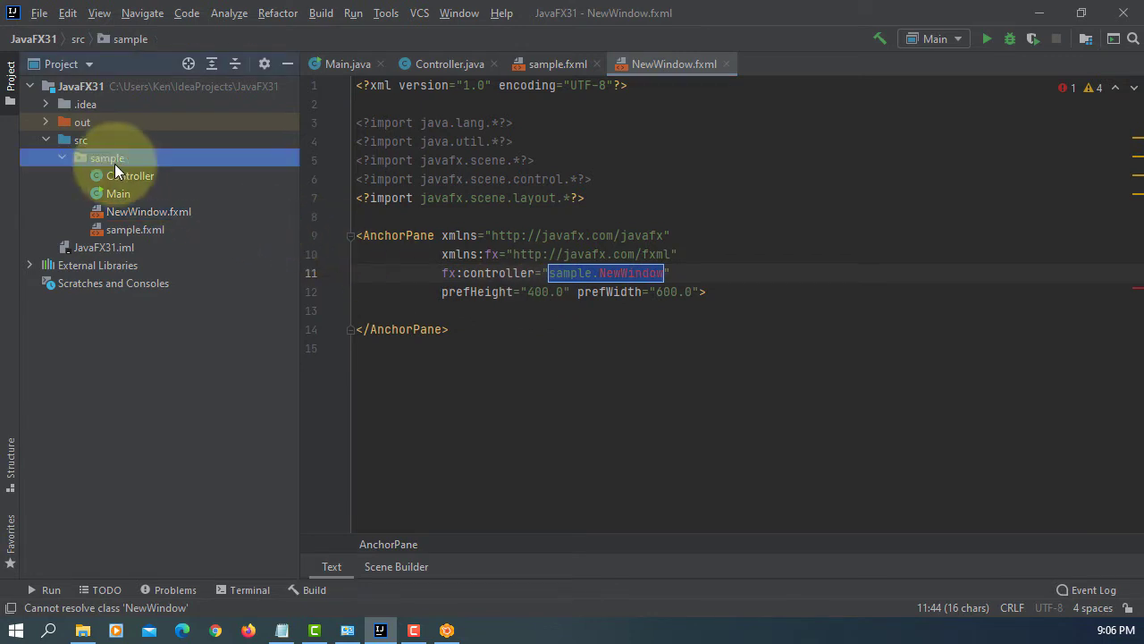
- Create a Java class named NewWindow in the sample package
right_click(107, 158)
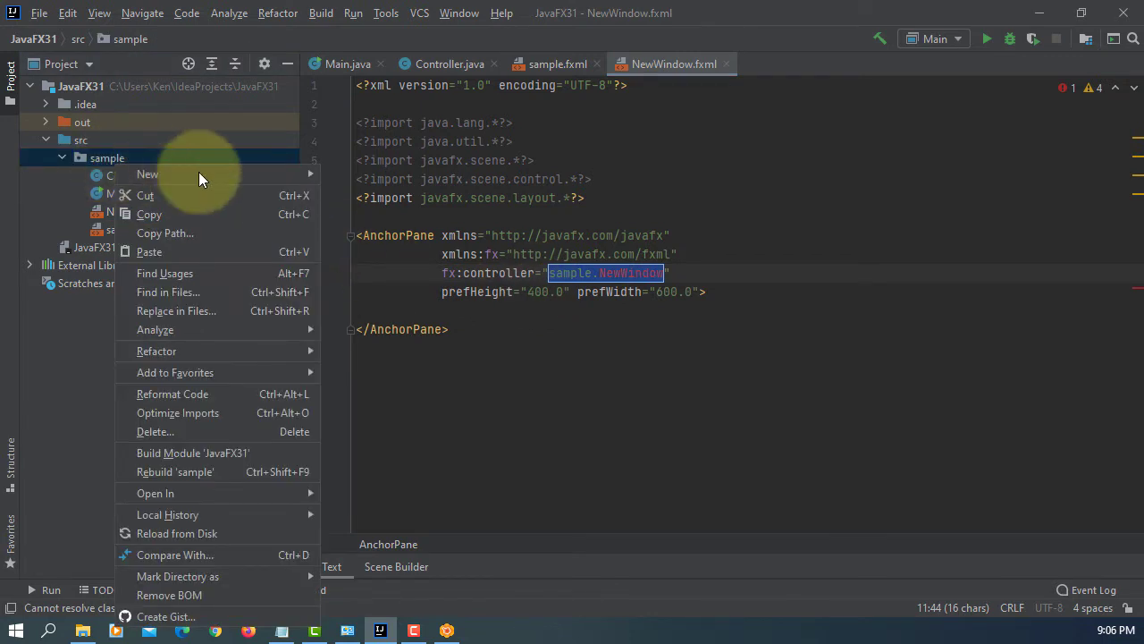
left_click(148, 174)
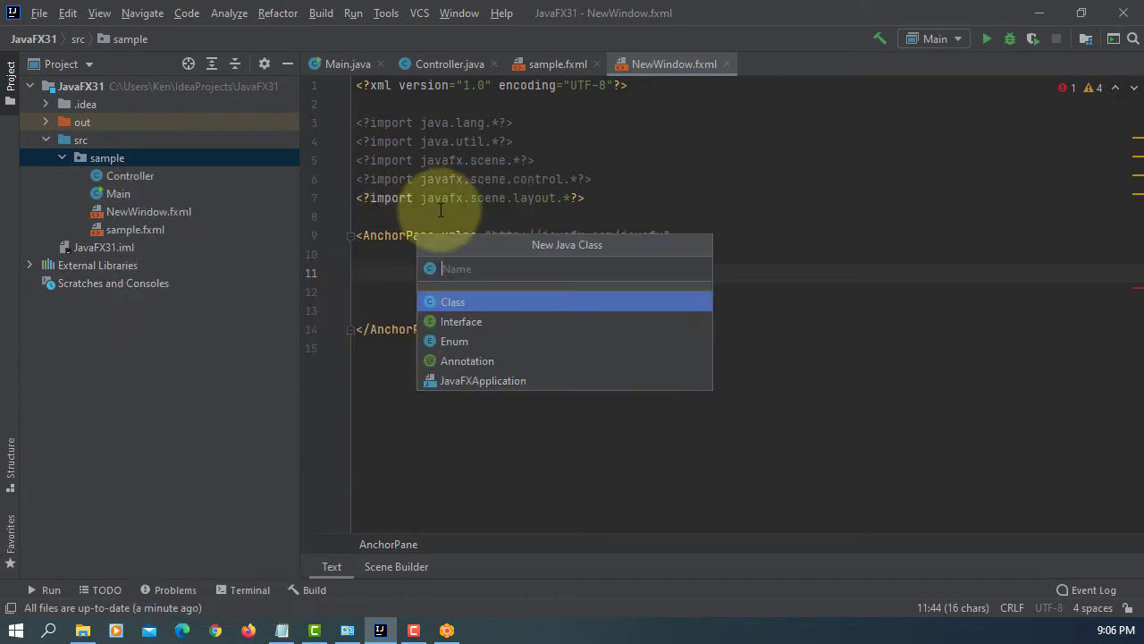
type("N")
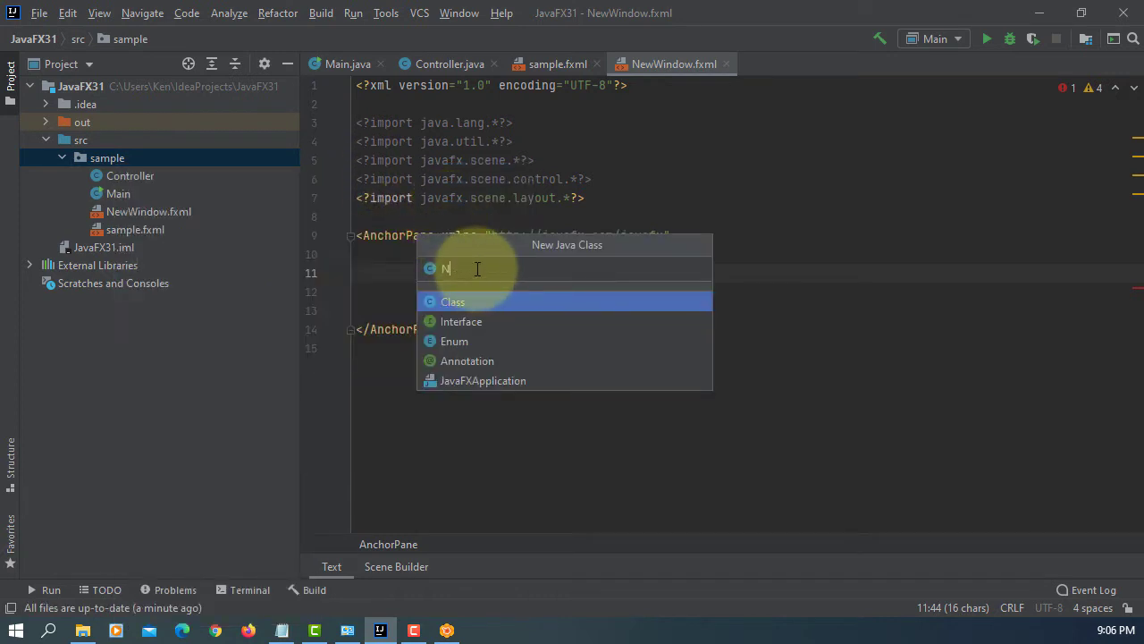
type("ewWindow")
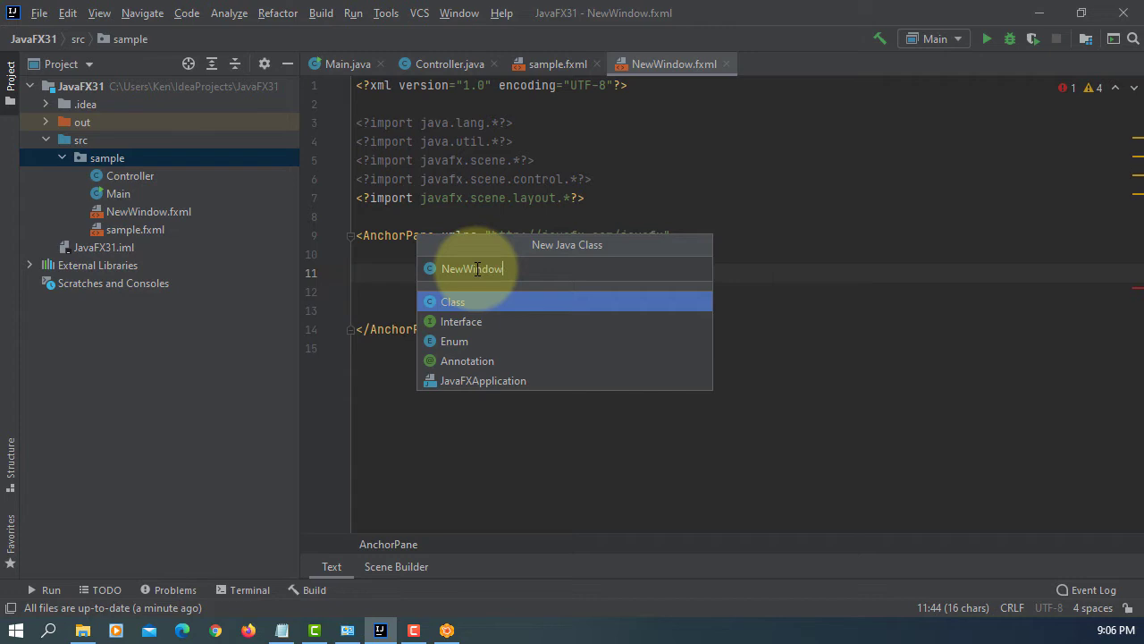
left_click(453, 302)
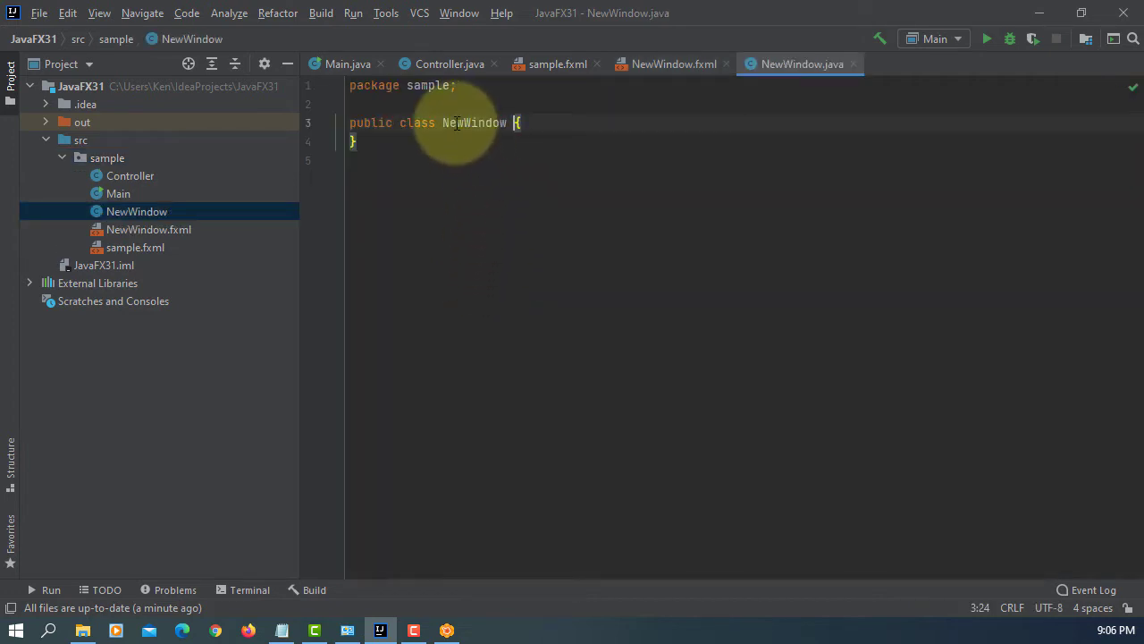
left_click(673, 63)
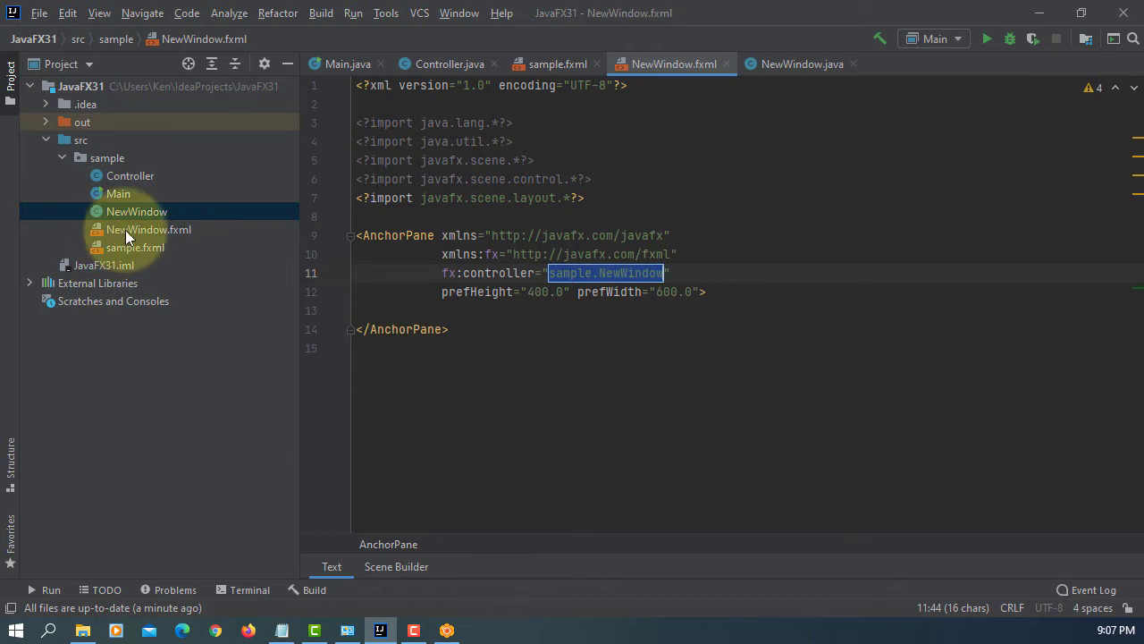
left_click(136, 211)
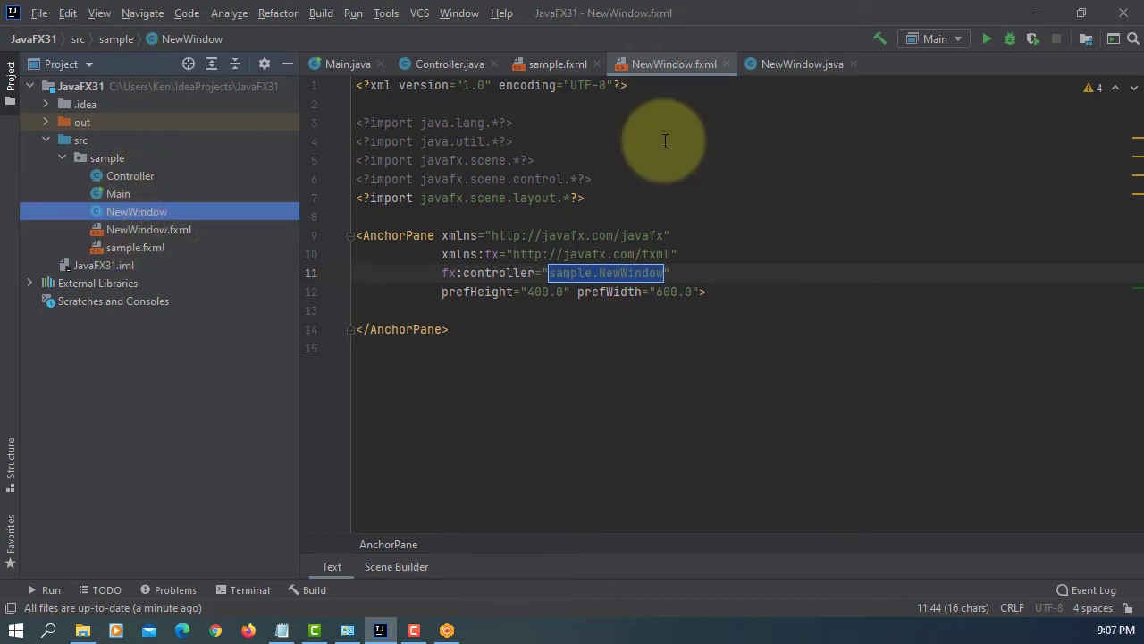
mouse_move(661, 102)
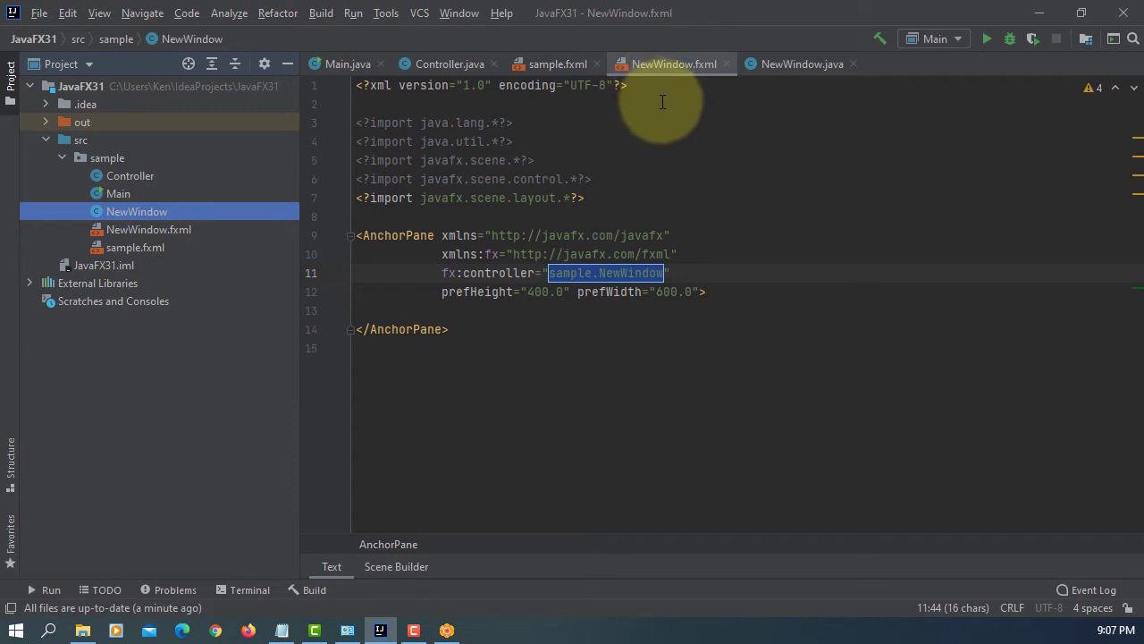
- Make NewWindow implement Initializable and generate an empty initialize method
left_click(800, 63)
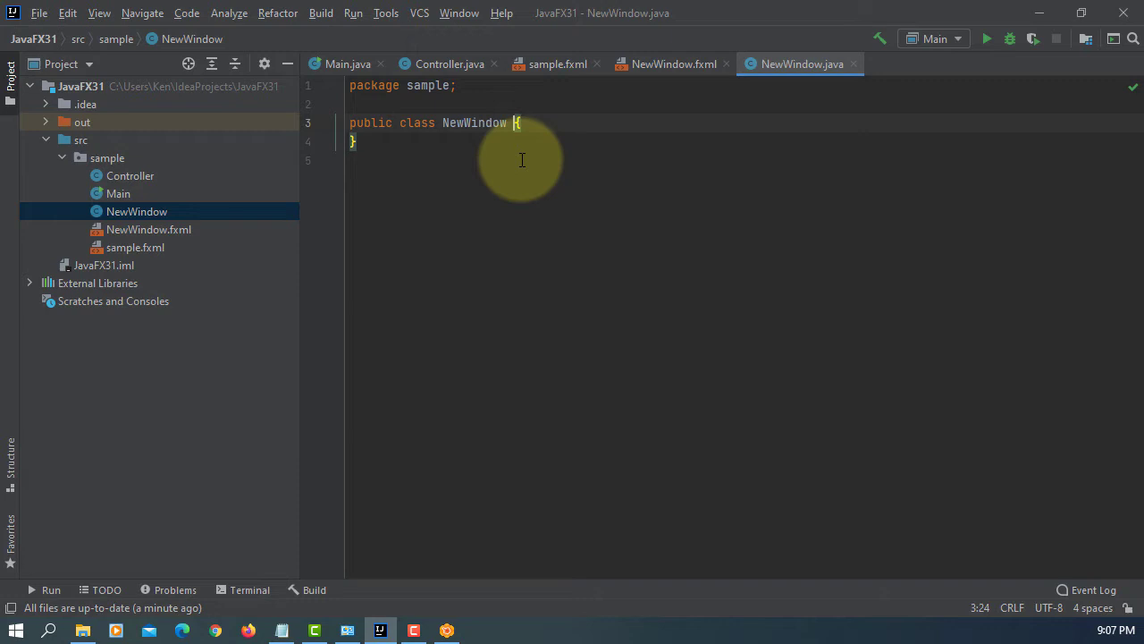
type("implements")
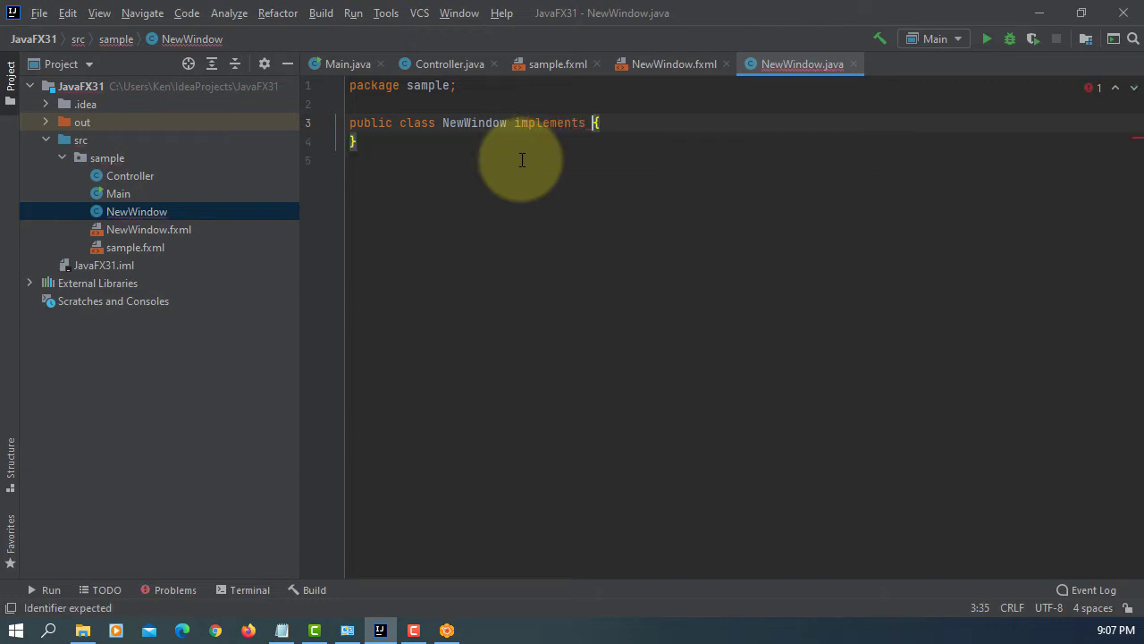
type("Initializable")
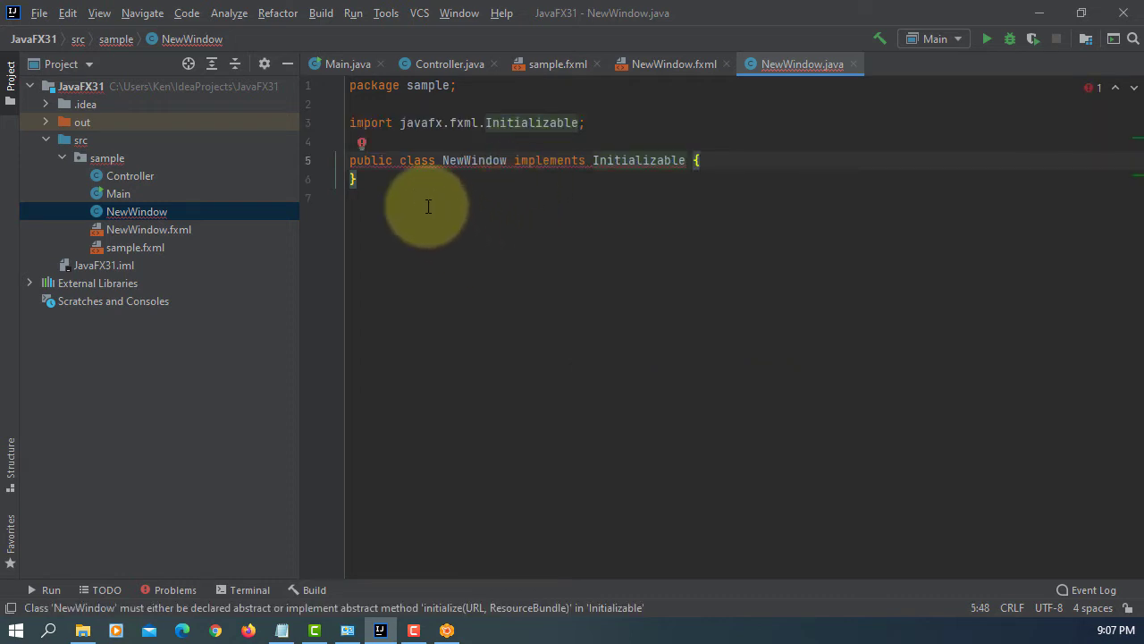
left_click(369, 143)
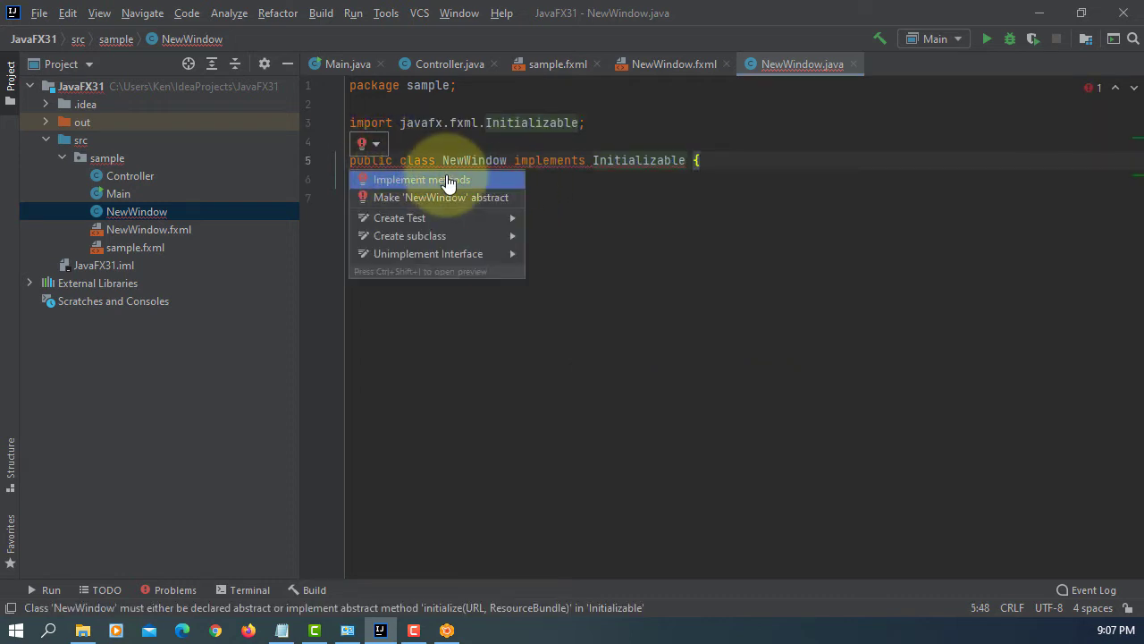
left_click(421, 180)
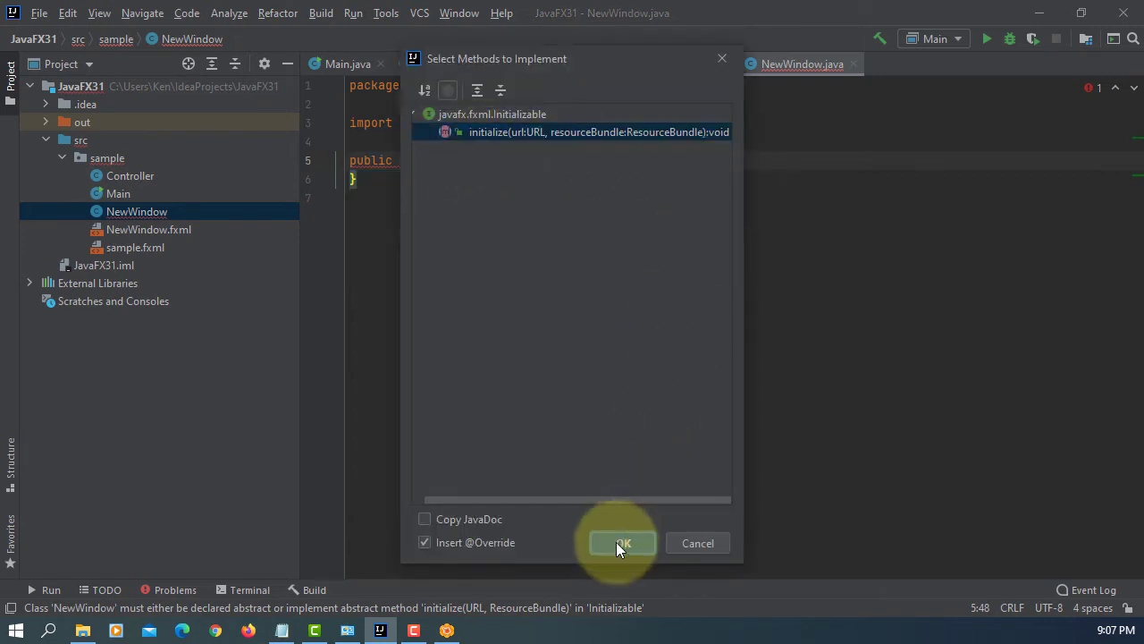
left_click(623, 542)
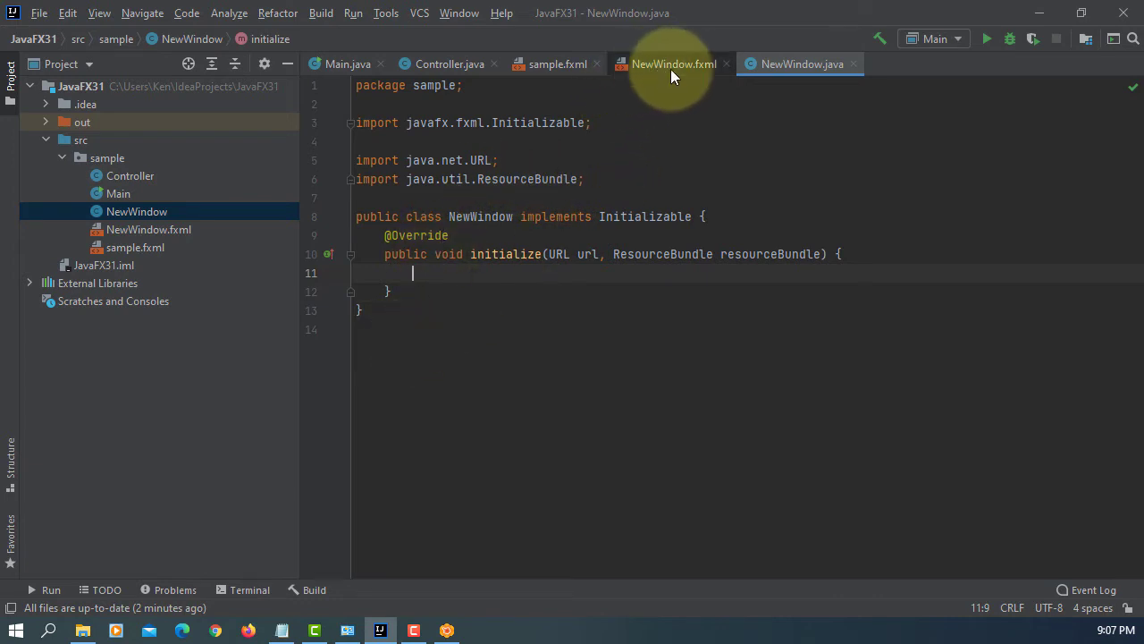
- Open NewWindow.fxml in Scene Builder from the Project tree context menu
left_click(673, 64)
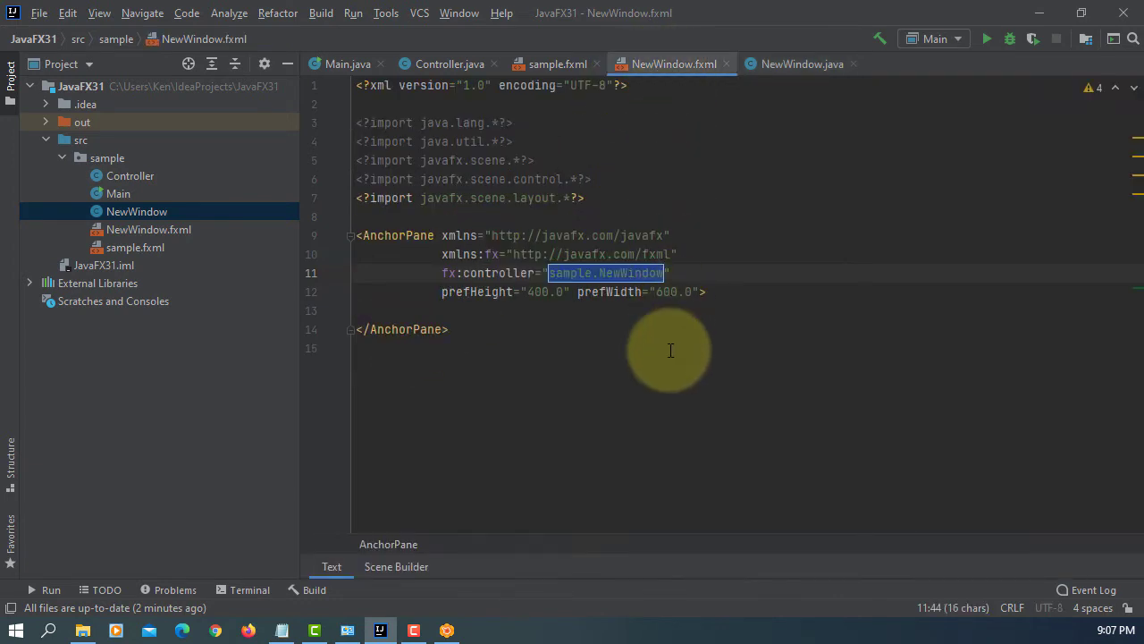
mouse_move(149, 229)
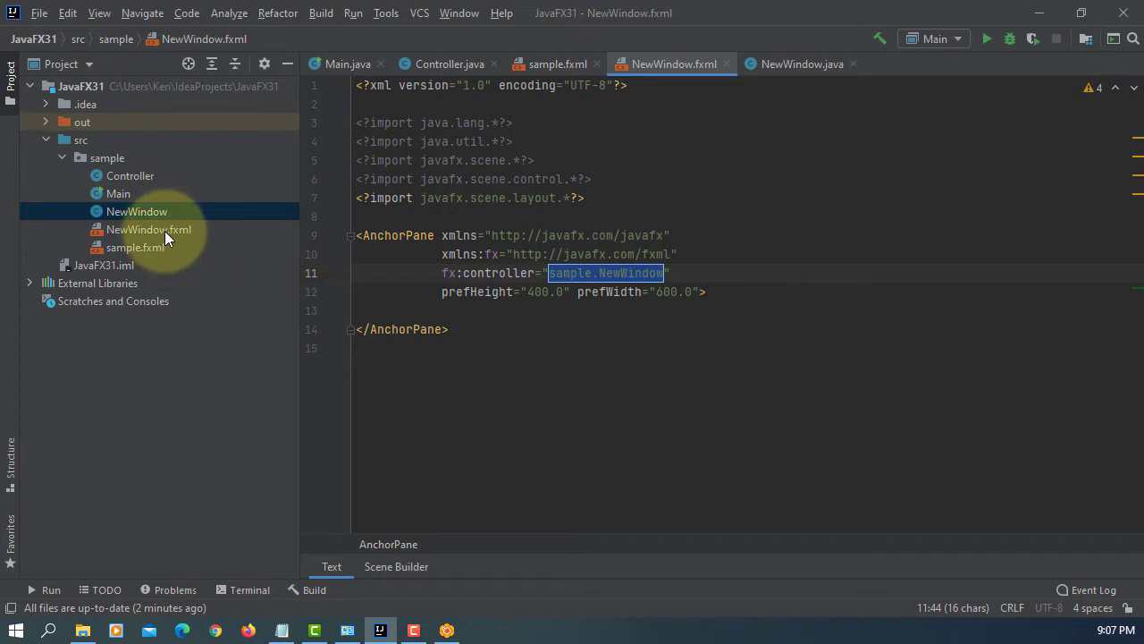
right_click(149, 229)
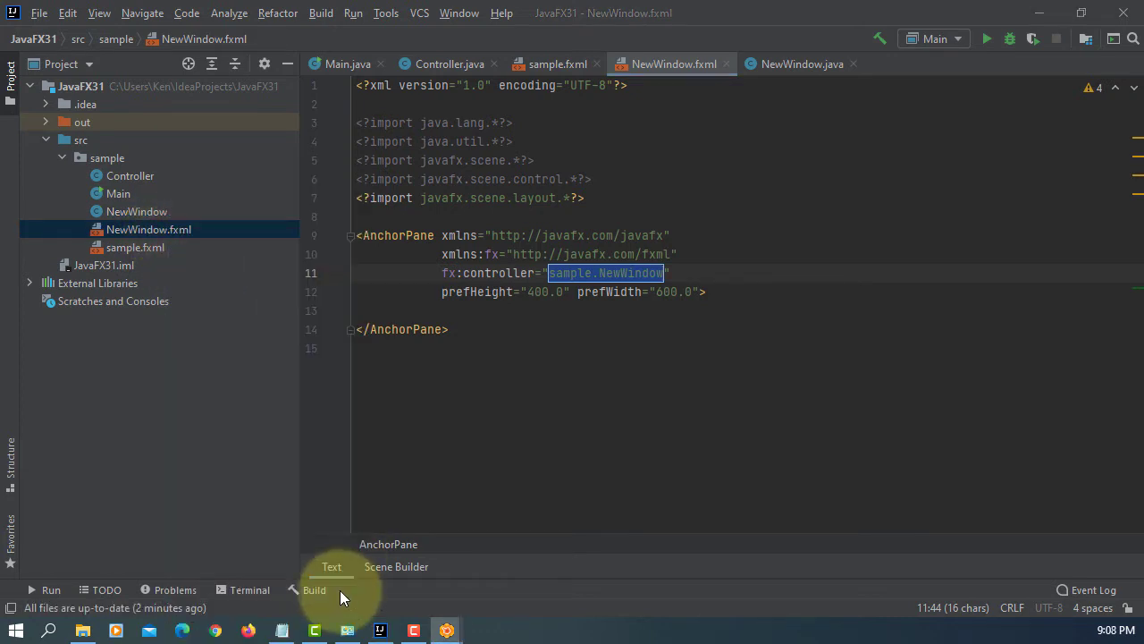
left_click(397, 566)
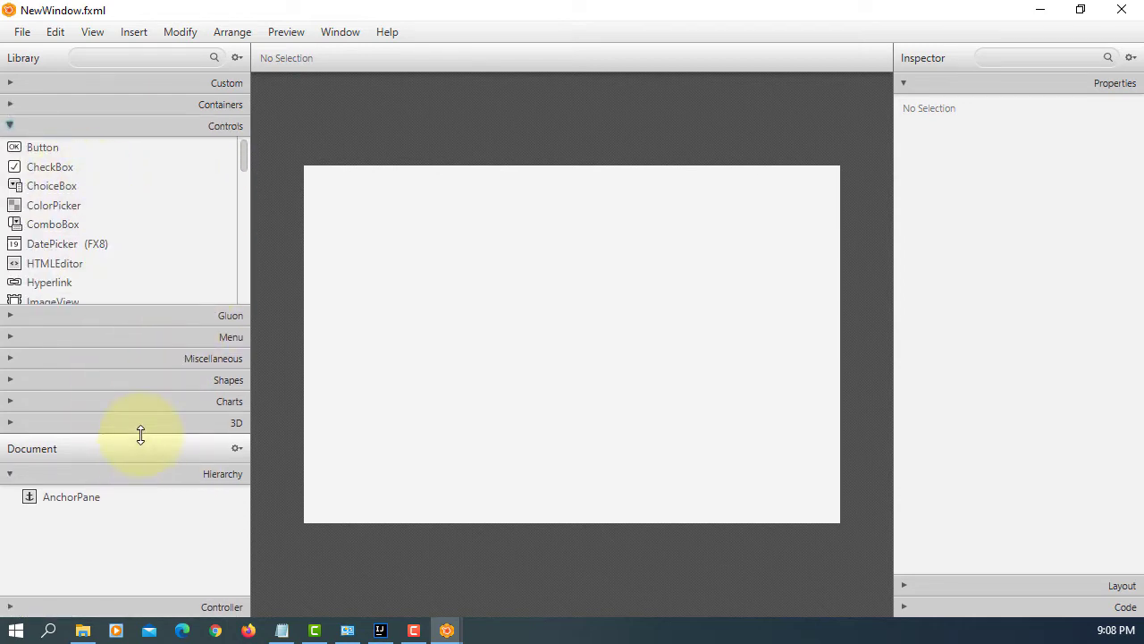
mouse_move(101, 235)
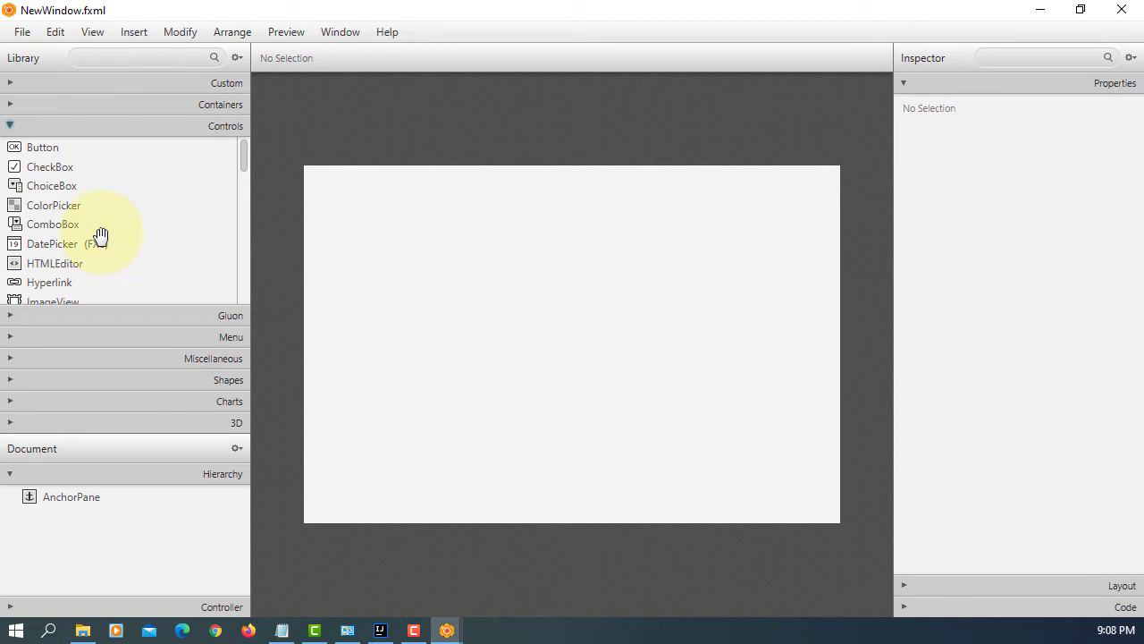
- Place a 'This is a new window.' label mid-layout and save NewWindow.fxml
scroll("down", 3)
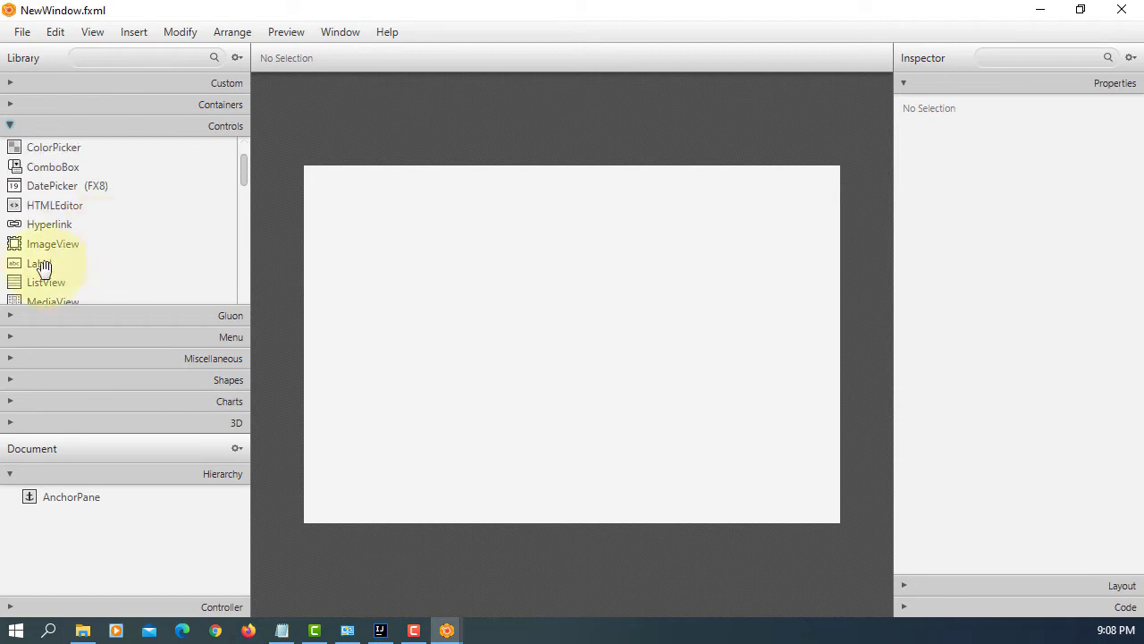
left_click_drag(39, 263, 559, 306)
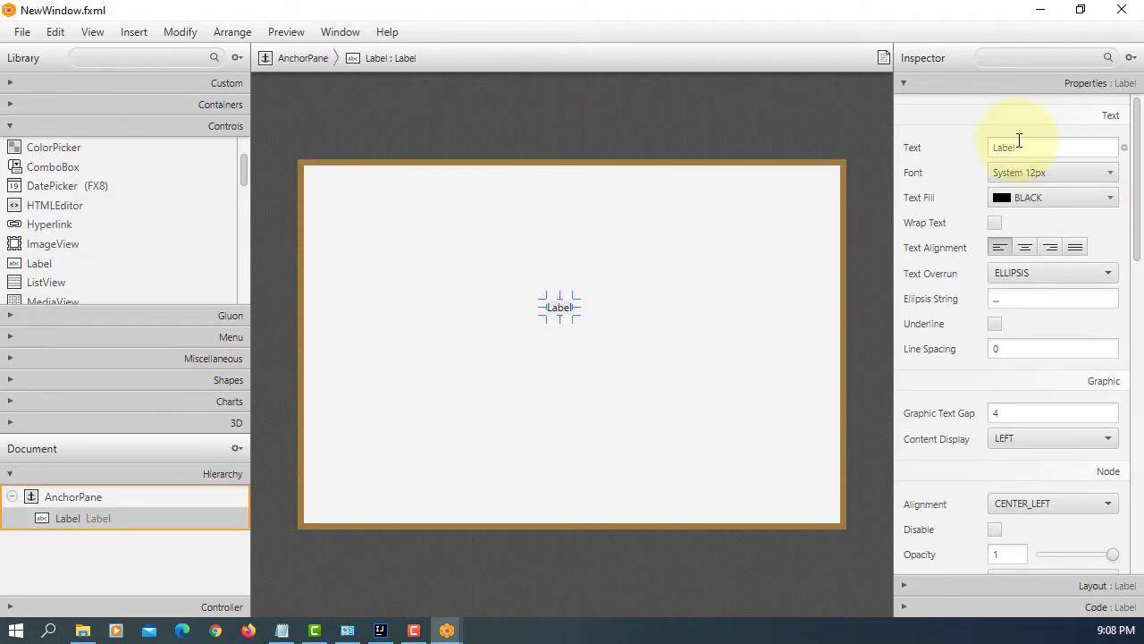
type("This")
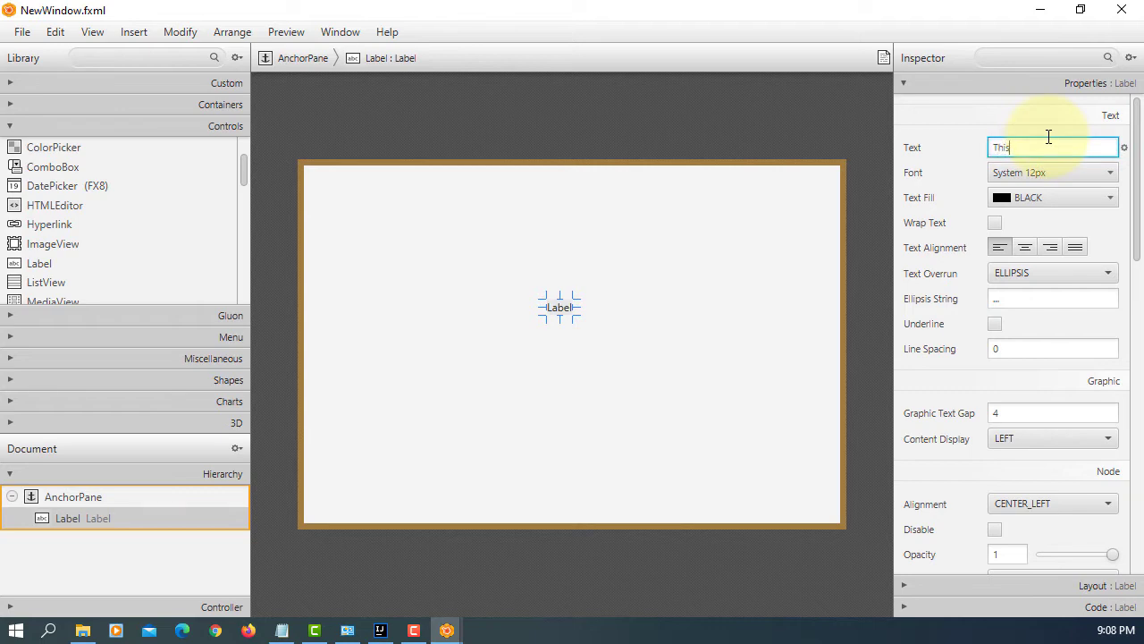
type("is a new window.")
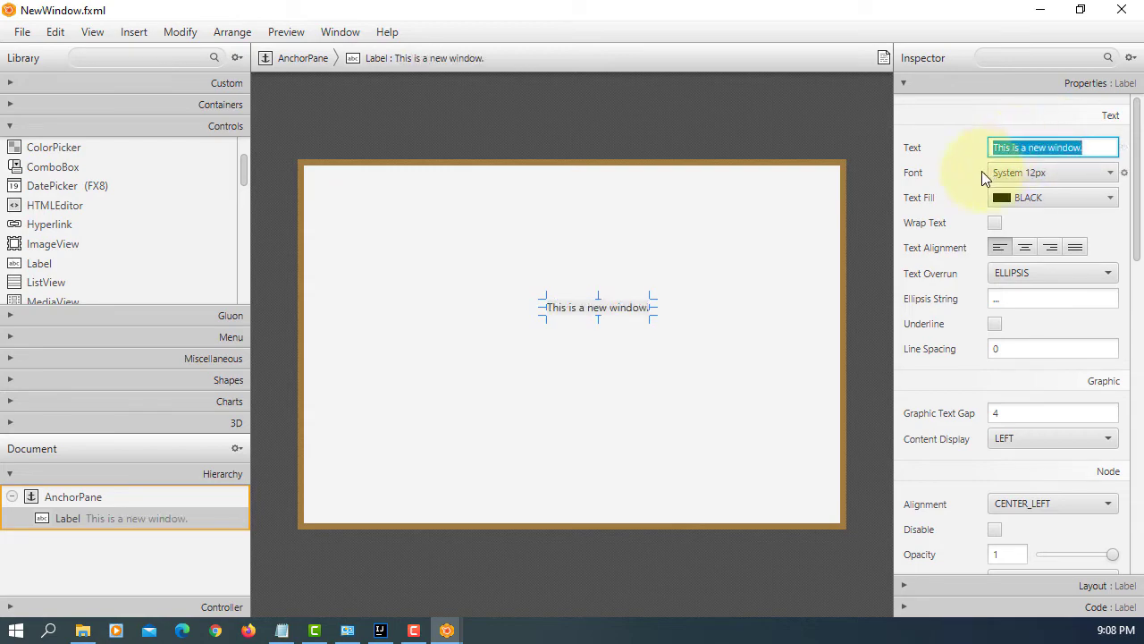
left_click(22, 31)
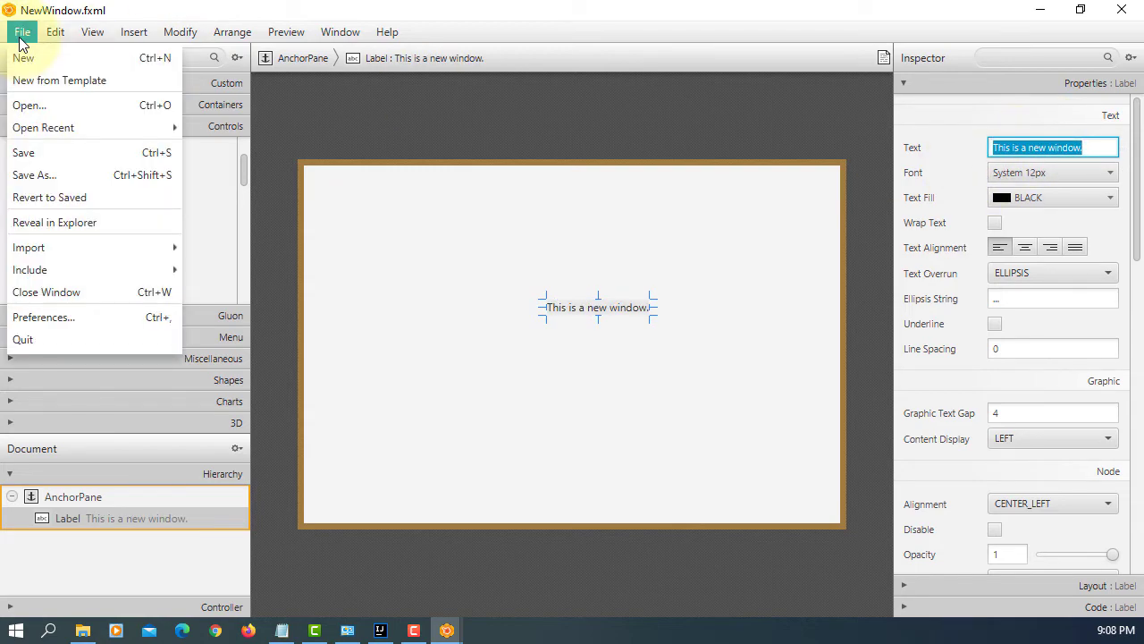
left_click(23, 152)
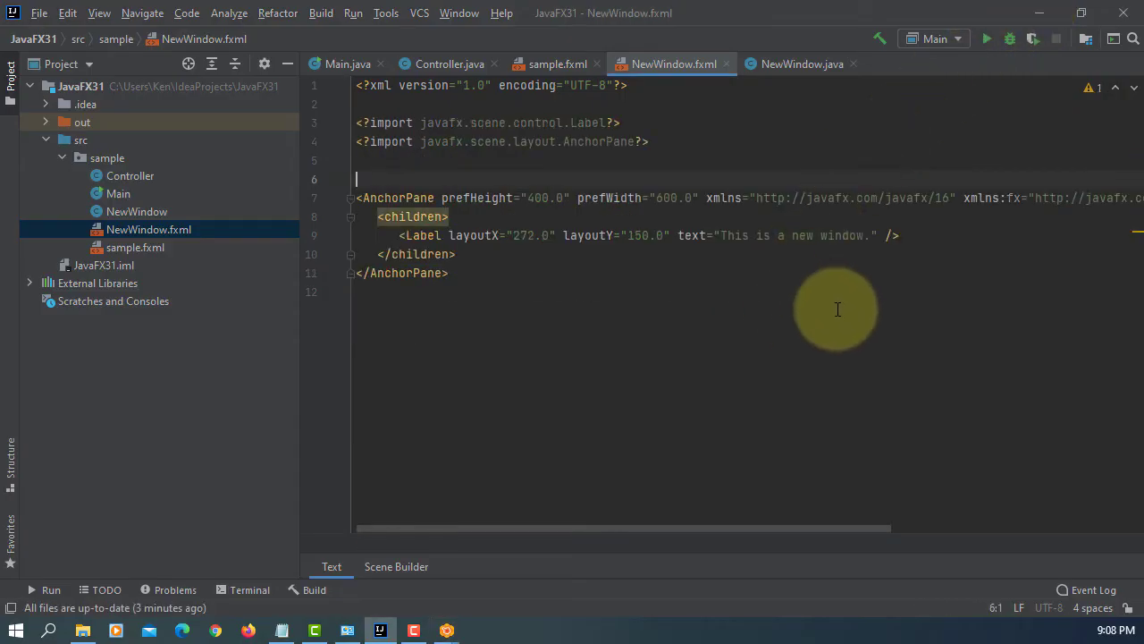
mouse_move(836, 291)
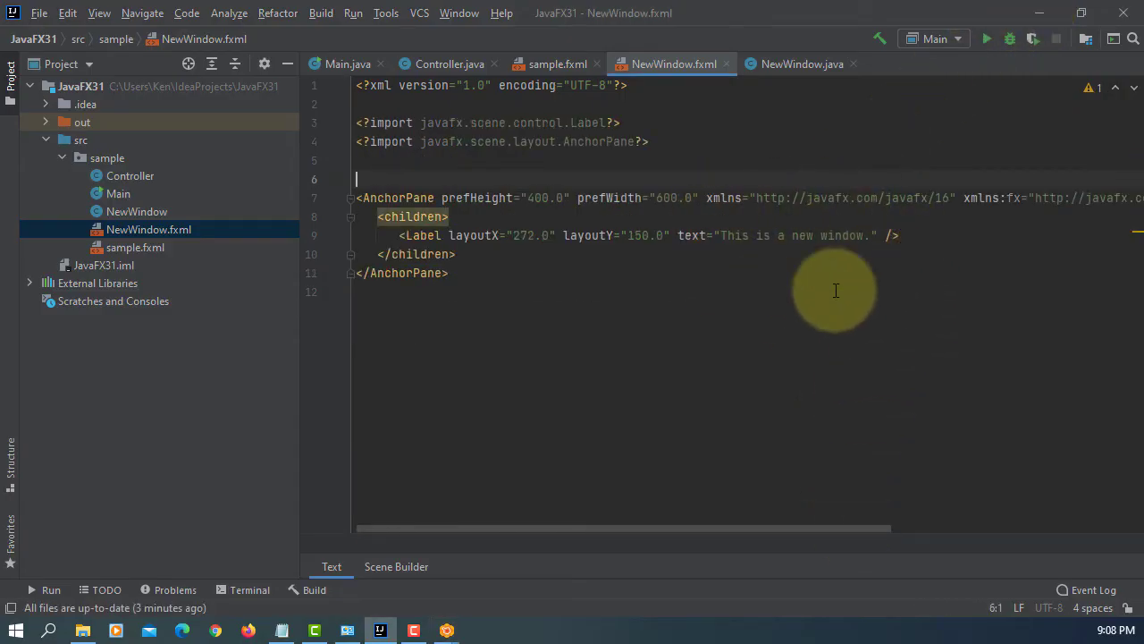
- Scroll through the updated NewWindow.fxml, then switch to Controller.java
scroll("right", 3)
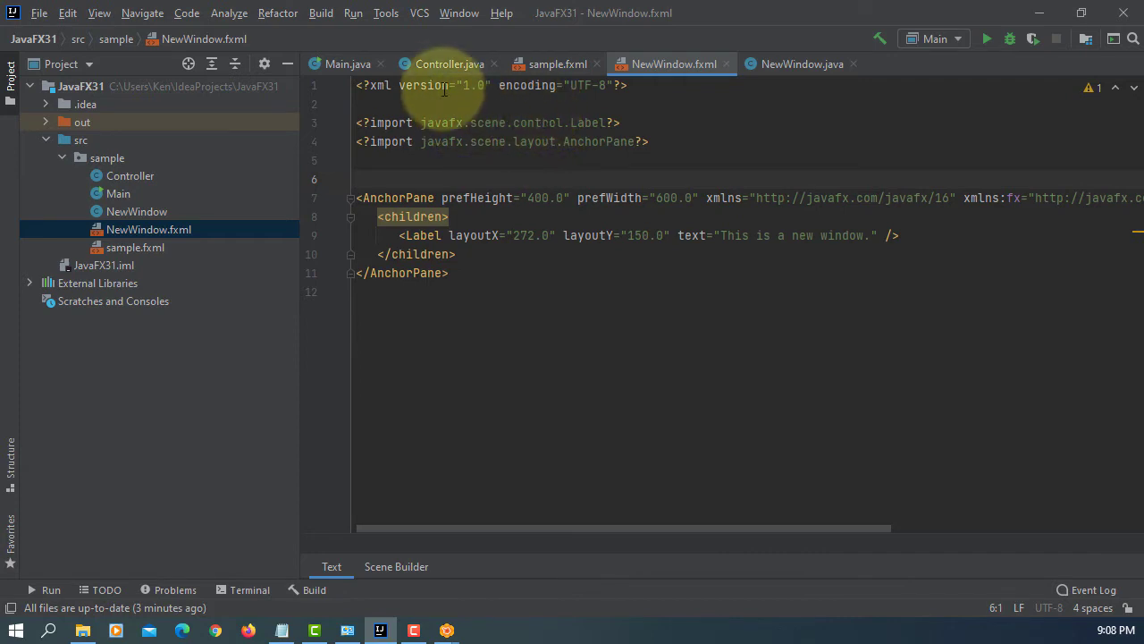
left_click(450, 63)
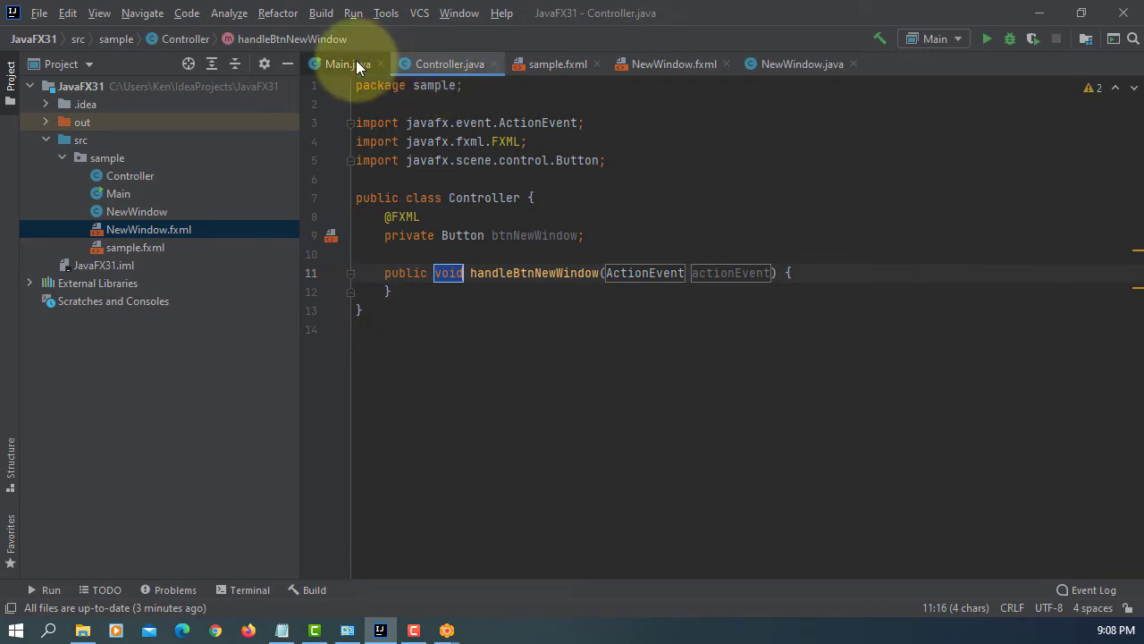
mouse_move(347, 64)
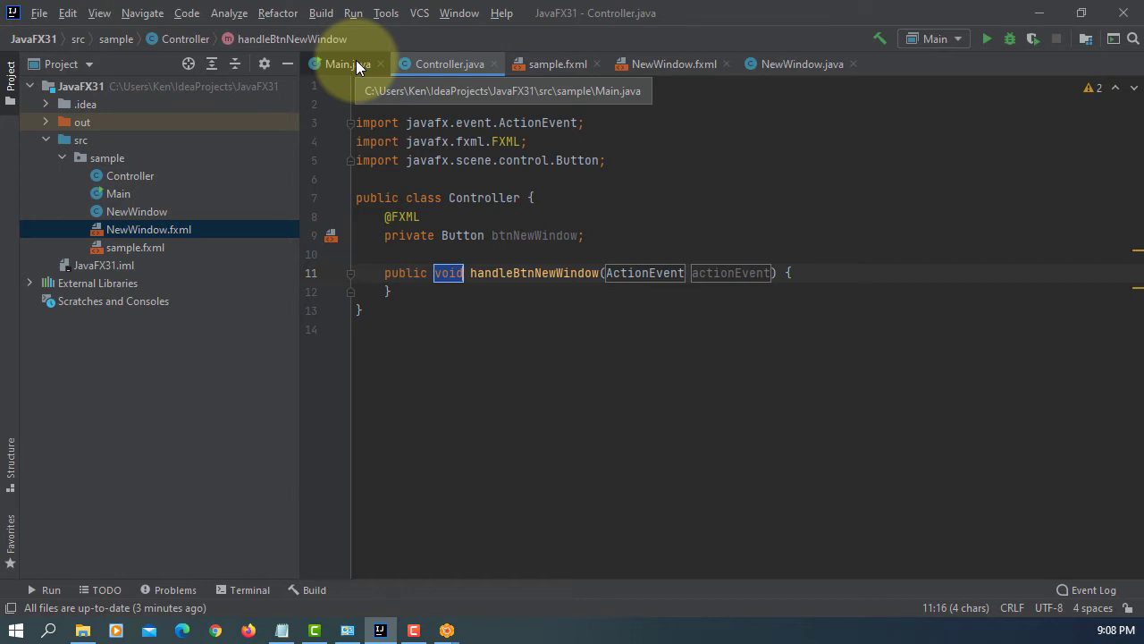
- Copy the stage-loading lines from Main's start method back to Controller.java
left_click(347, 64)
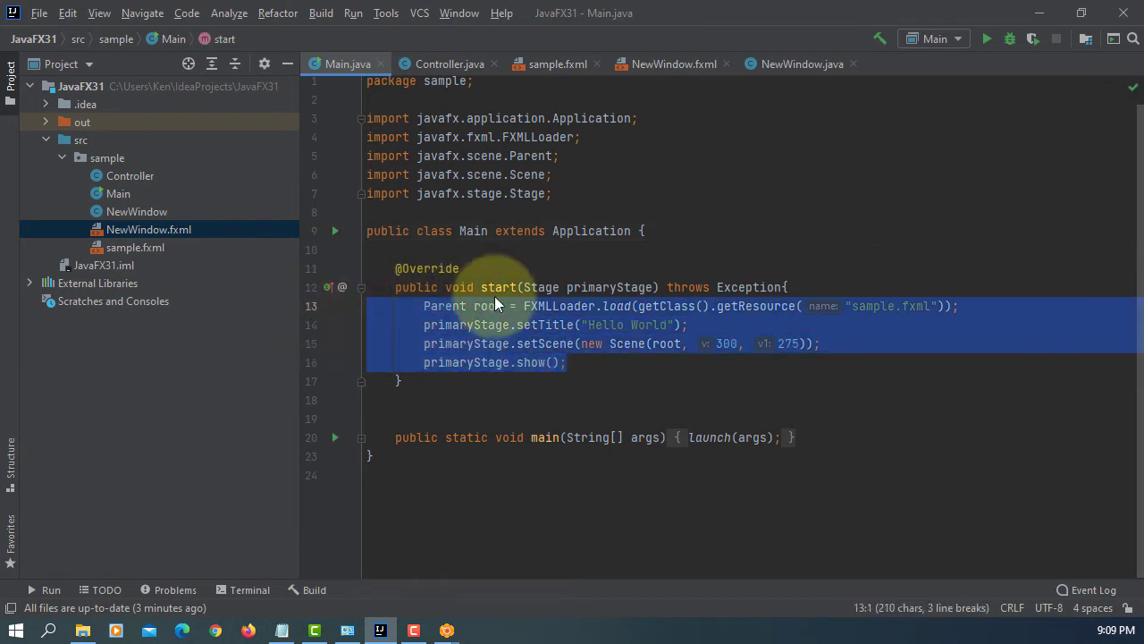
left_click(450, 63)
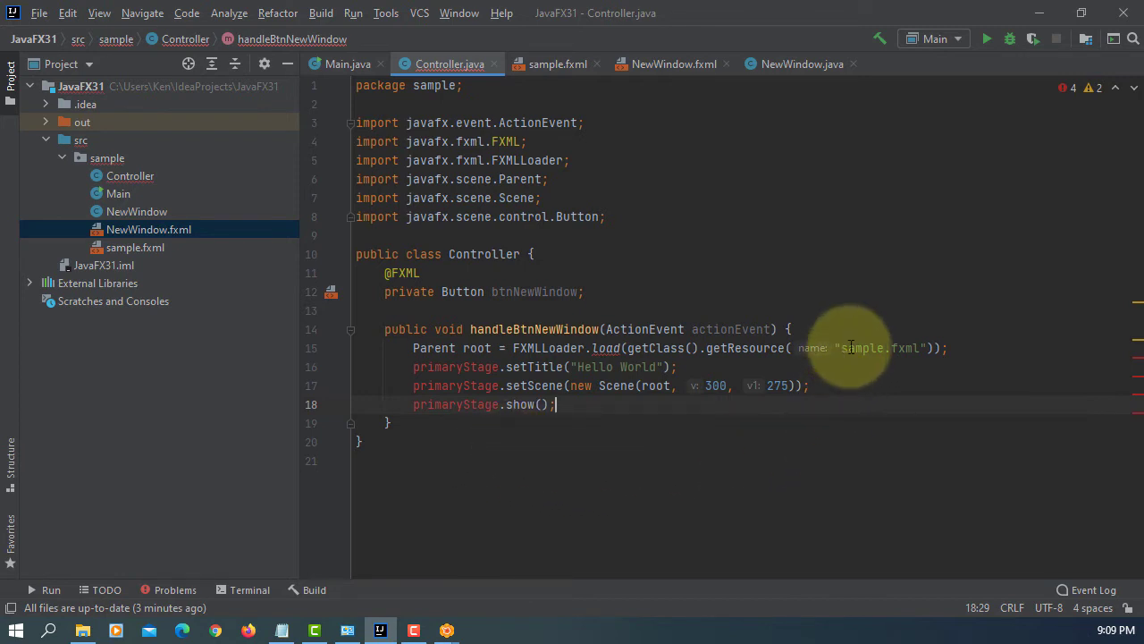
- Point getResource at "NewWindow.fxml" and add throws IOException to handleBtnNewWindow
double_click(861, 347)
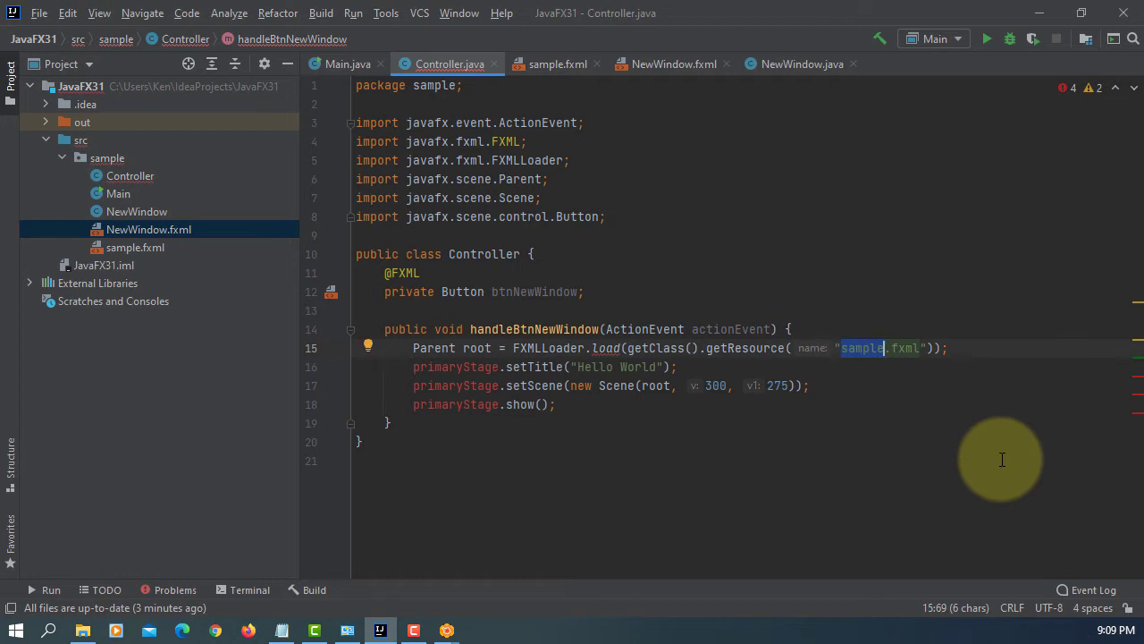
type("New")
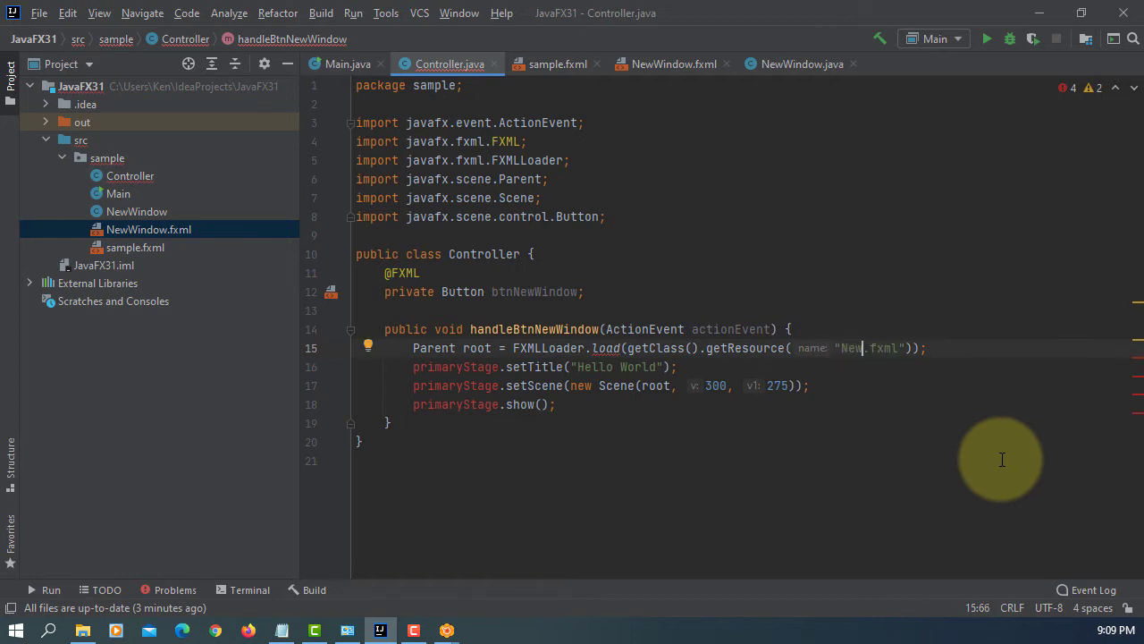
type("Window")
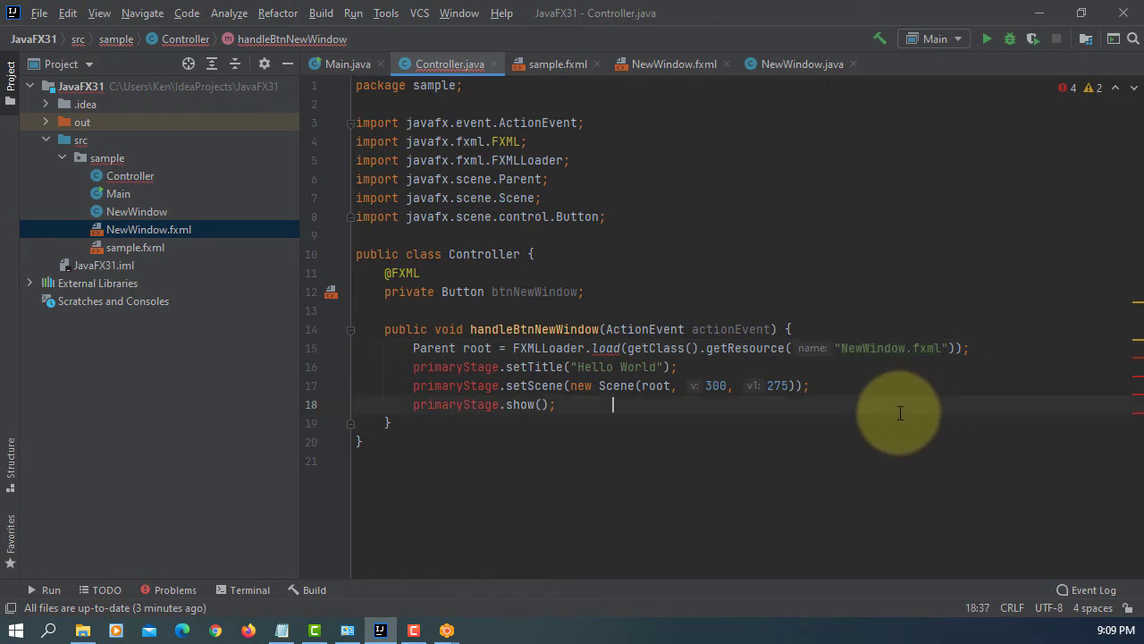
mouse_move(662, 409)
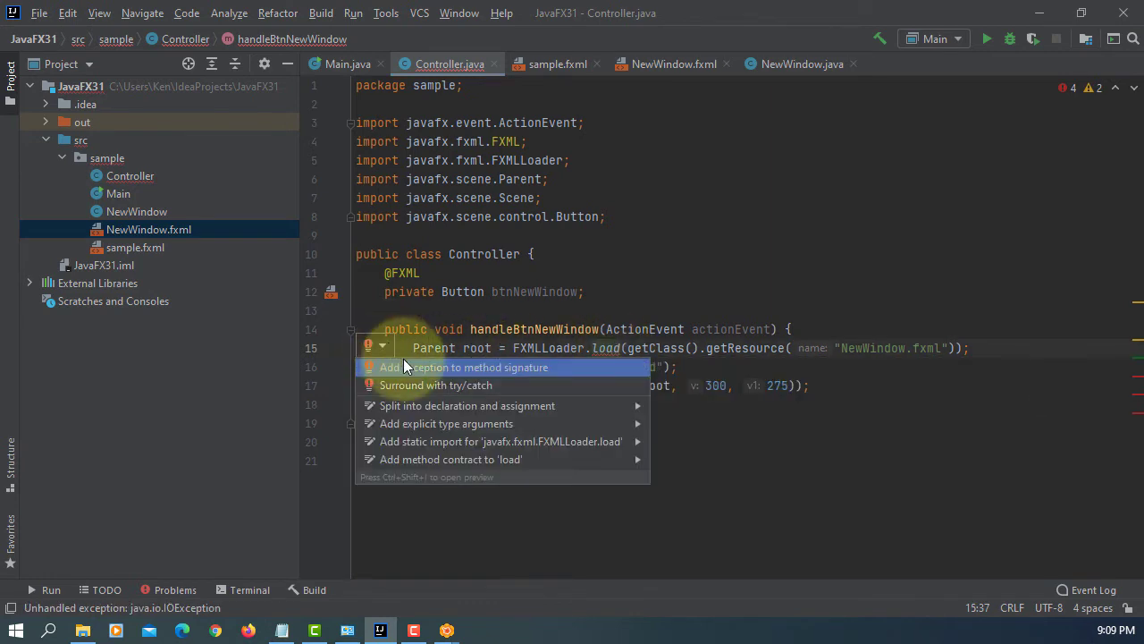
mouse_move(520, 373)
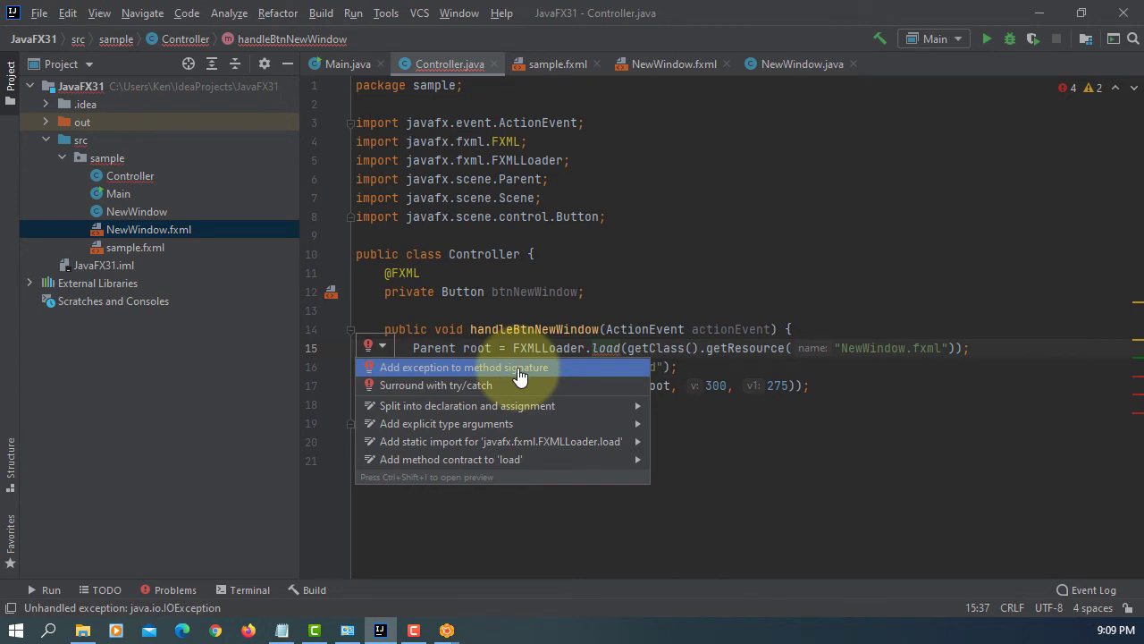
left_click(464, 368)
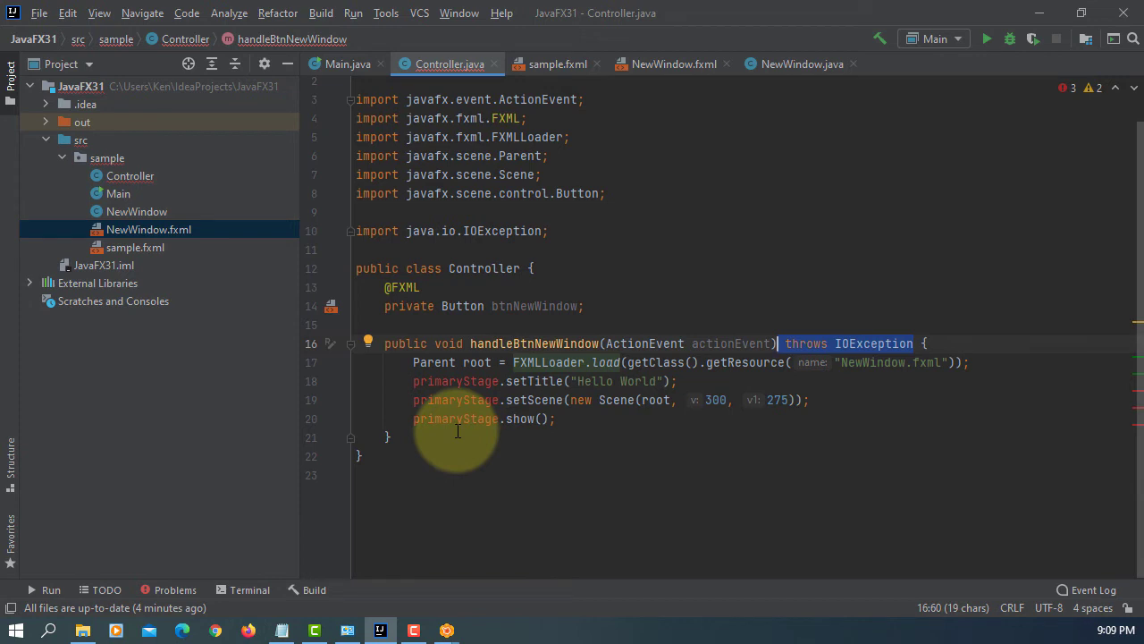
mouse_move(444, 385)
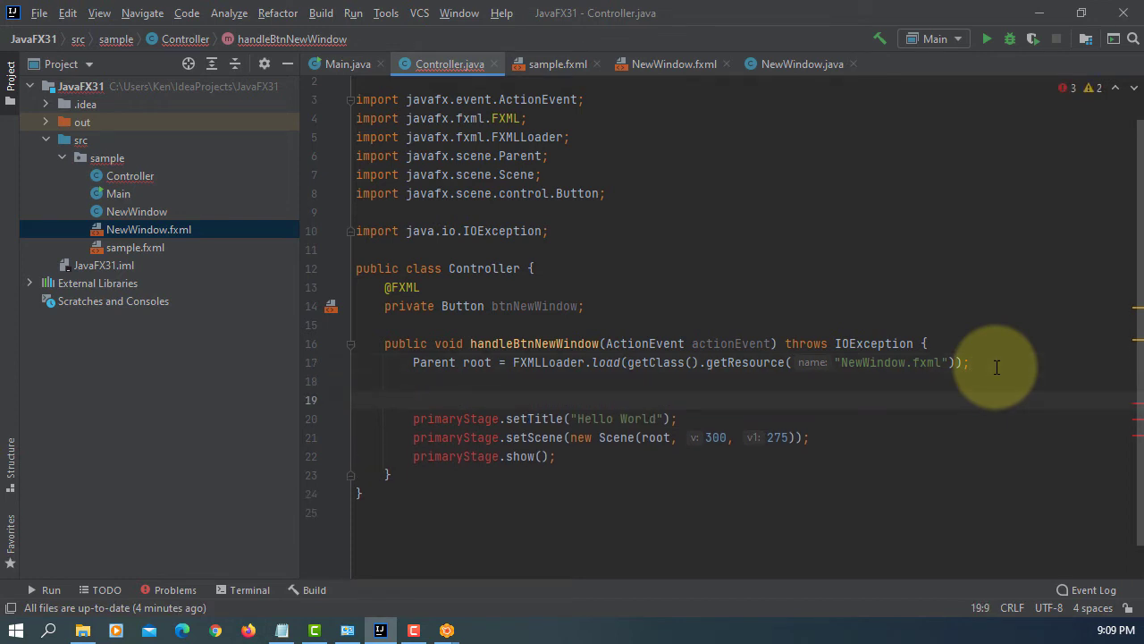
- Declare 'Stage primaryStage = new Stage();' in the handler, importing javafx.stage.Stage
type("S")
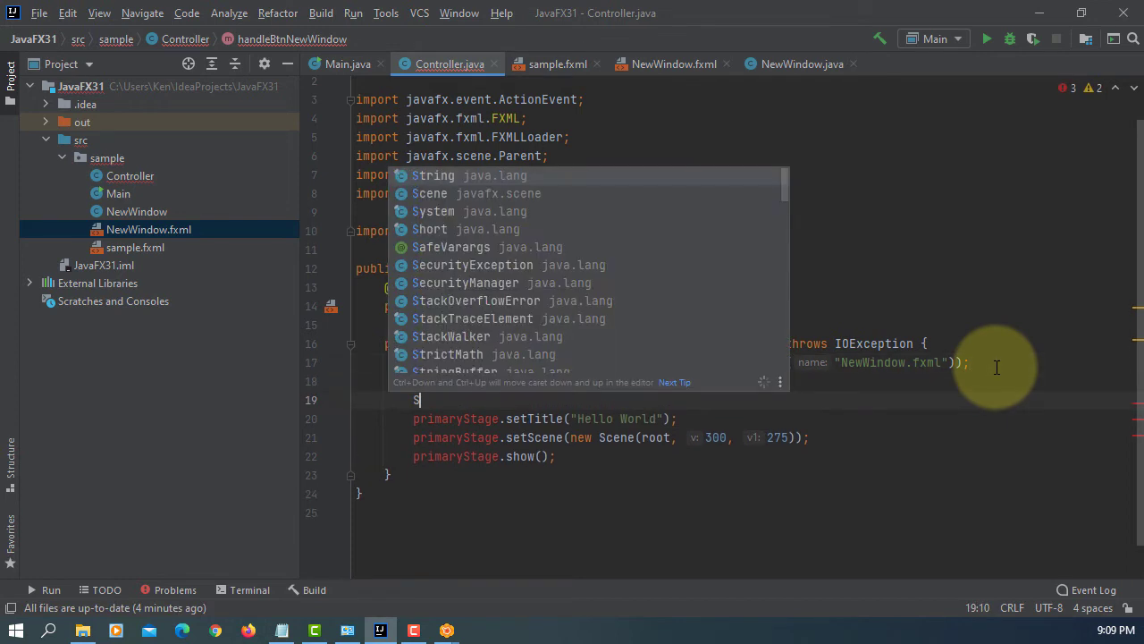
type("tage")
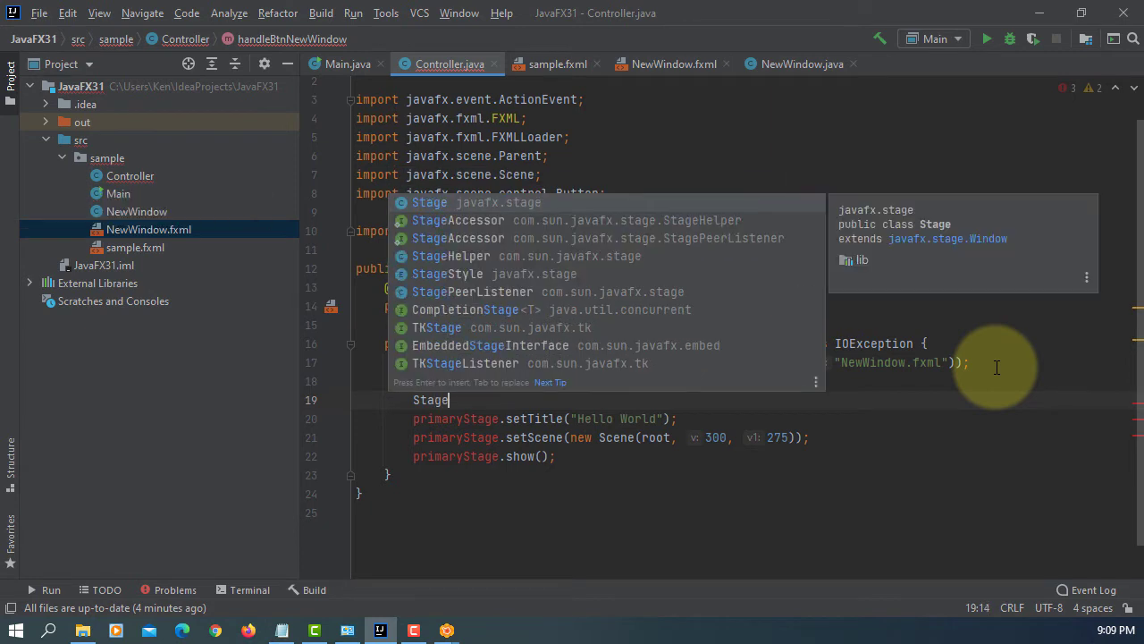
type("primary")
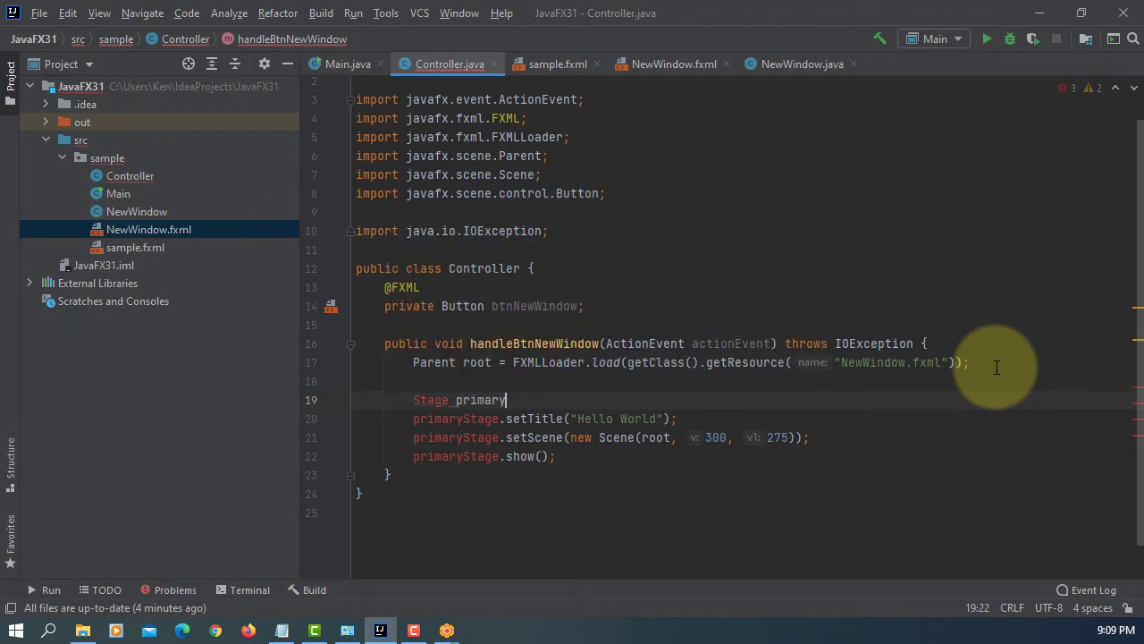
type("Stage = n")
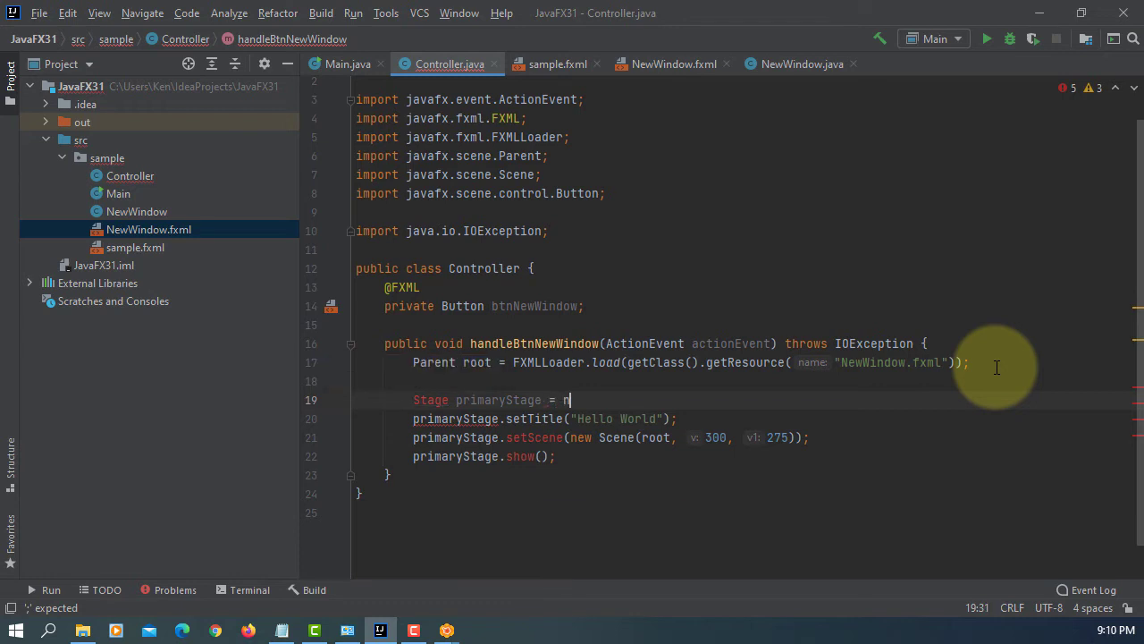
type("ew Stage();")
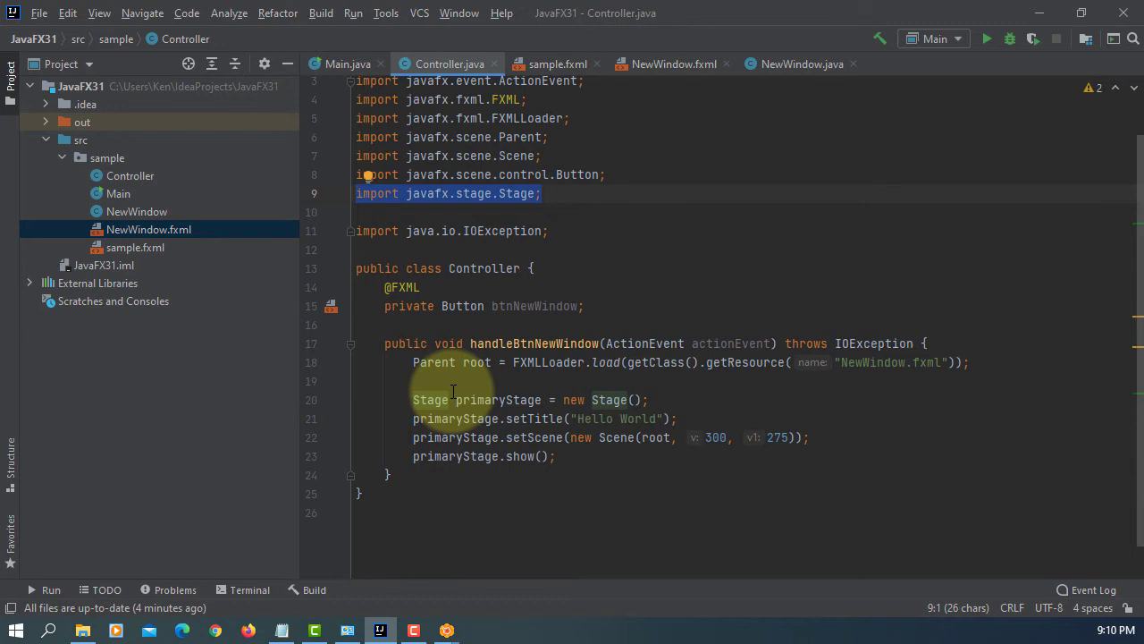
mouse_move(465, 382)
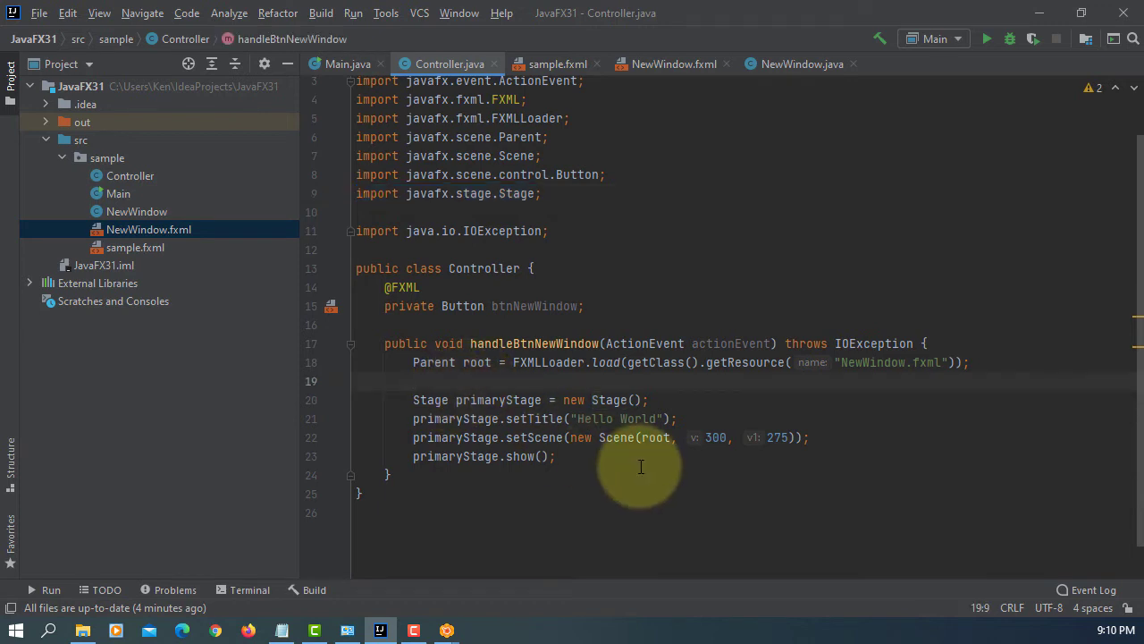
- Add 'Scene scene = new Scene(root);' to the handler
type("Scene")
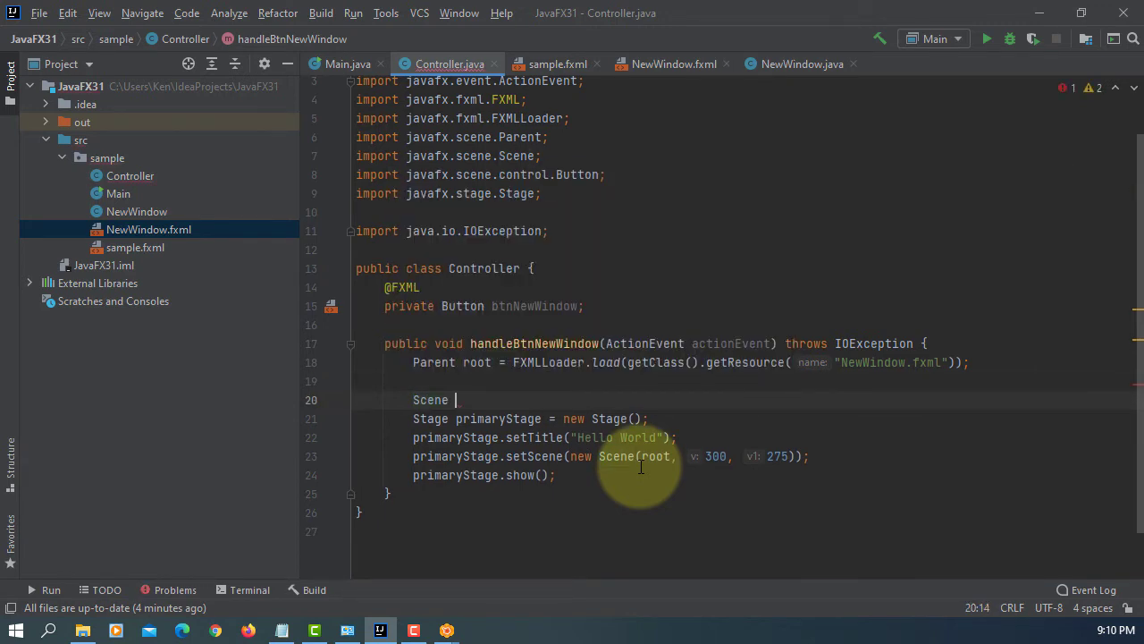
type("s")
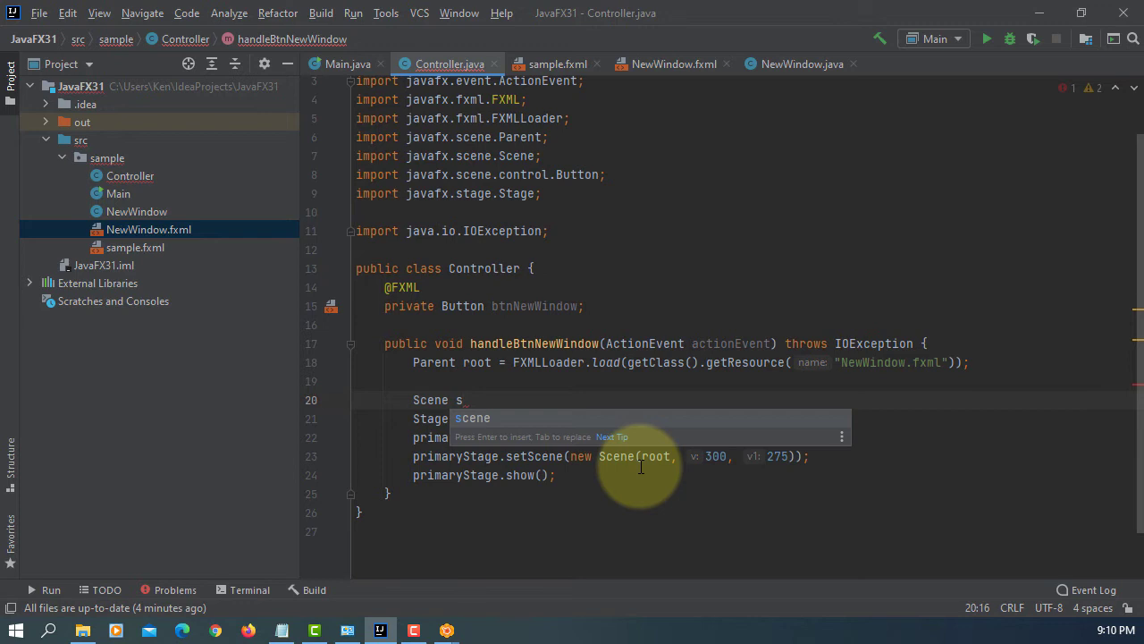
key("Tab")
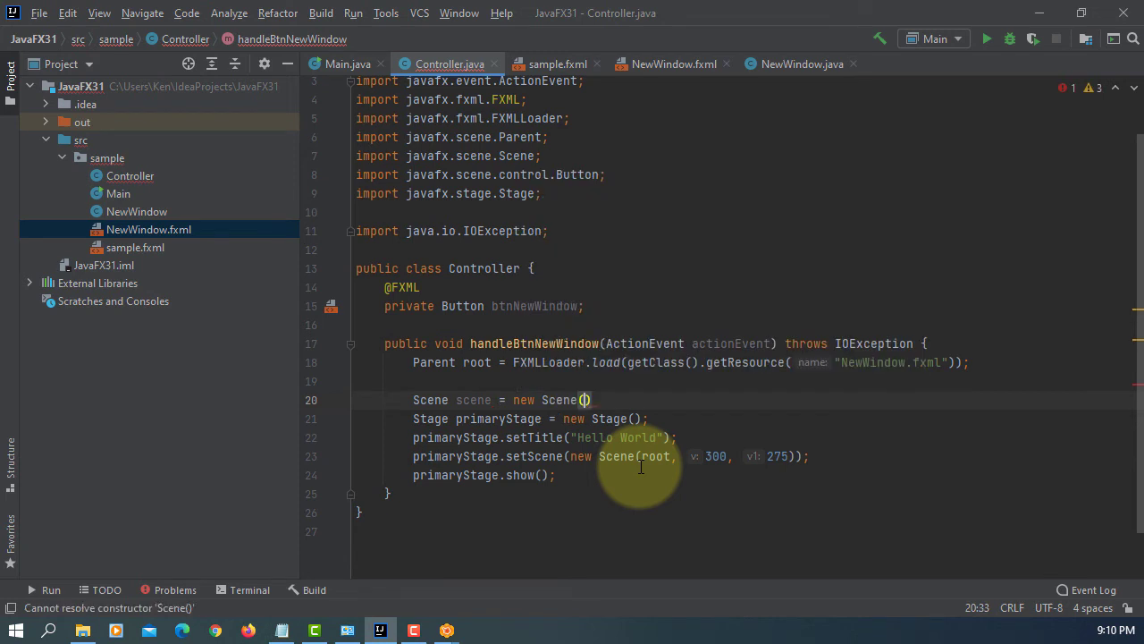
type("root")
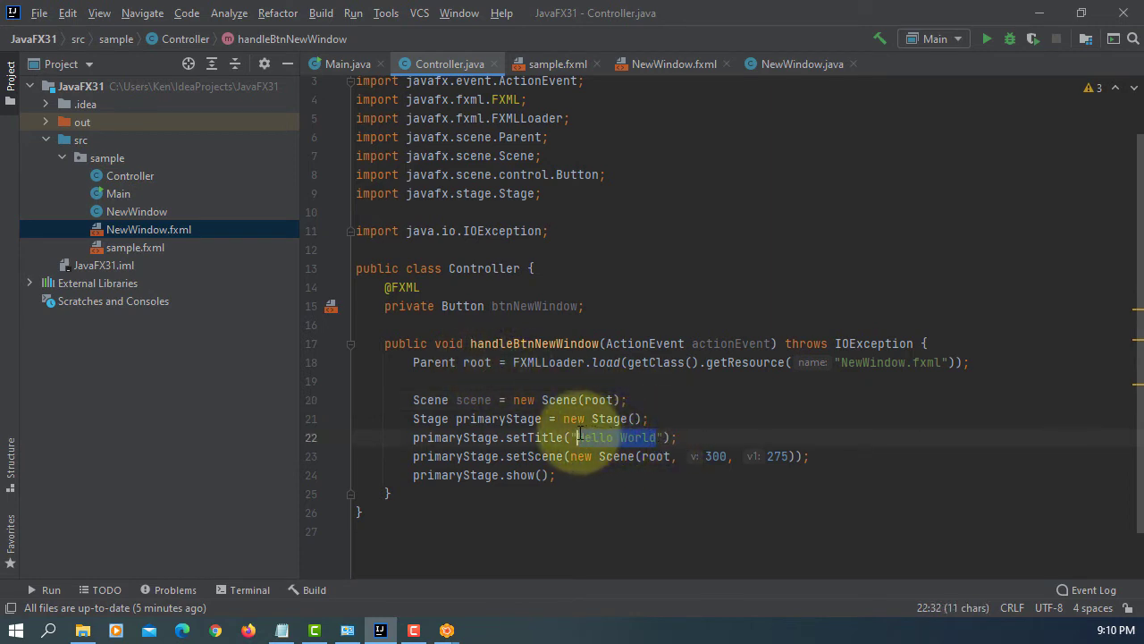
- Set the stage title to 'New Window' and add a comment explaining modality
type("New Wi")
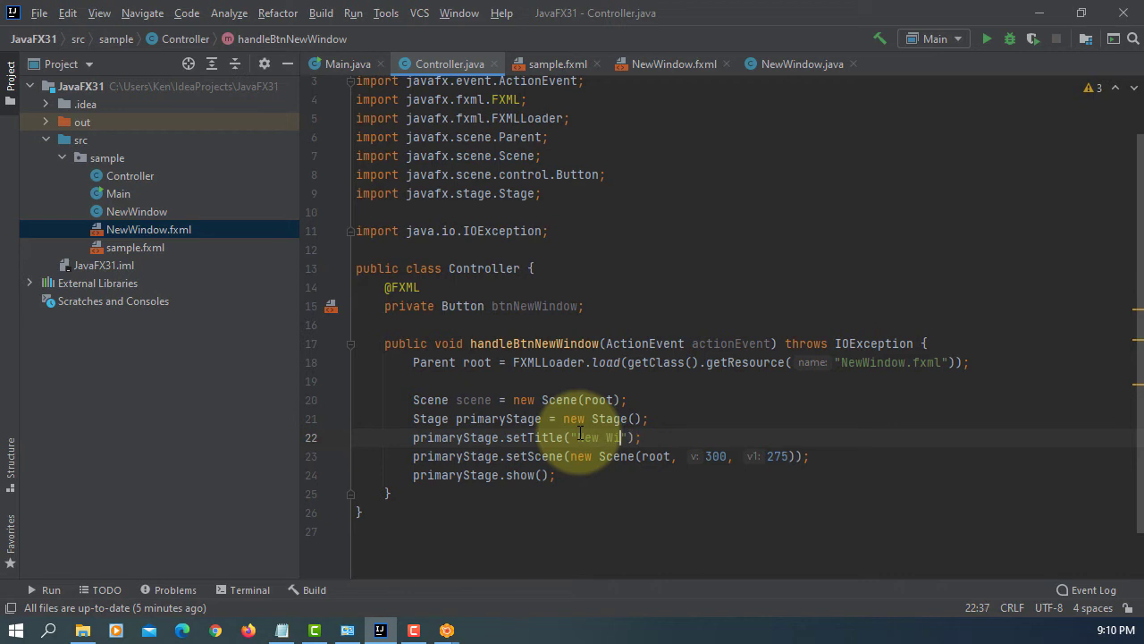
type("ndow")
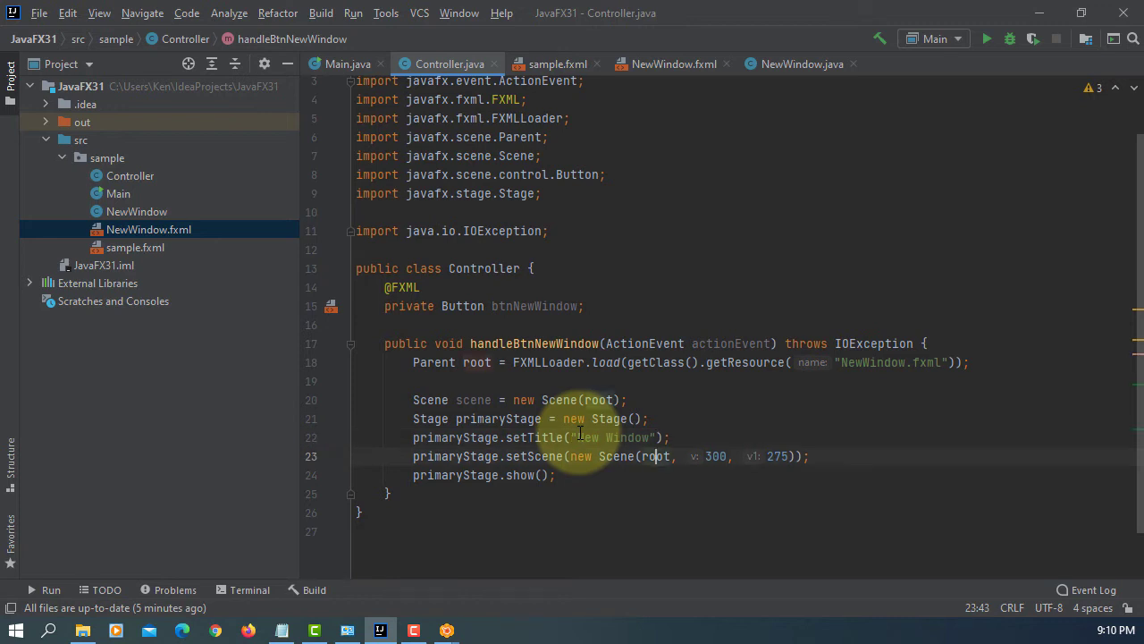
type("//")
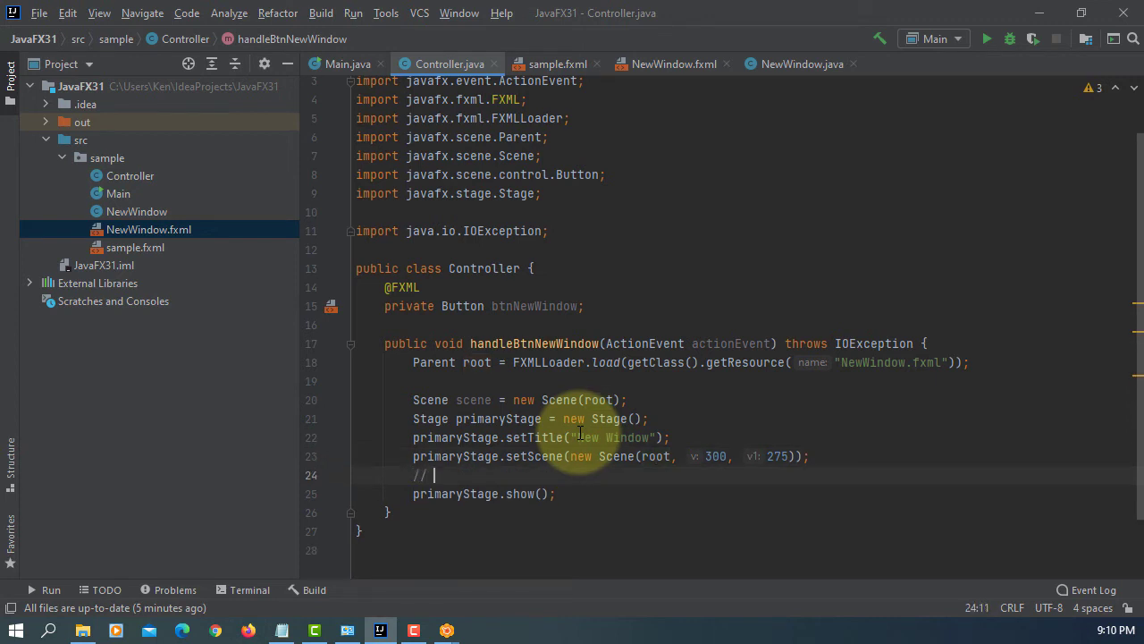
type("spec")
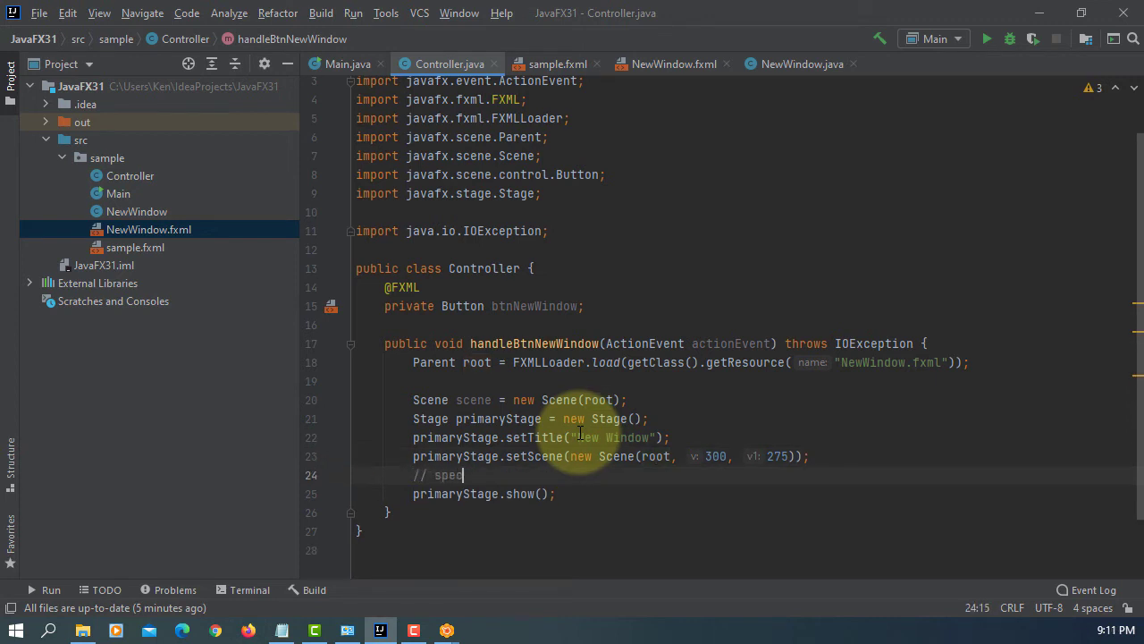
type("ifies the modality for a new win")
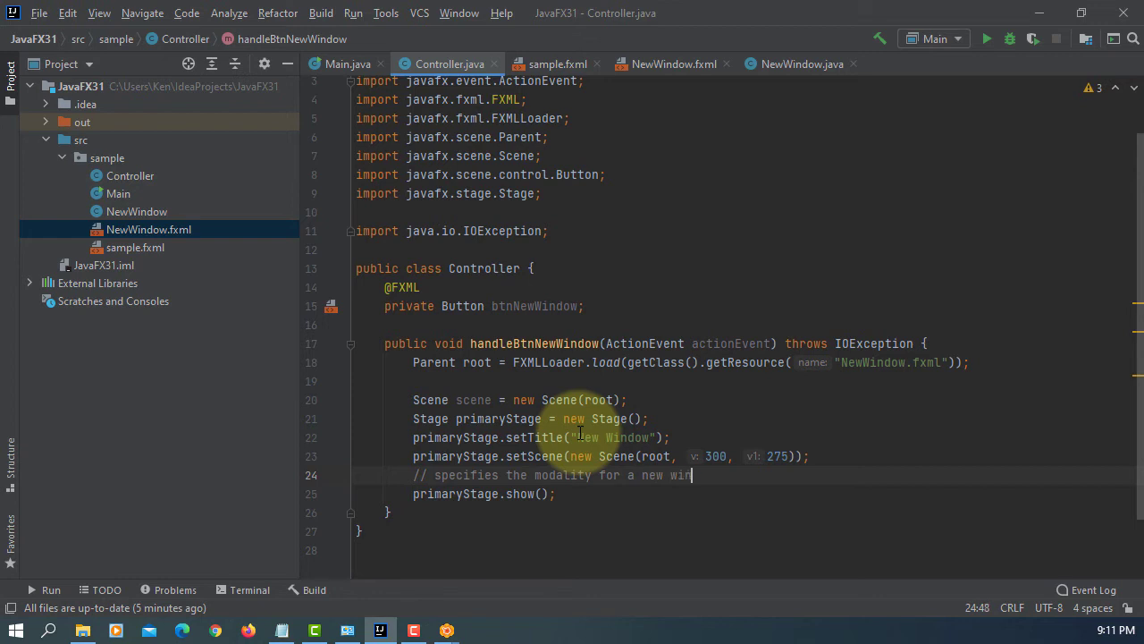
key("Enter")
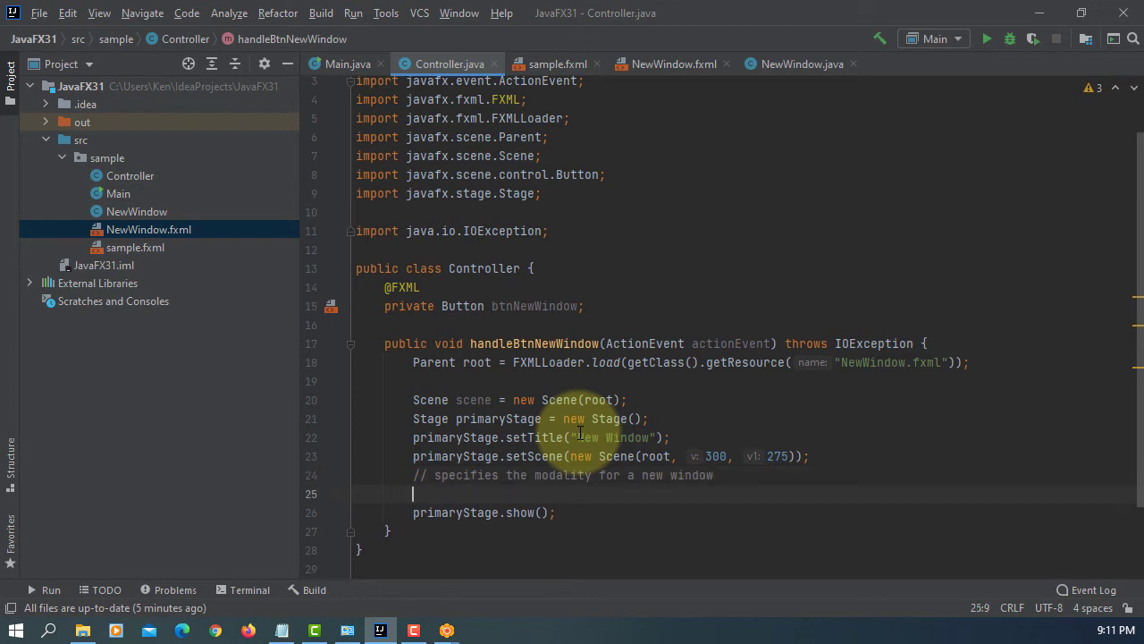
- Call primaryStage.initModality(Modality.NONE) and pass scene to setScene
type("primaryStage")
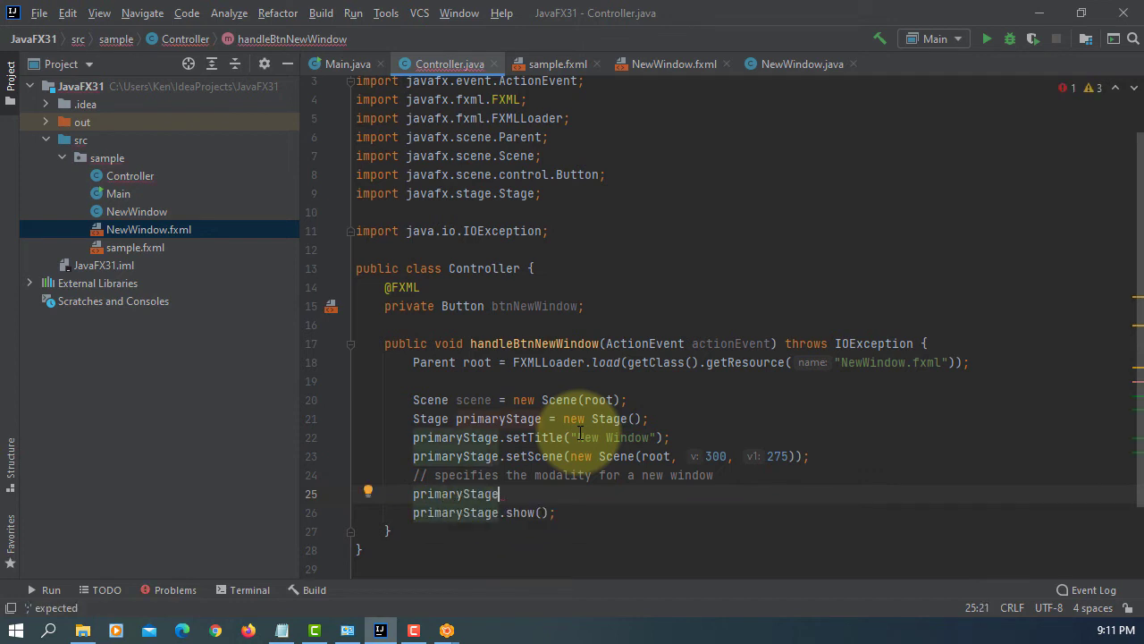
type(".initModality();")
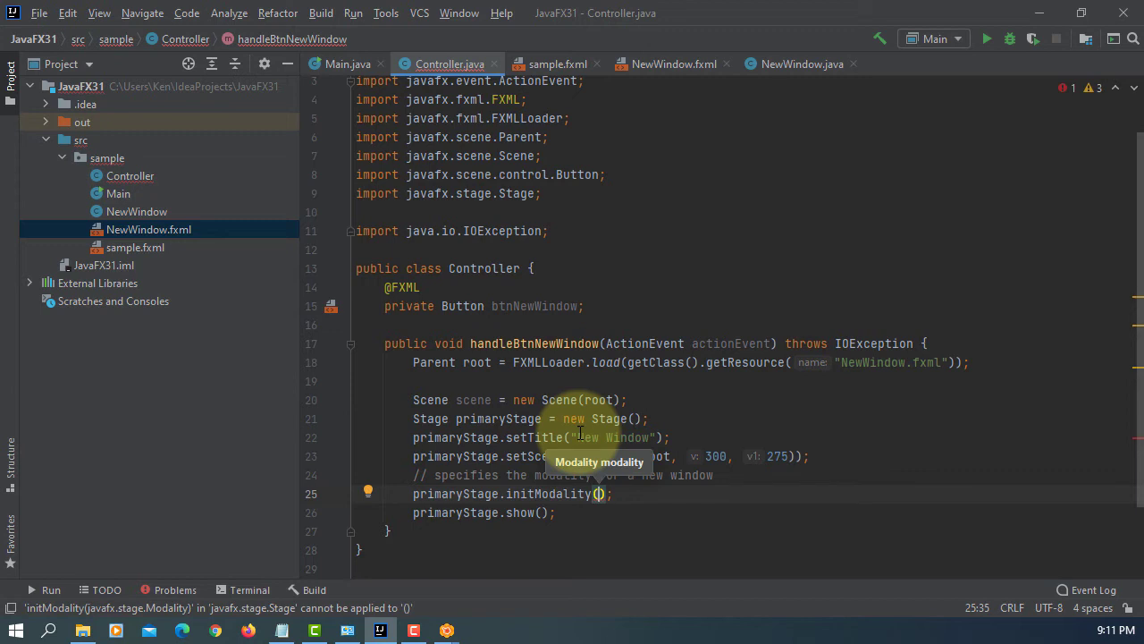
type("m")
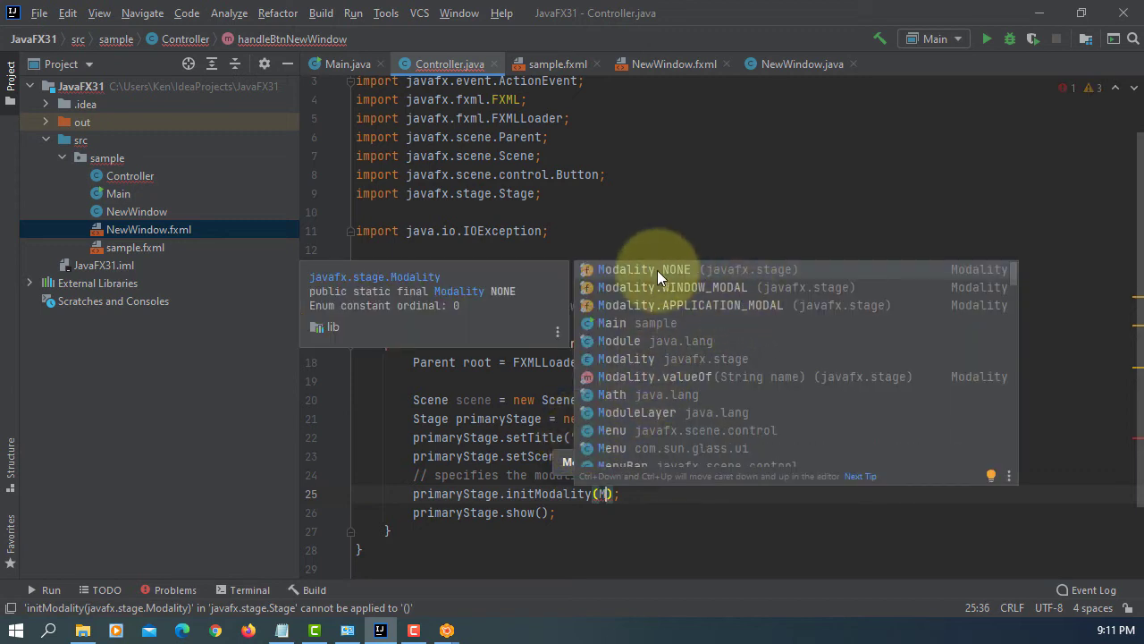
mouse_move(681, 275)
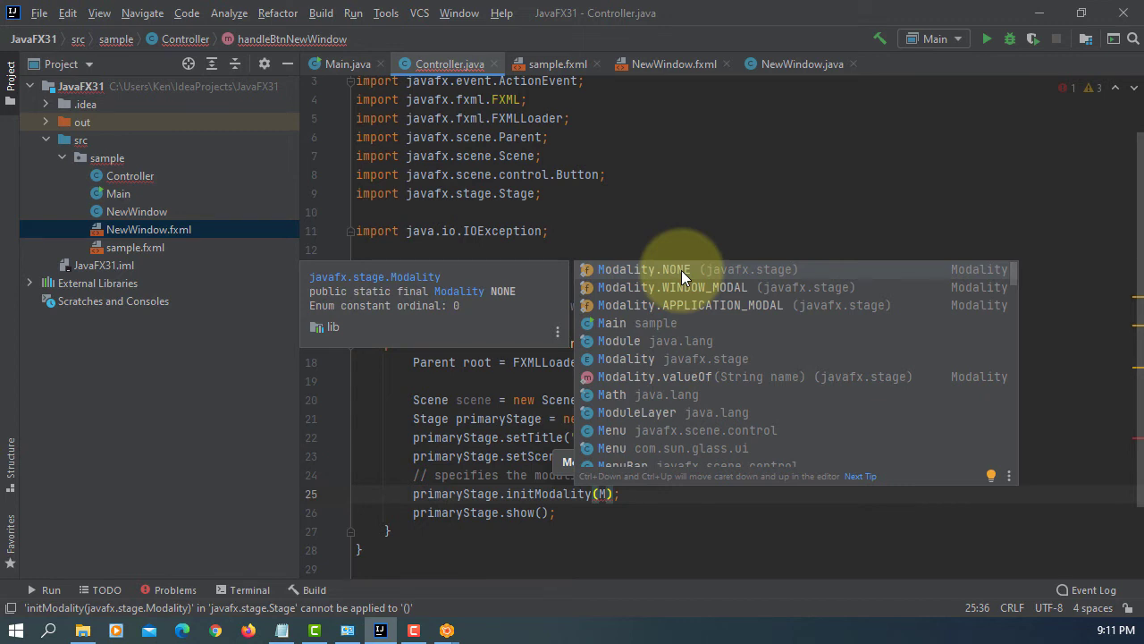
left_click(642, 269)
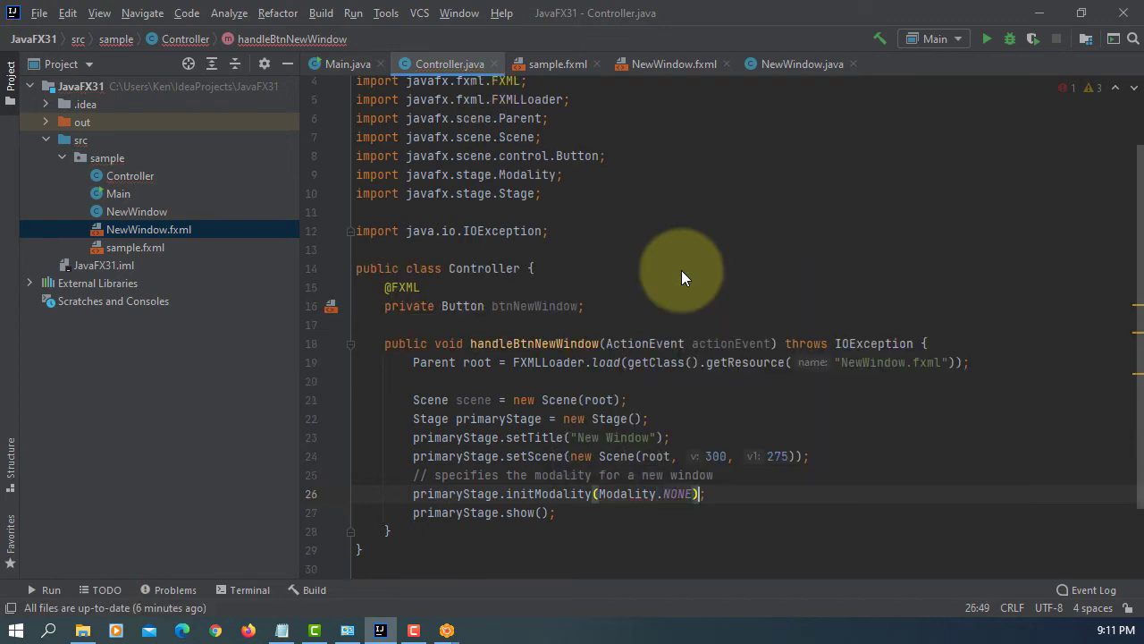
type("// df")
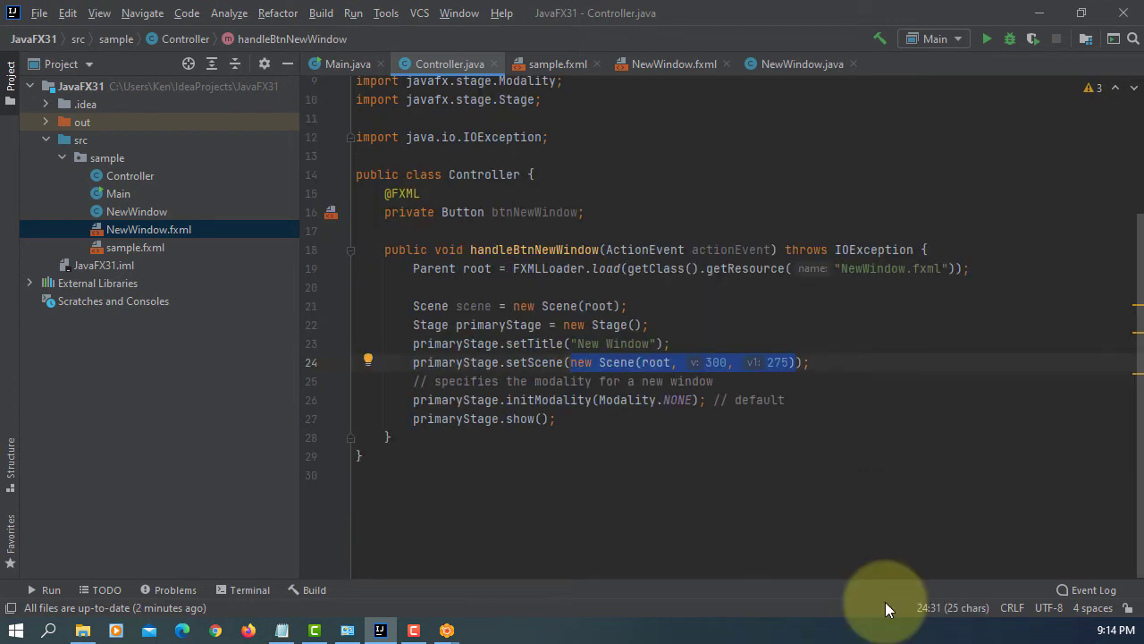
type("sc")
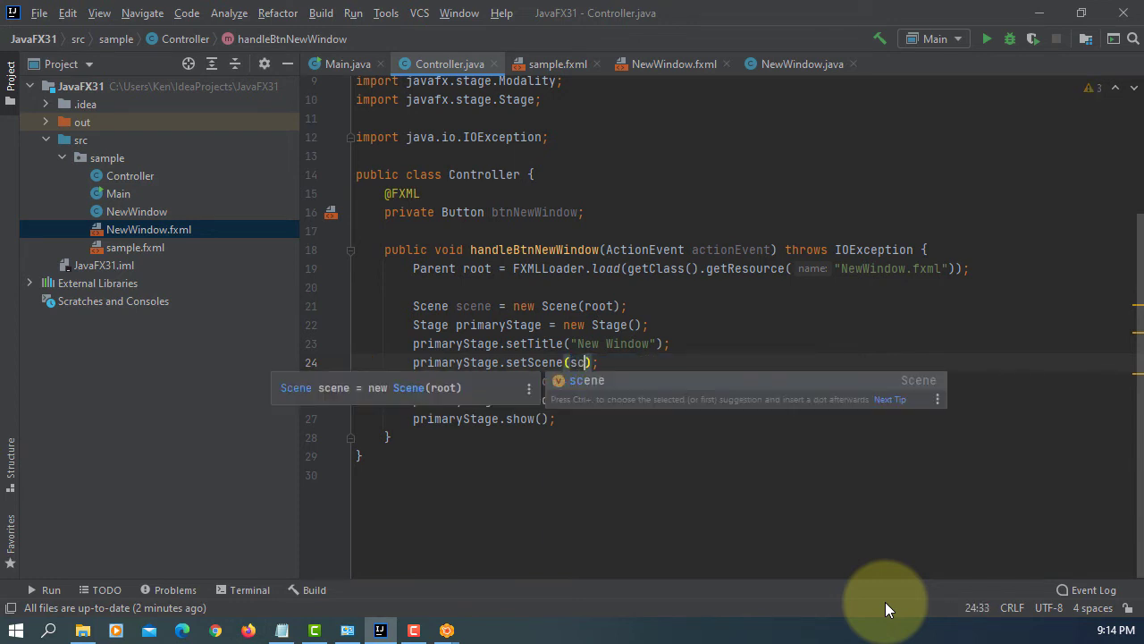
key("Tab")
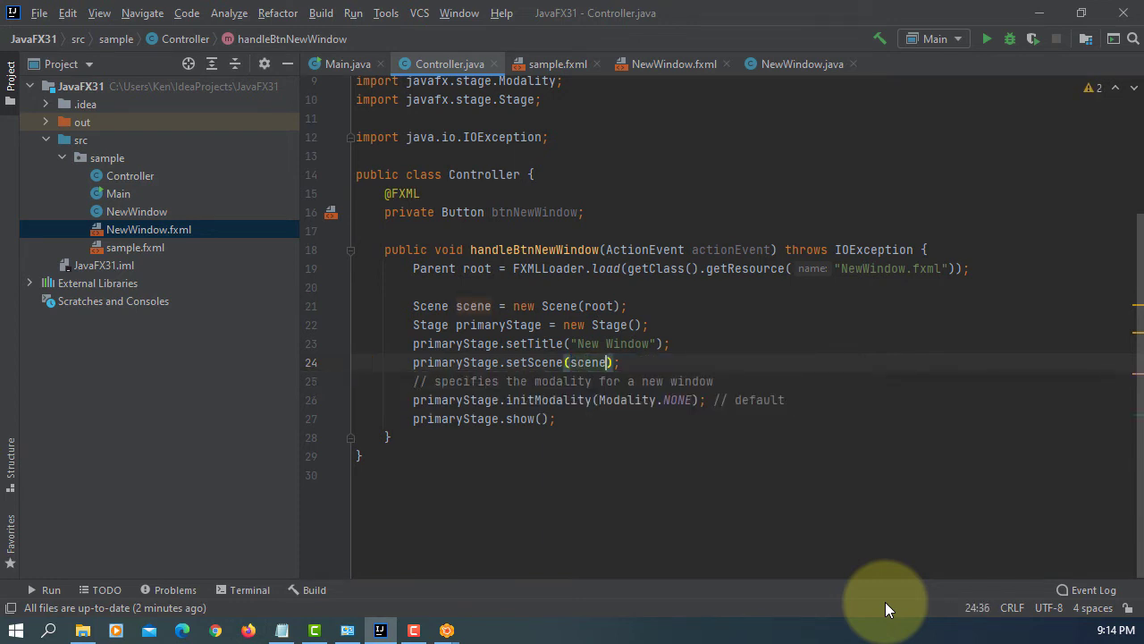
mouse_move(353, 13)
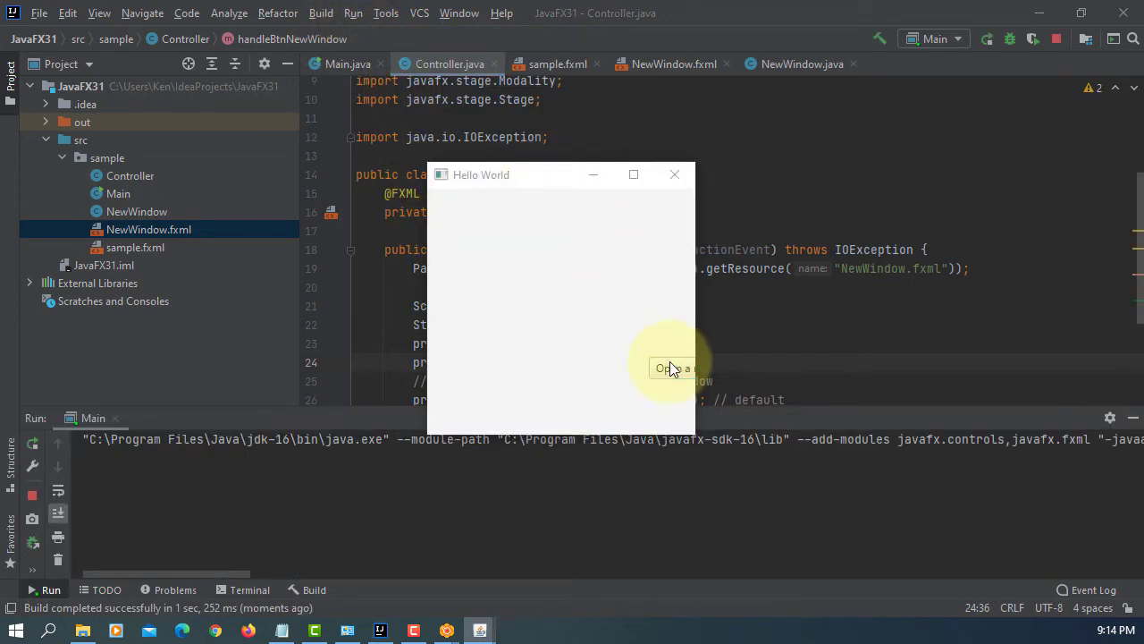
left_click(671, 367)
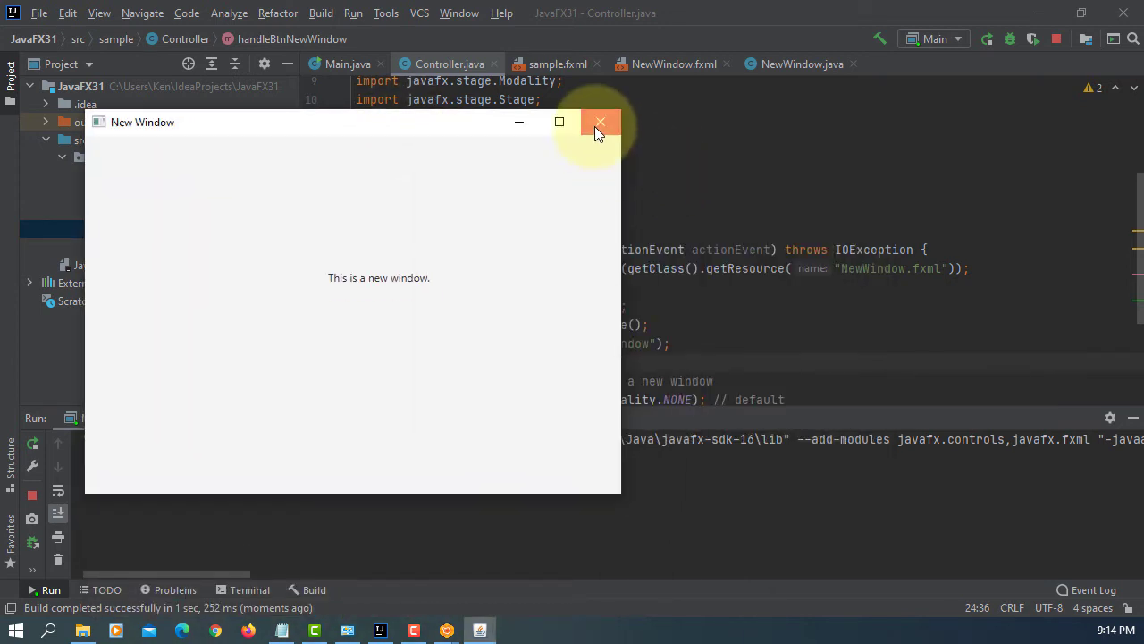
left_click(599, 122)
type("APPLICATION_MODAL")
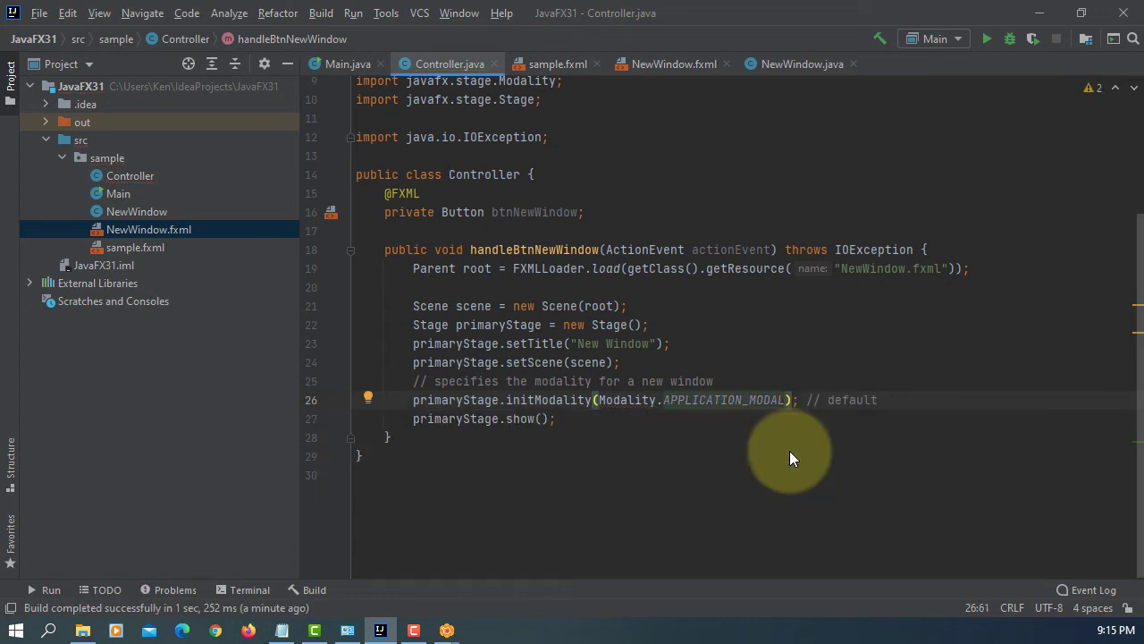
mouse_move(356, 18)
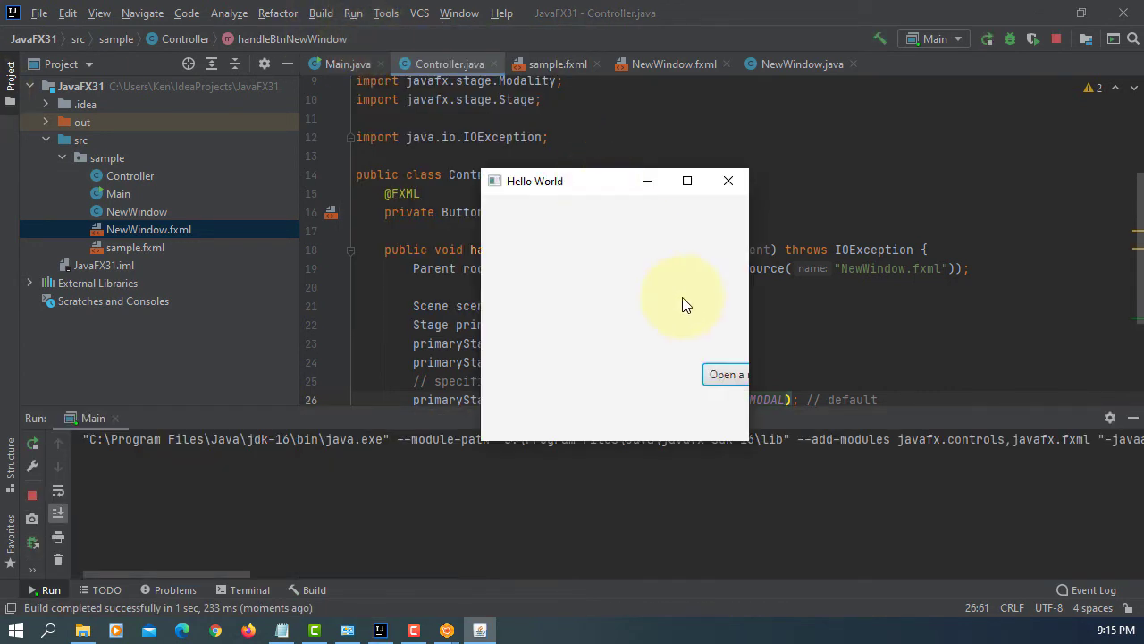
- Open the APPLICATION_MODAL new window in the running app, then close the main window
left_click(727, 374)
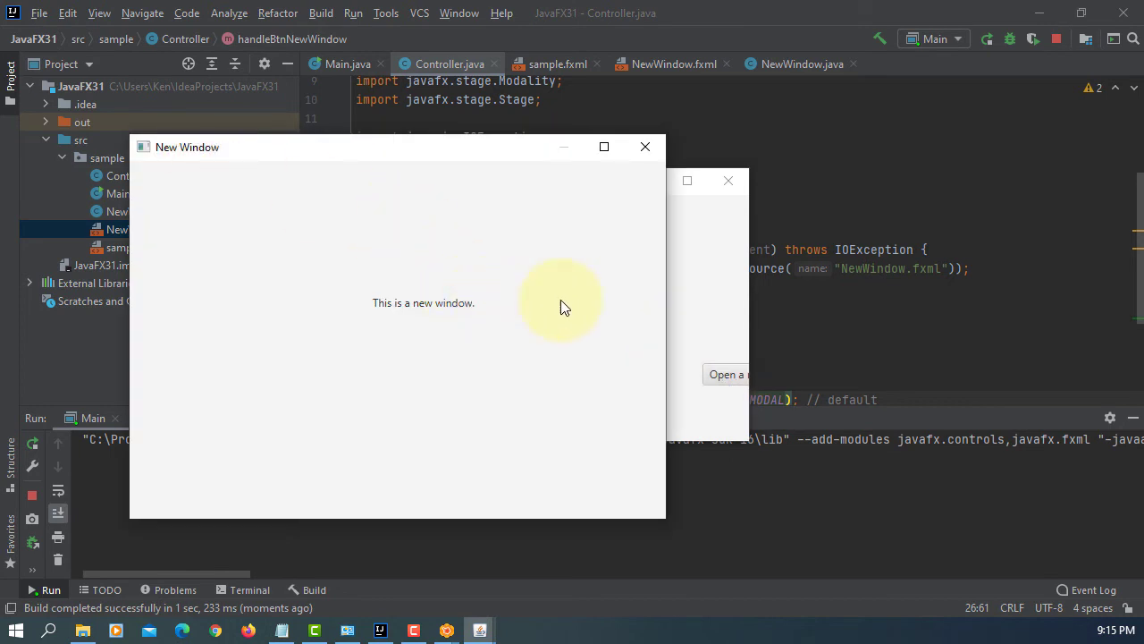
mouse_move(733, 192)
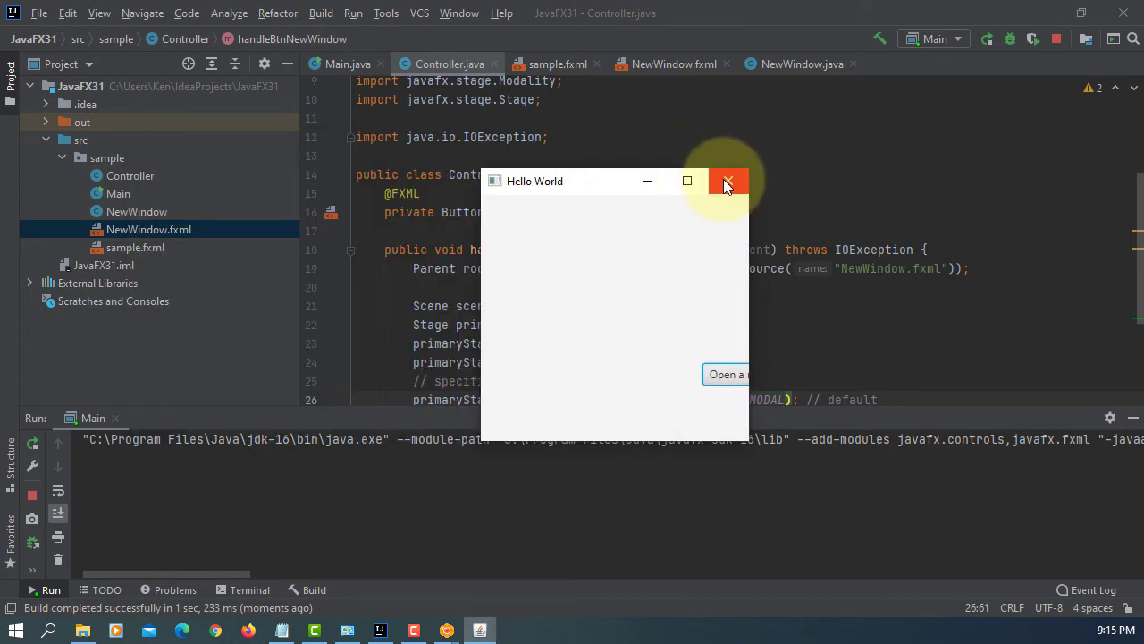
left_click(728, 181)
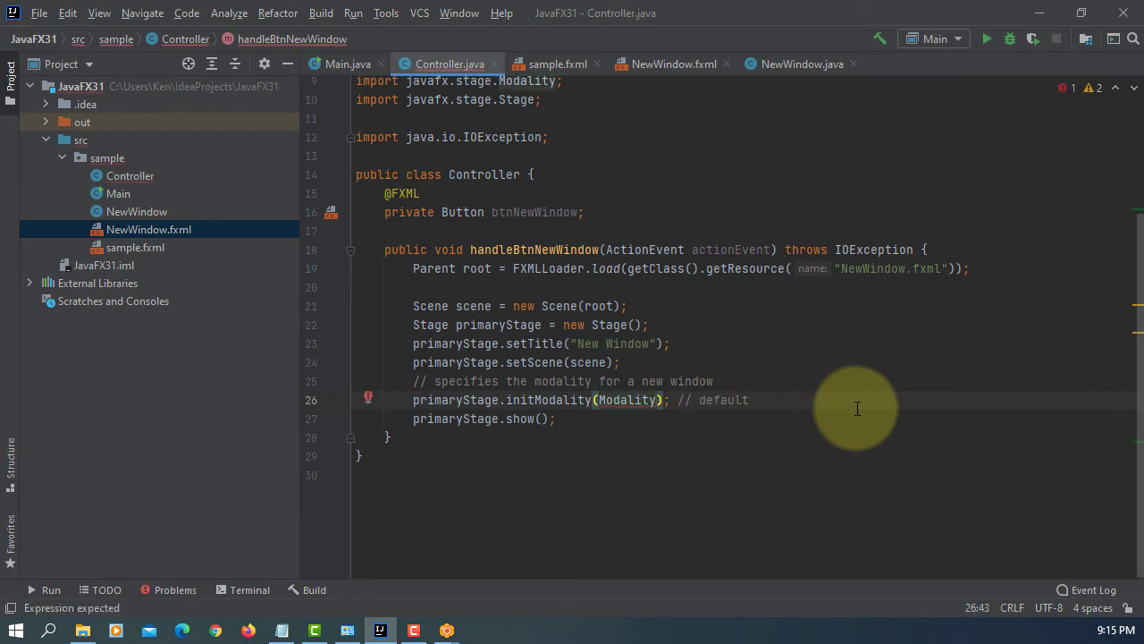
- Switch to Modality.WINDOW_MODAL, start a primaryStage.initOwner call, and check the button's fx:id in sample.fxml
type(".WINDOW_MODAL")
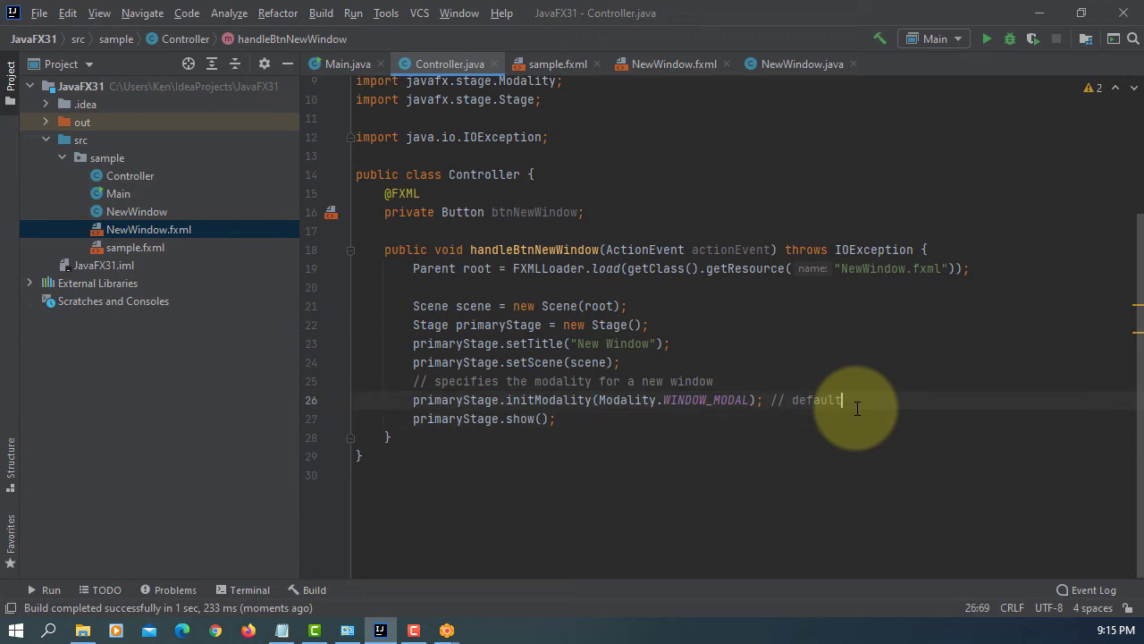
key("enter")
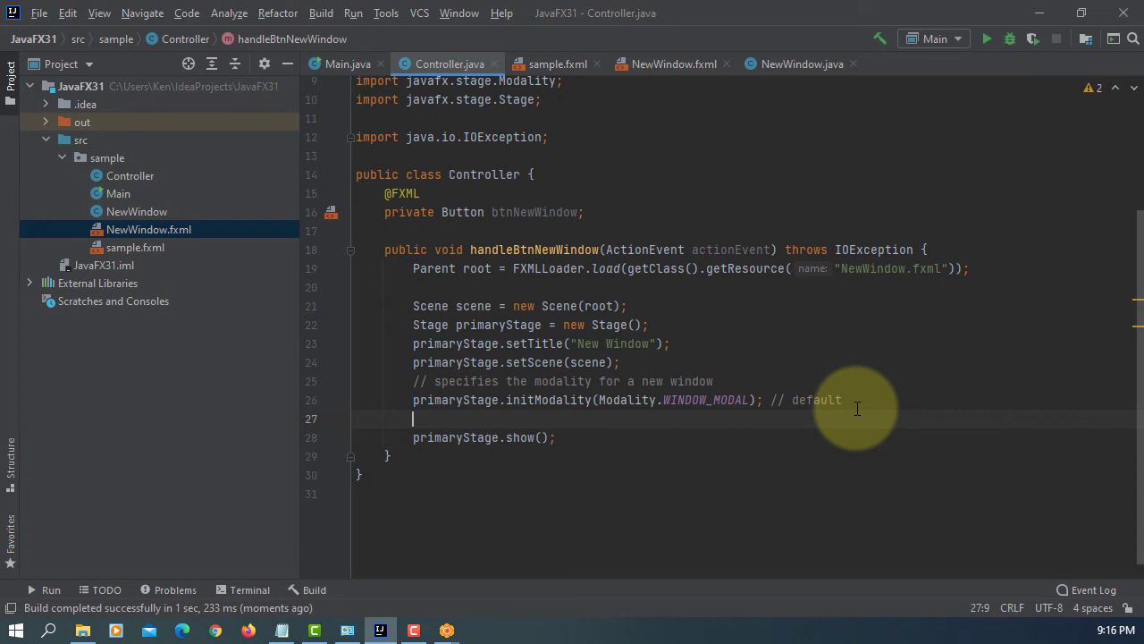
mouse_move(262, 420)
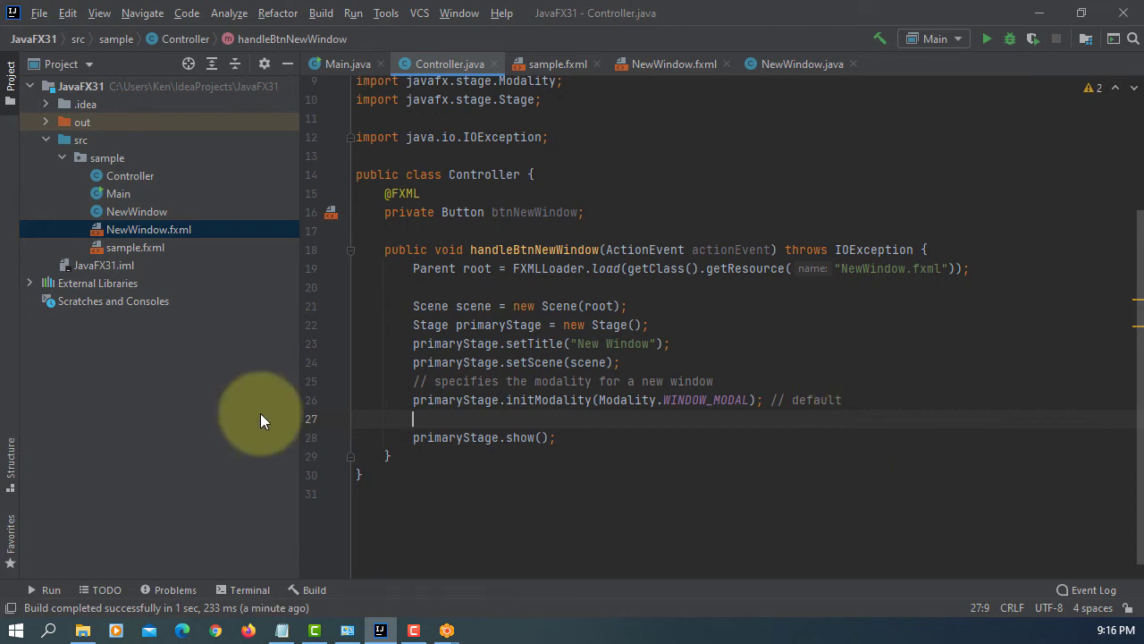
type("primaryStage")
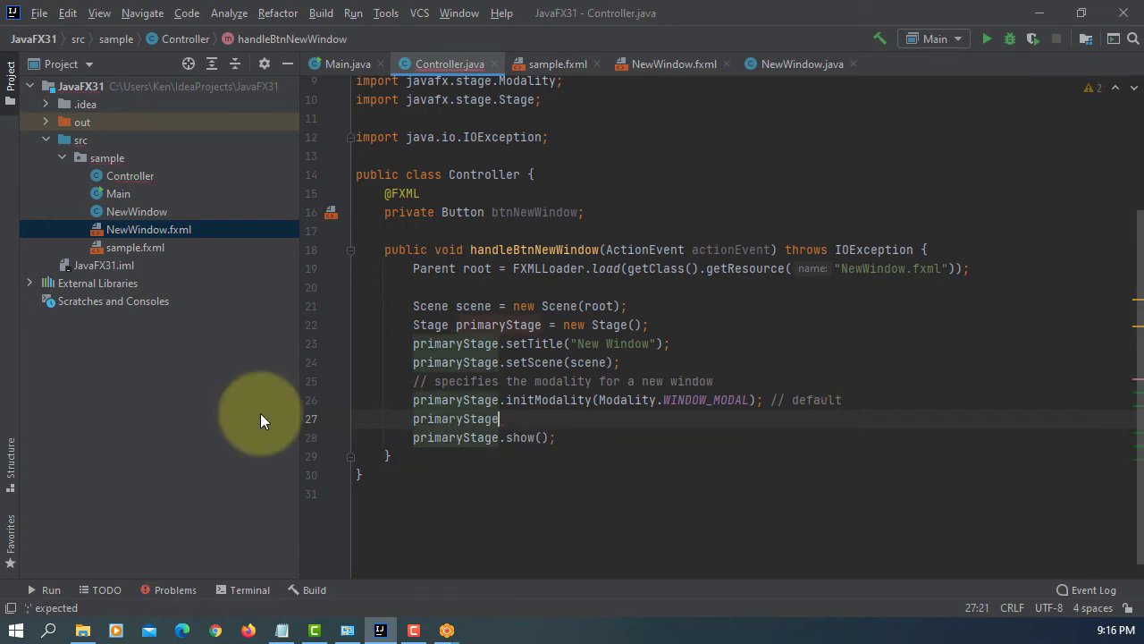
type(".in")
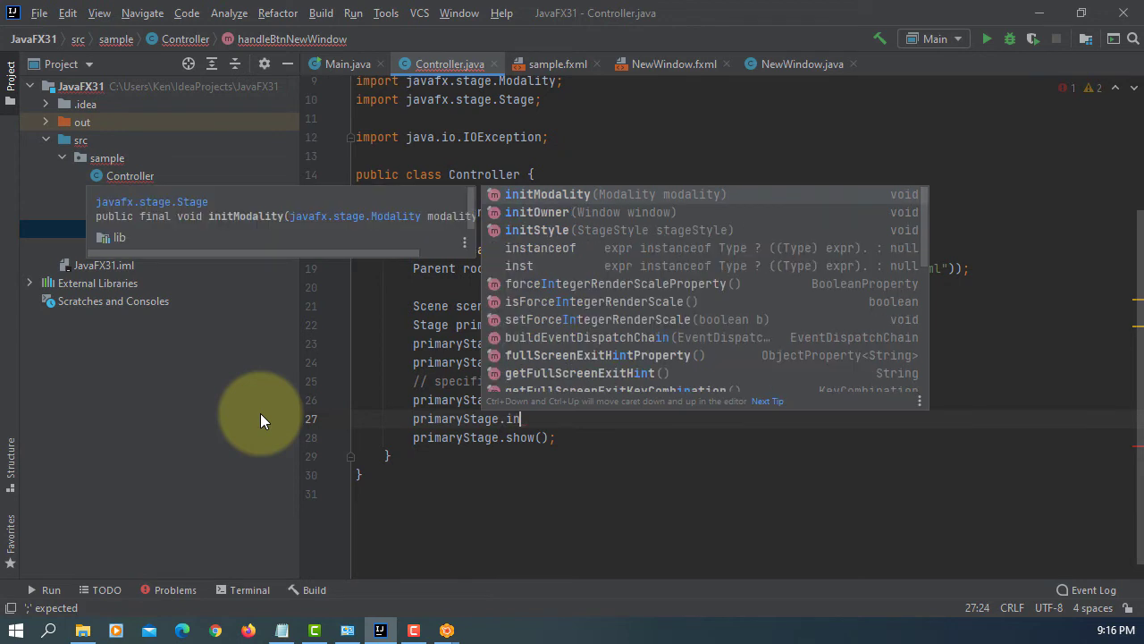
key("Down")
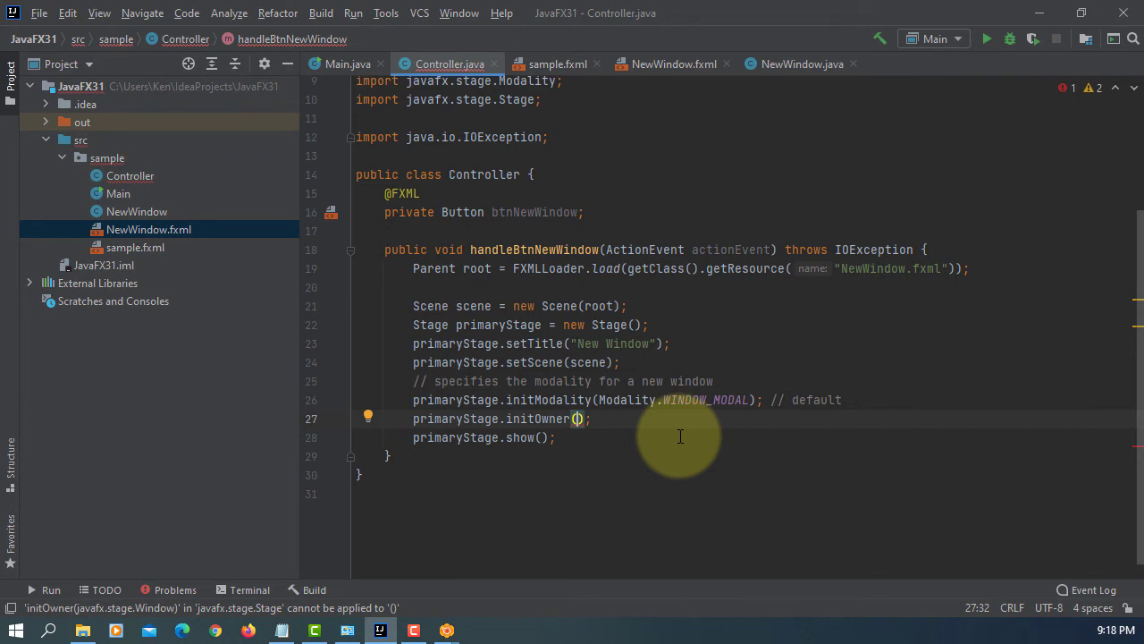
mouse_move(655, 164)
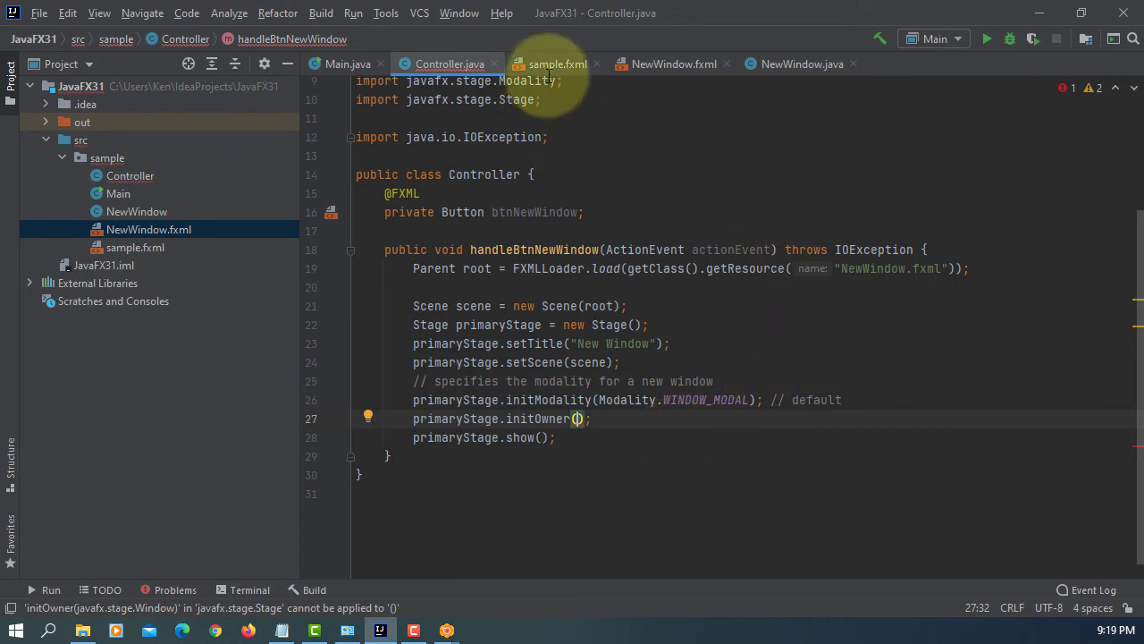
left_click(557, 64)
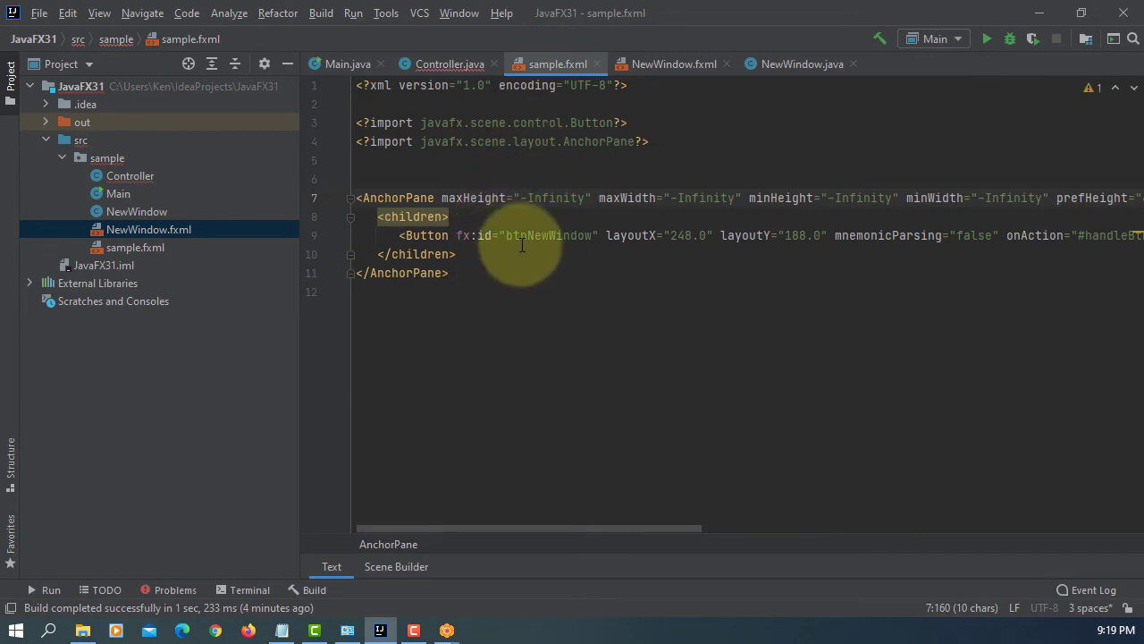
left_click(532, 236)
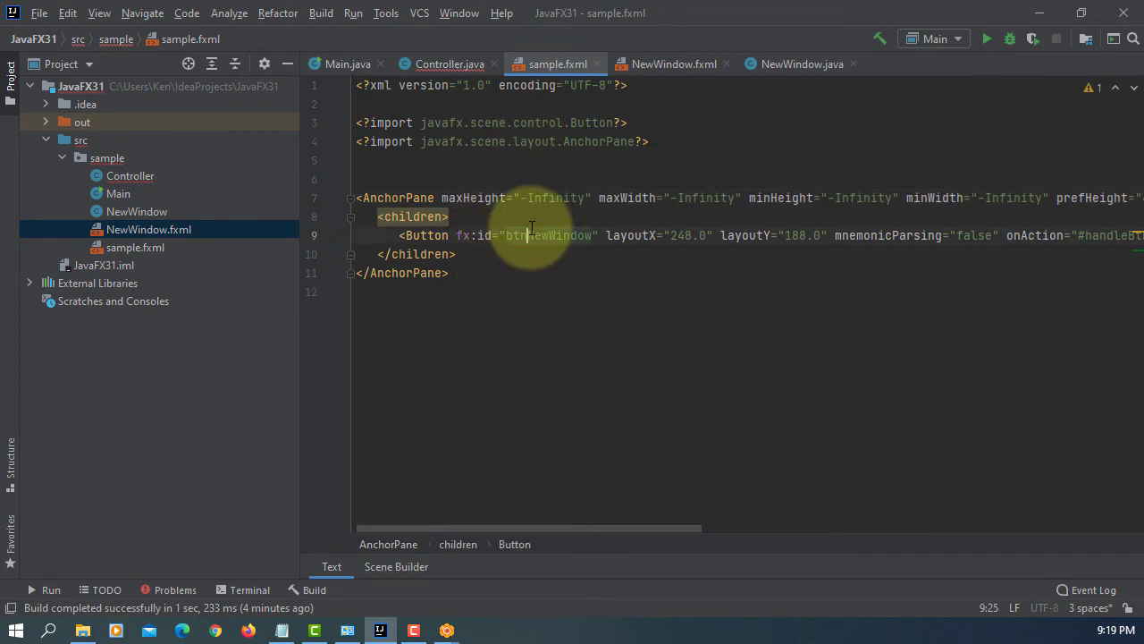
left_click(450, 63)
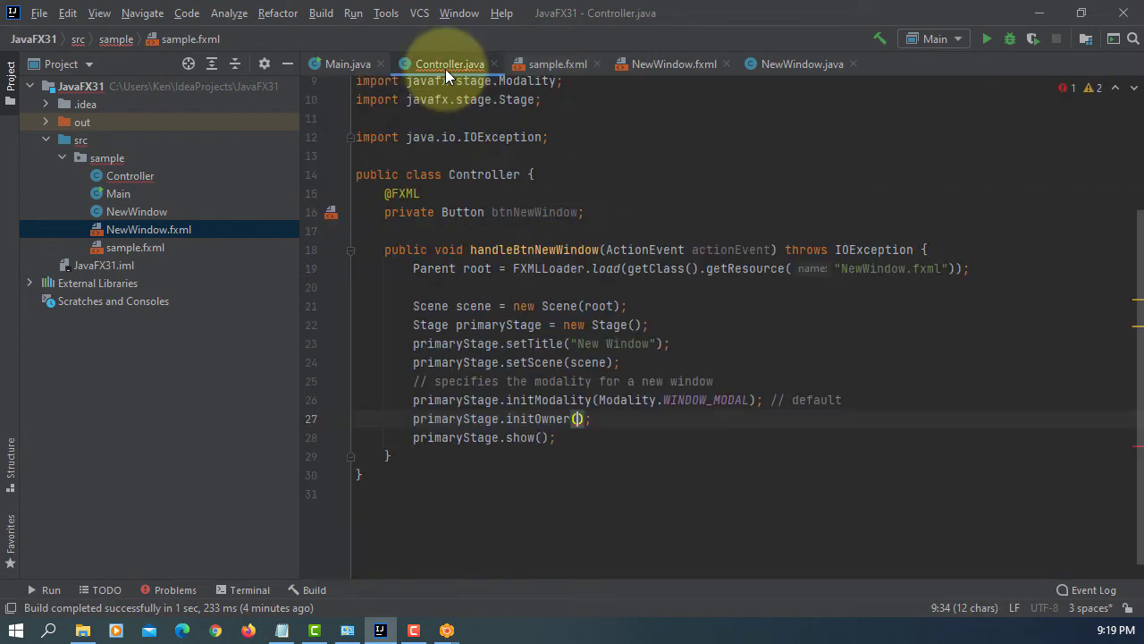
- Pass btnNewWindow.getScene().getWindow() to initOwner and add a comment about the owner
left_click(581, 418)
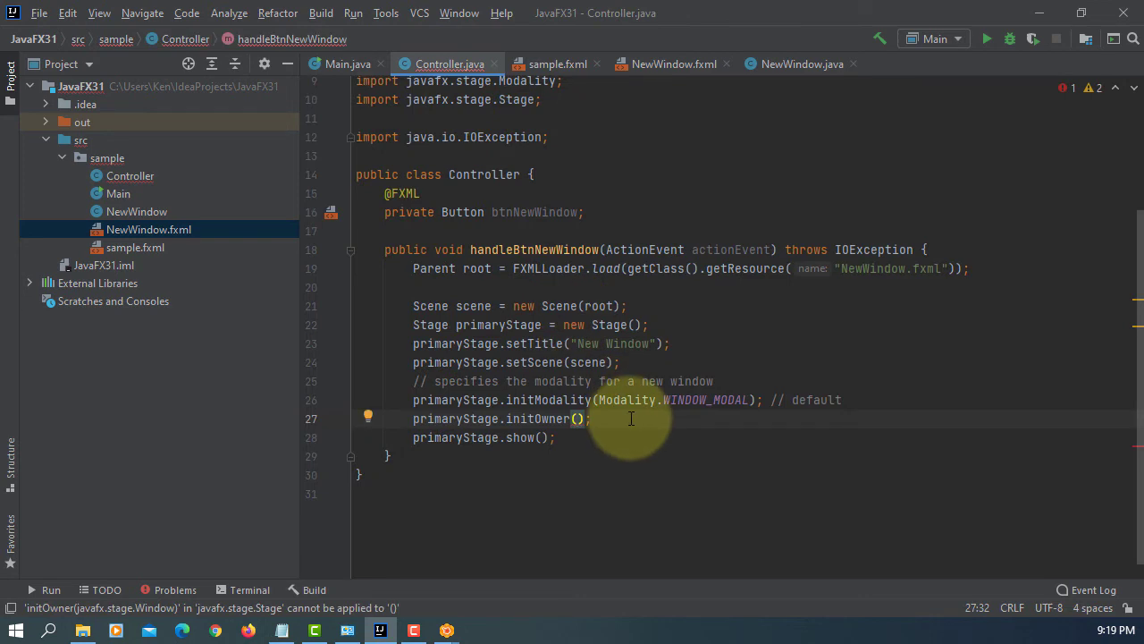
type("btn")
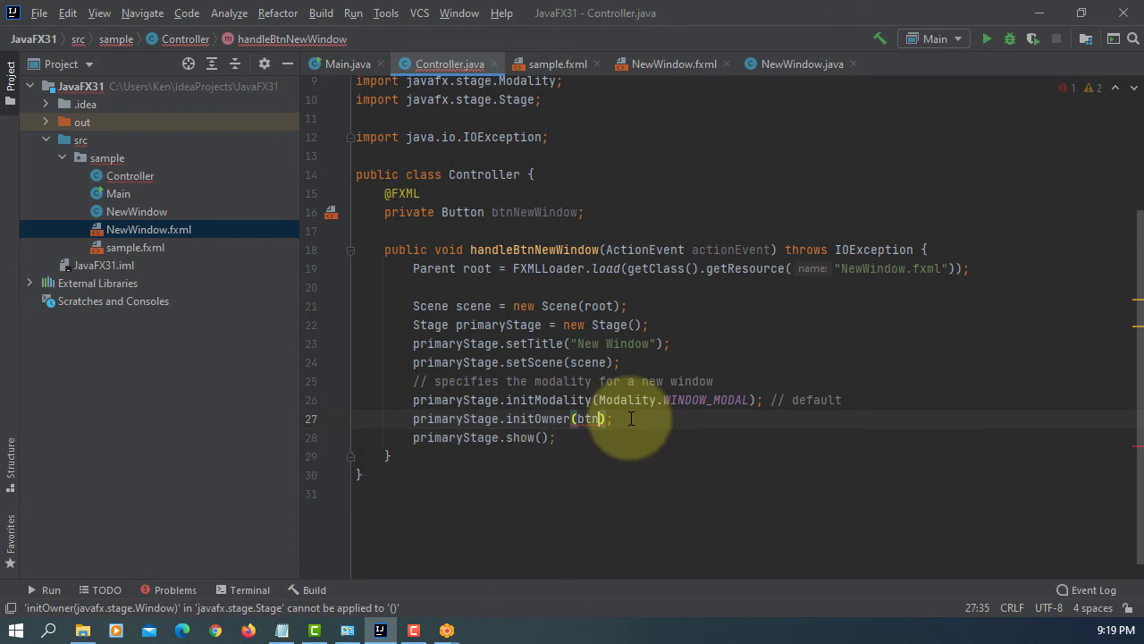
type("NewWindow.")
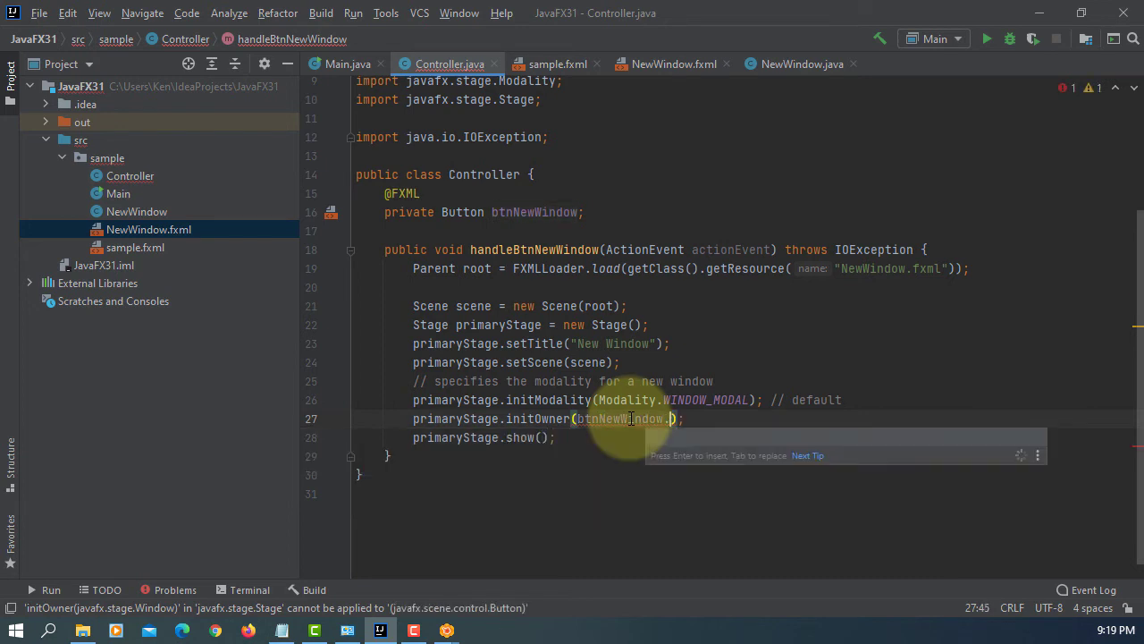
type("get")
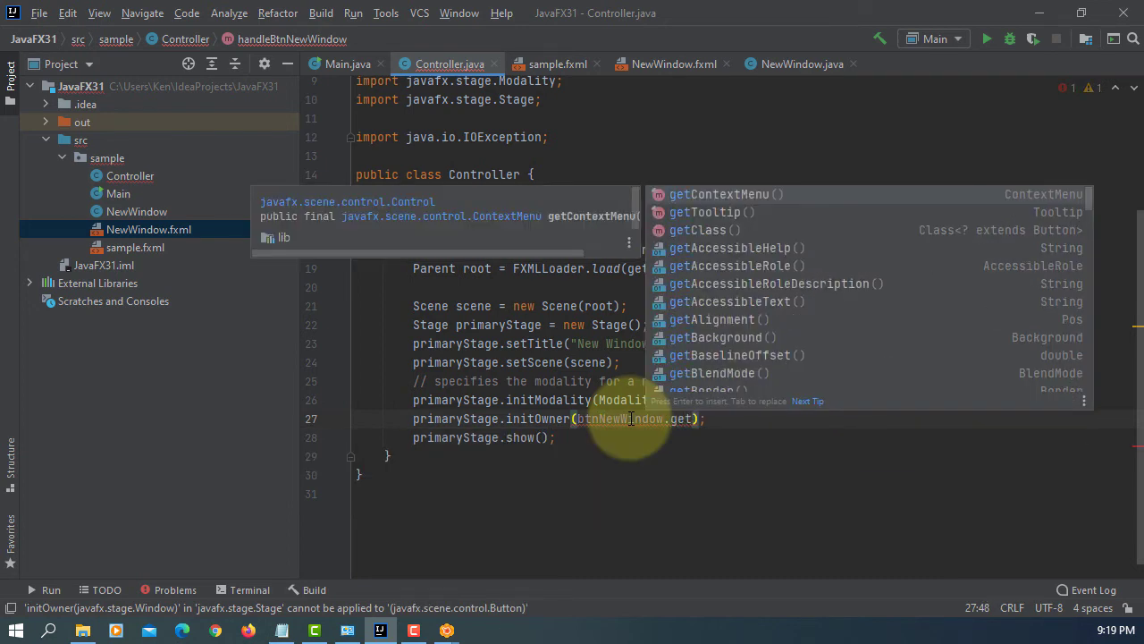
type("Scene(")
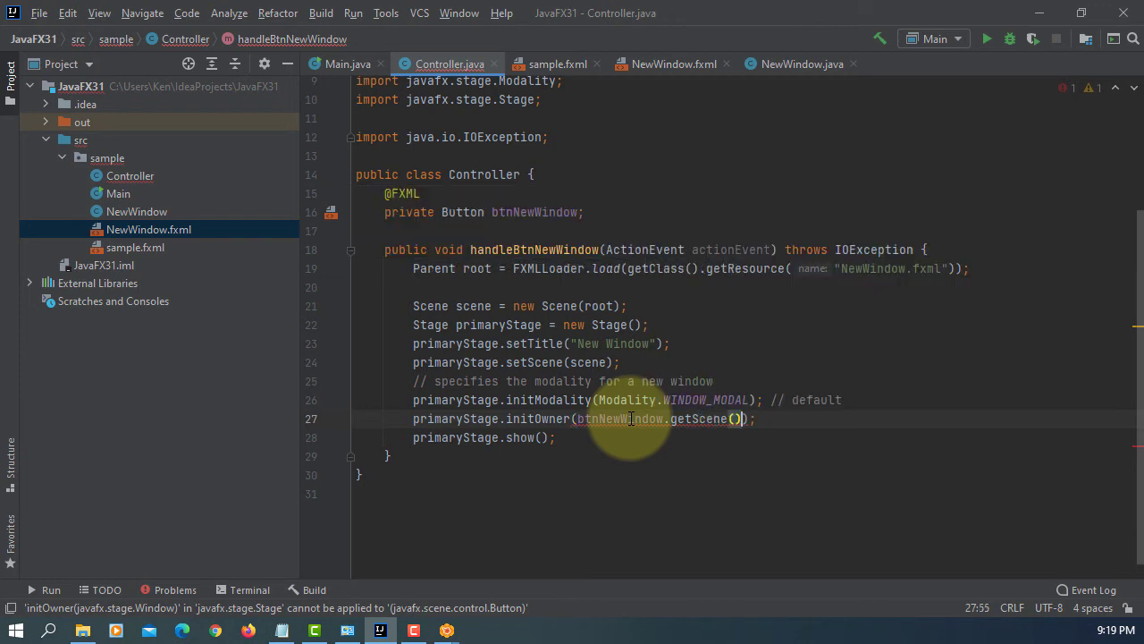
type(".get")
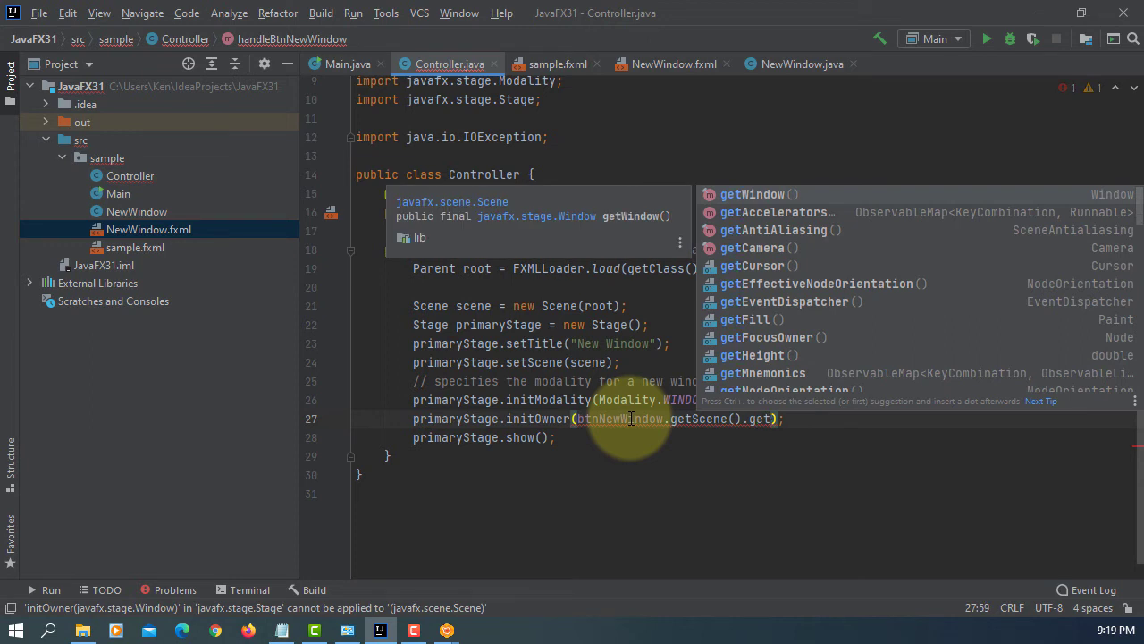
mouse_move(773, 201)
type("Window(")
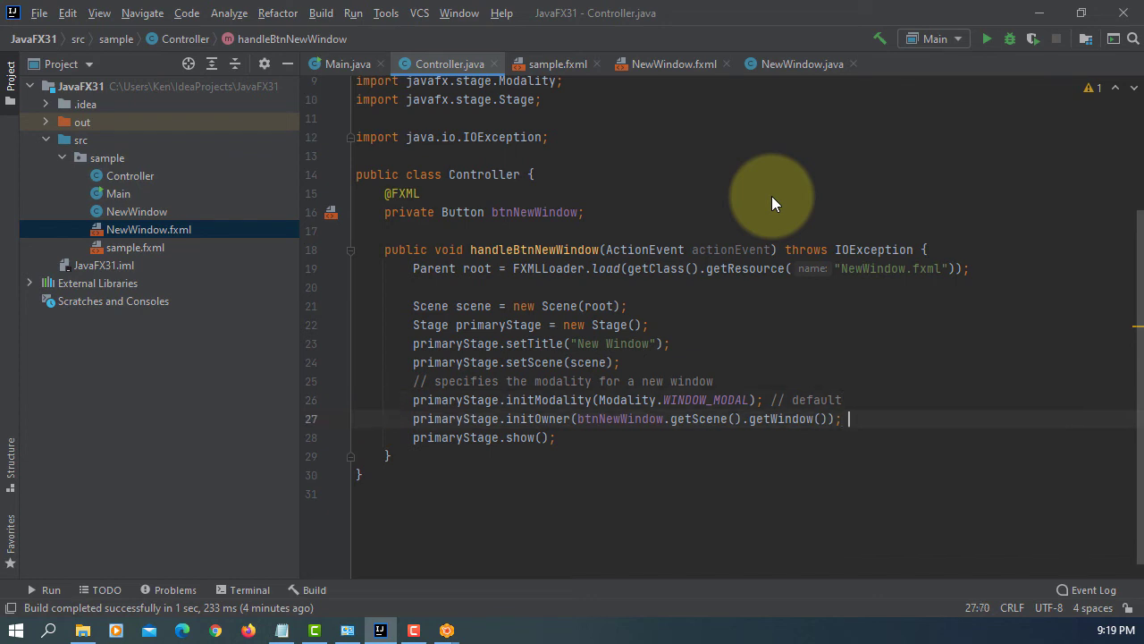
type("// specifies")
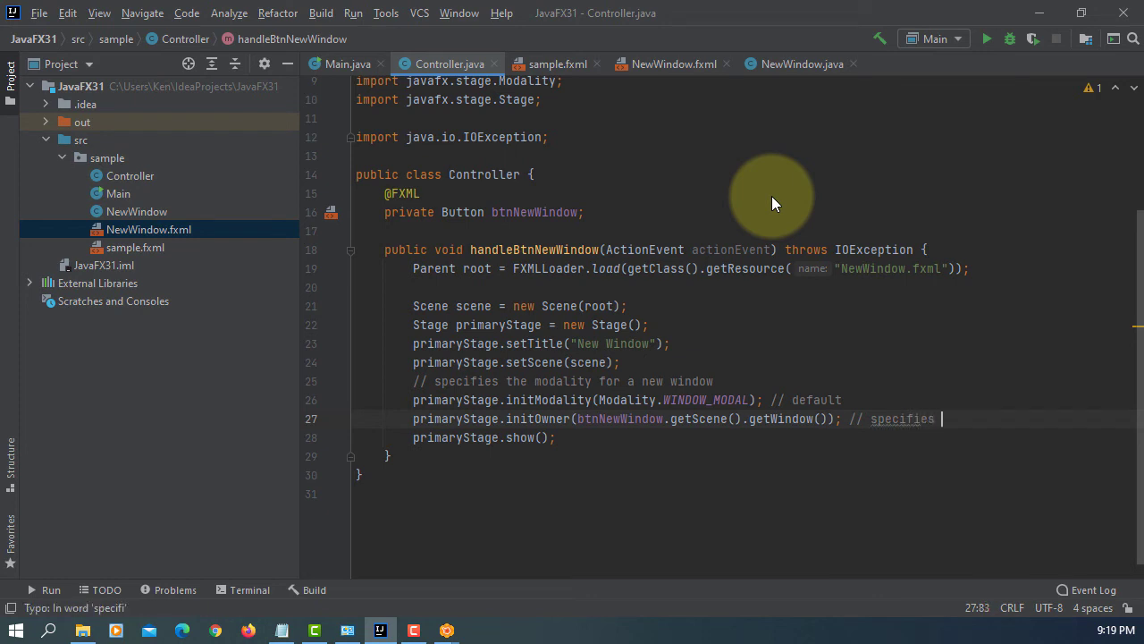
type("the owner window for new win")
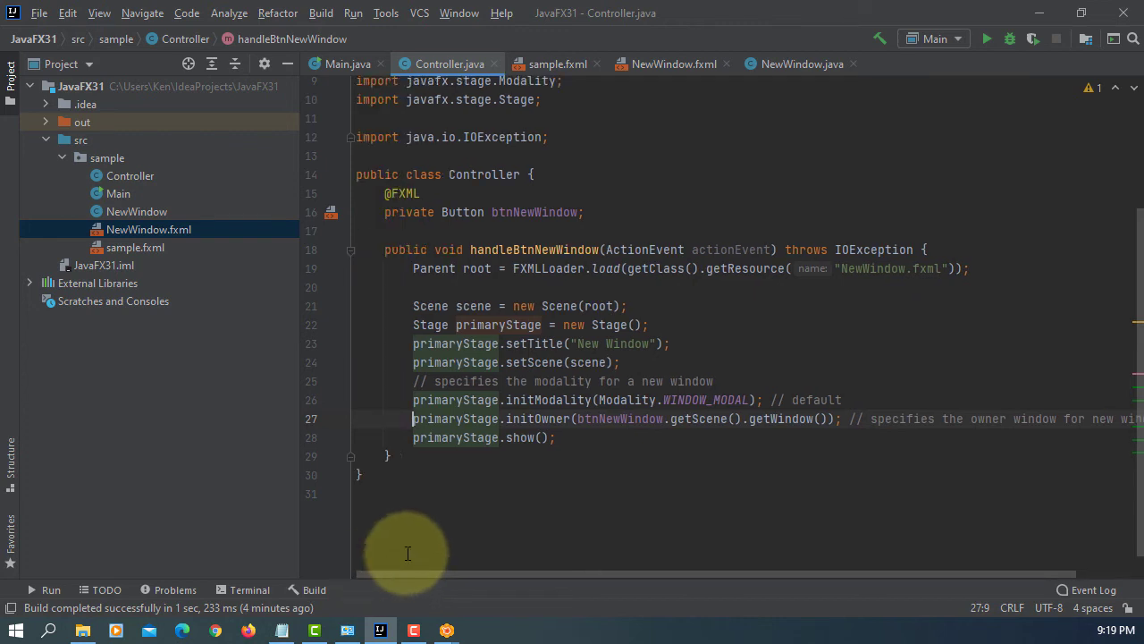
mouse_move(514, 524)
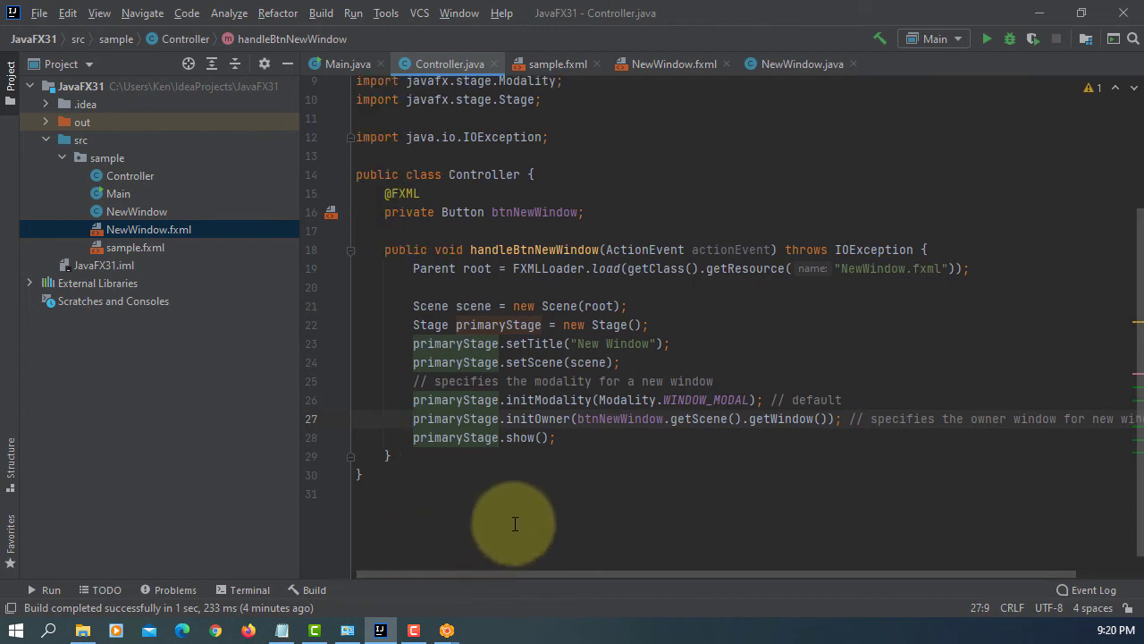
- Open the WINDOW_MODAL 'New Window' from the running app, then close it and Hello World
left_click(353, 13)
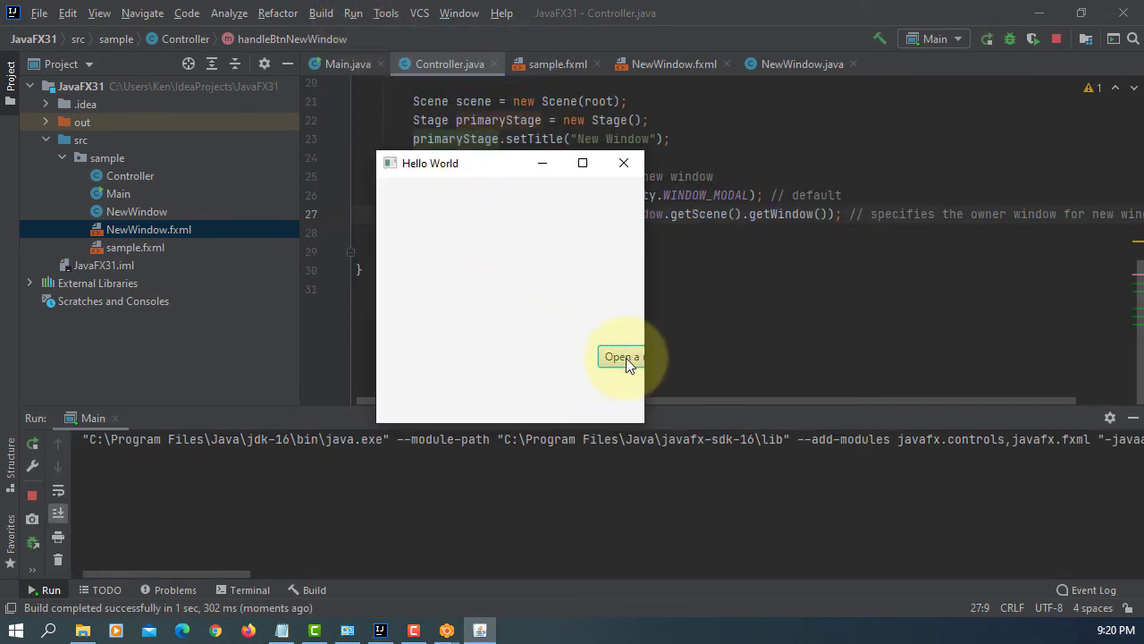
left_click(623, 356)
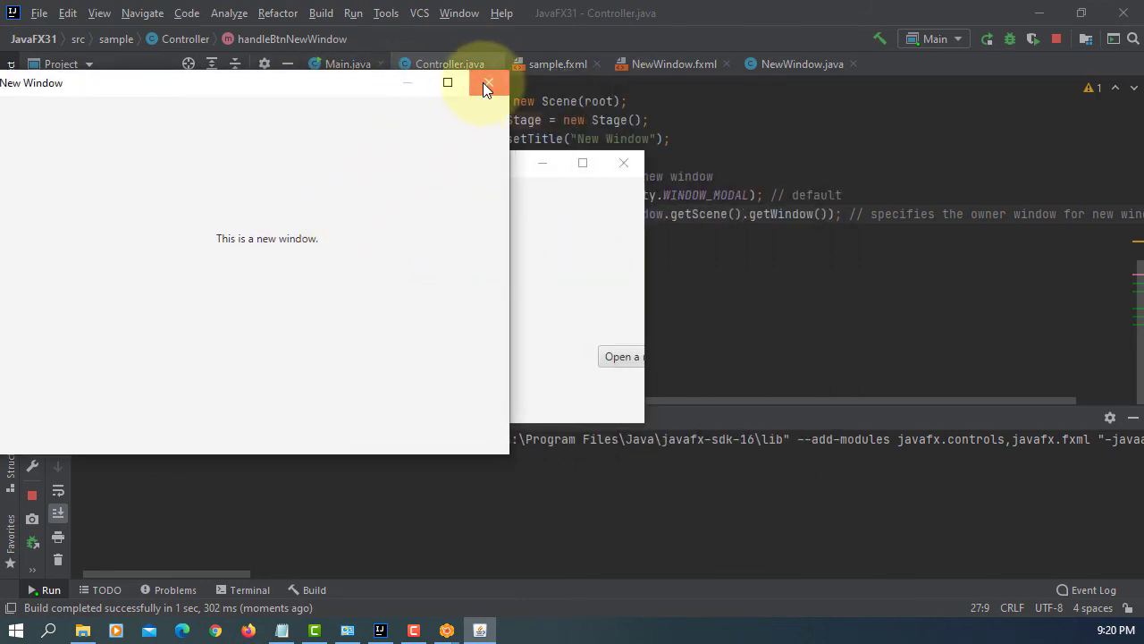
left_click(488, 82)
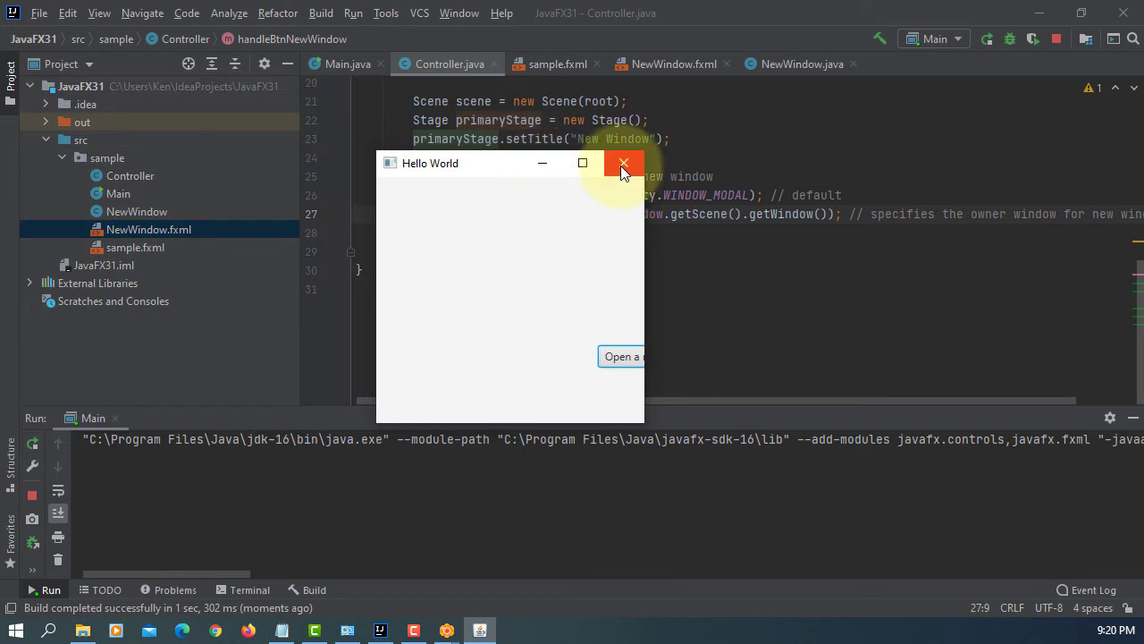
left_click(624, 163)
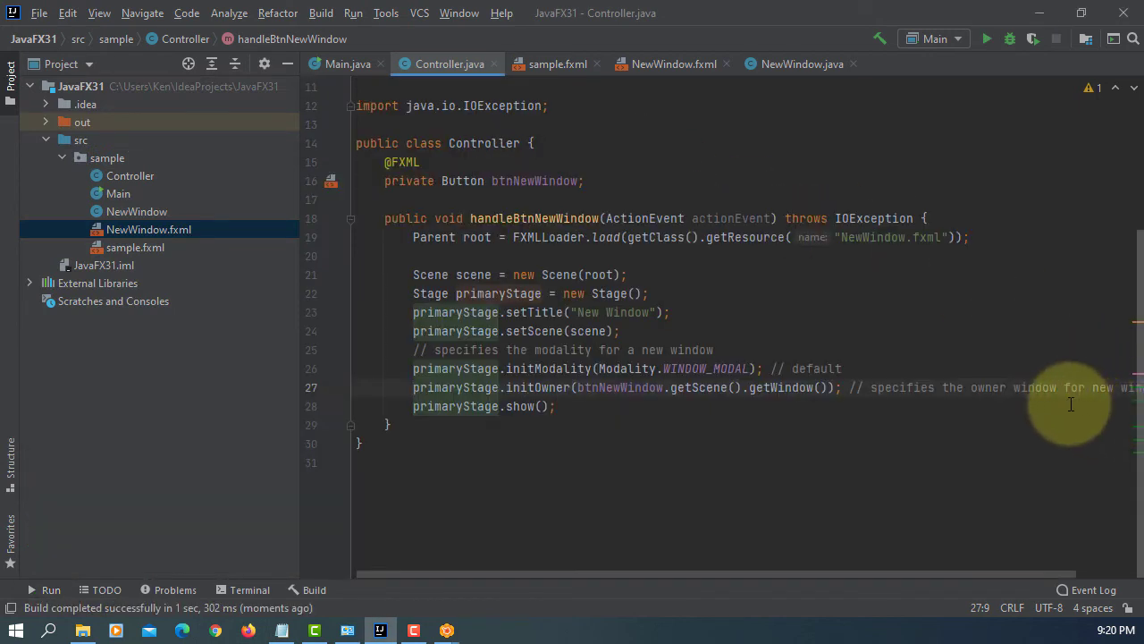
mouse_move(517, 387)
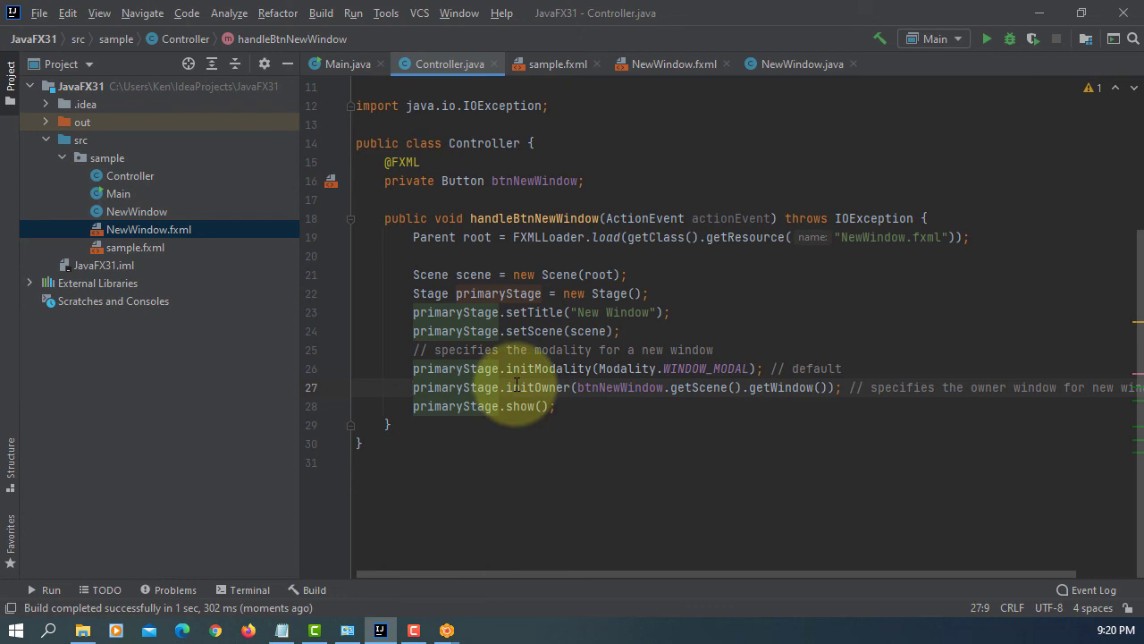
mouse_move(607, 237)
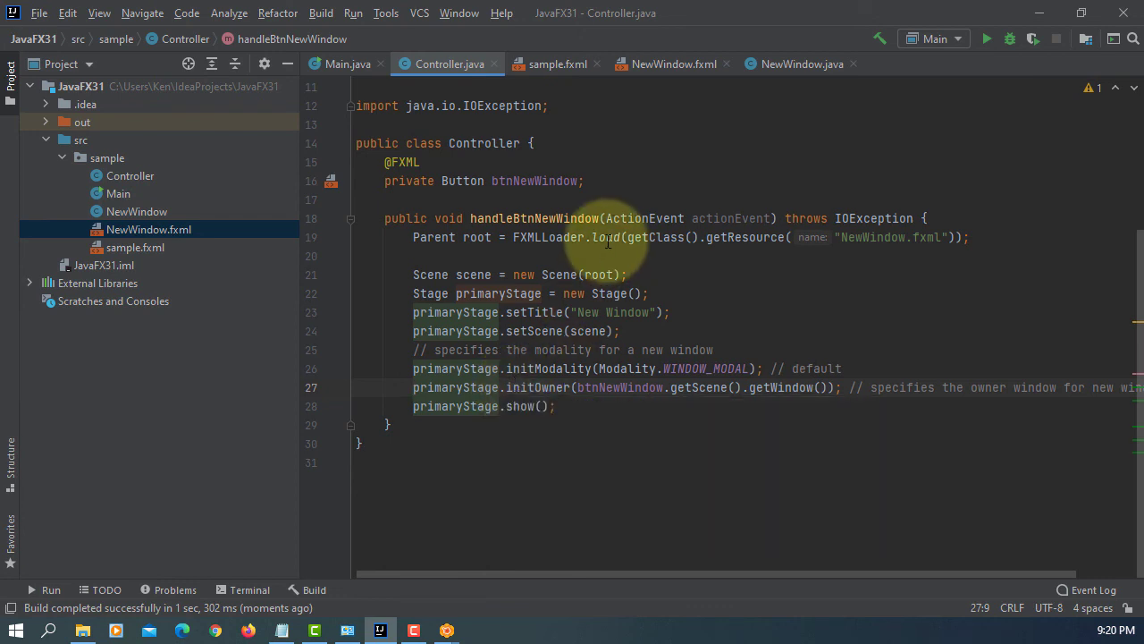
mouse_move(609, 237)
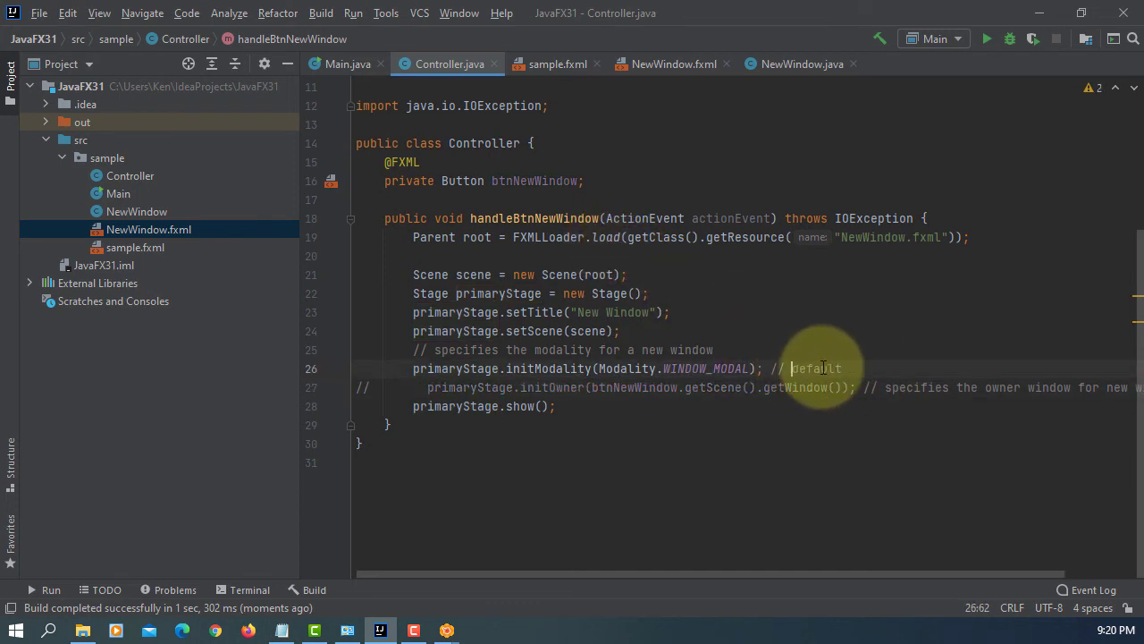
- Reword the modality comment to '// same as default' and inspect the Modality documentation options
type("same as")
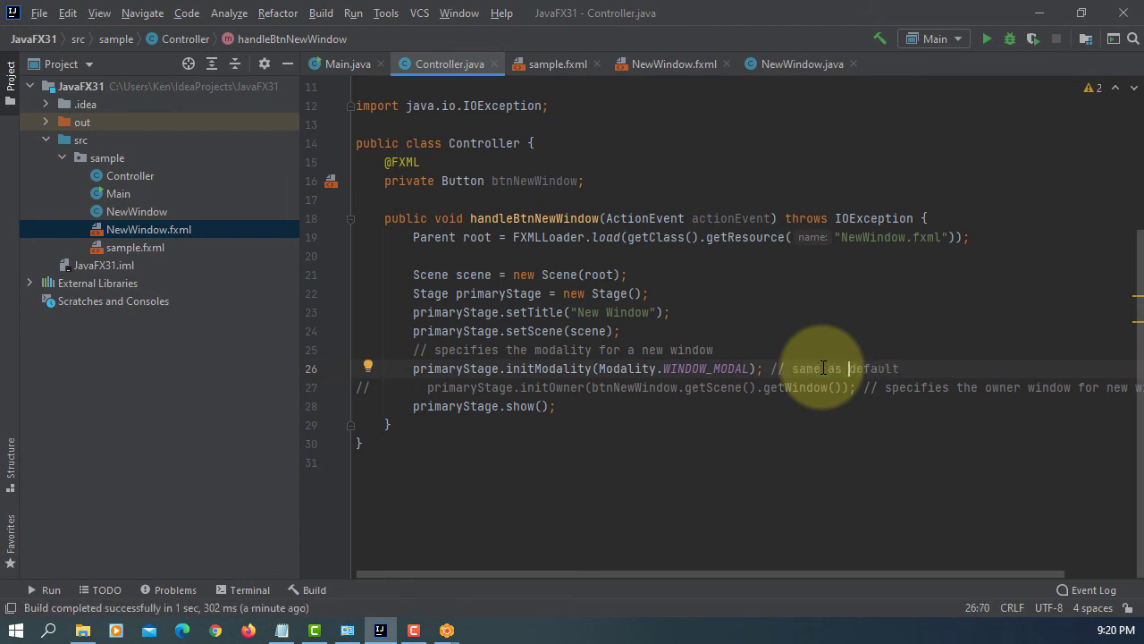
mouse_move(613, 139)
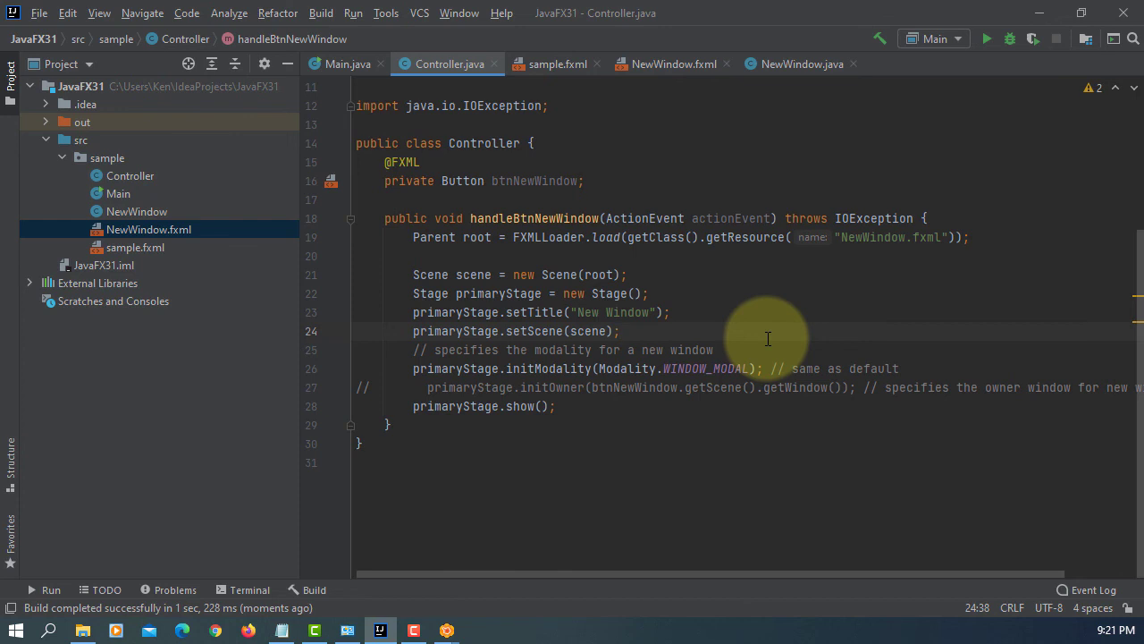
mouse_move(769, 338)
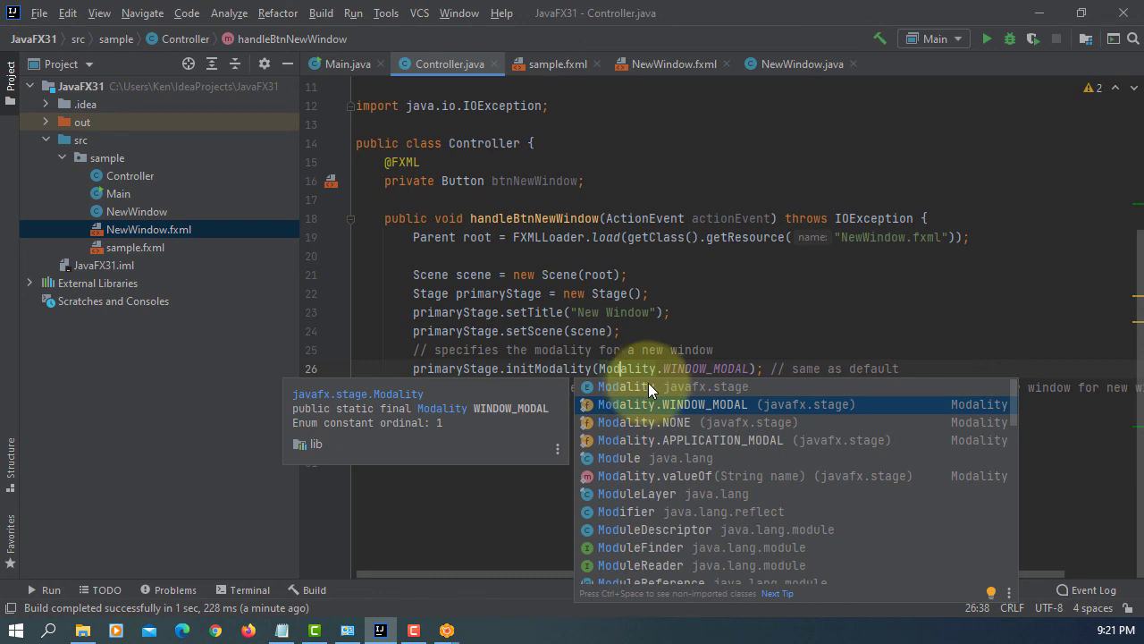
mouse_move(562, 459)
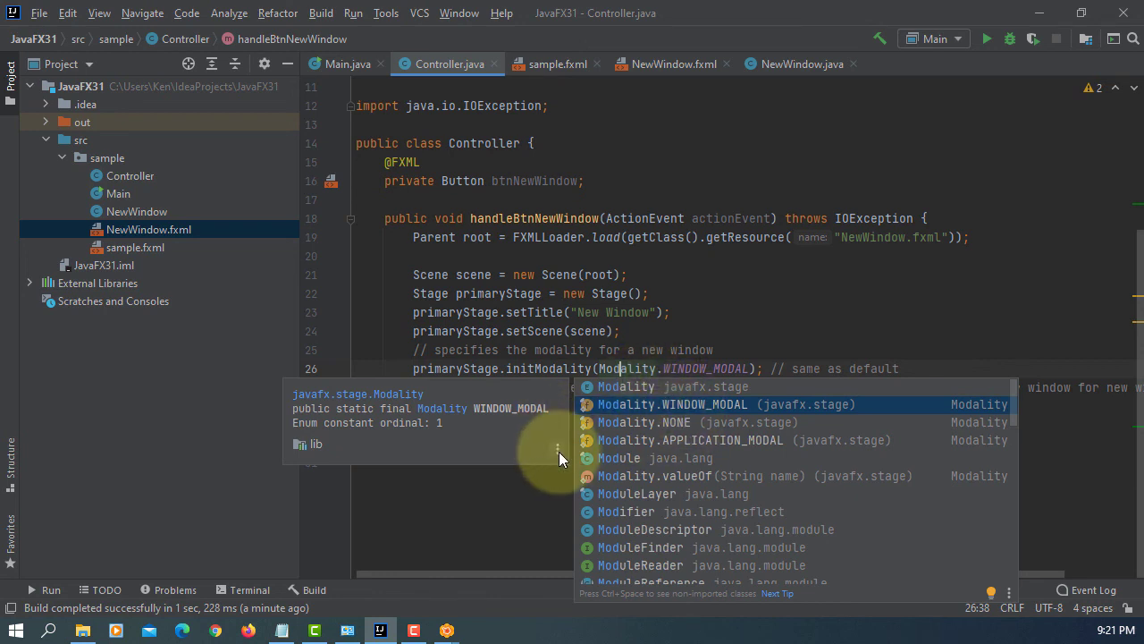
right_click(557, 447)
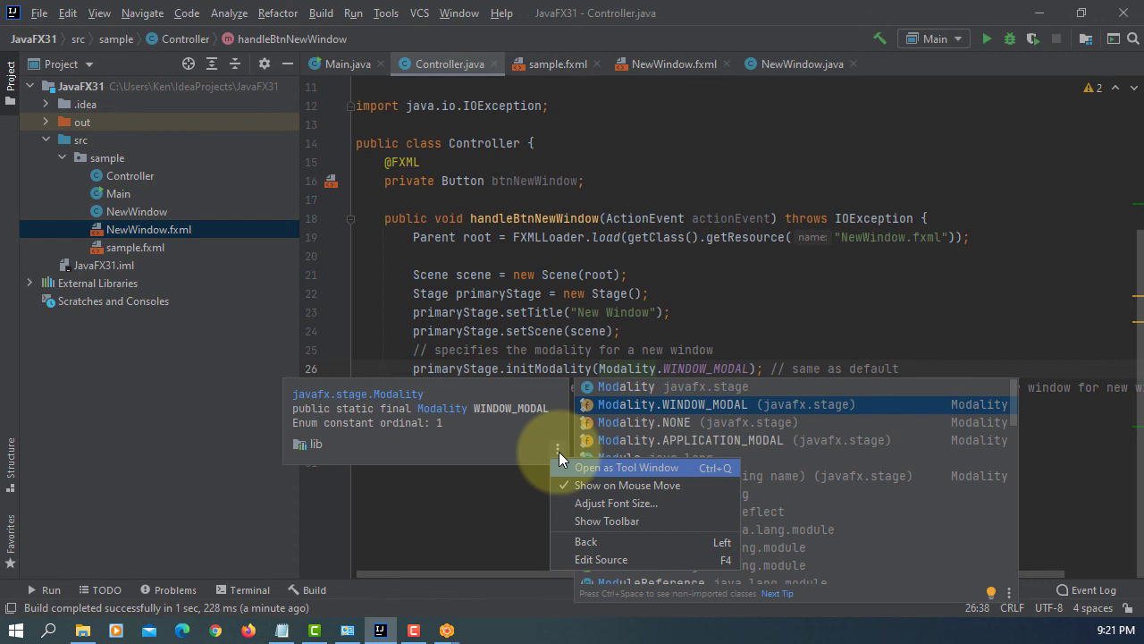
mouse_move(622, 514)
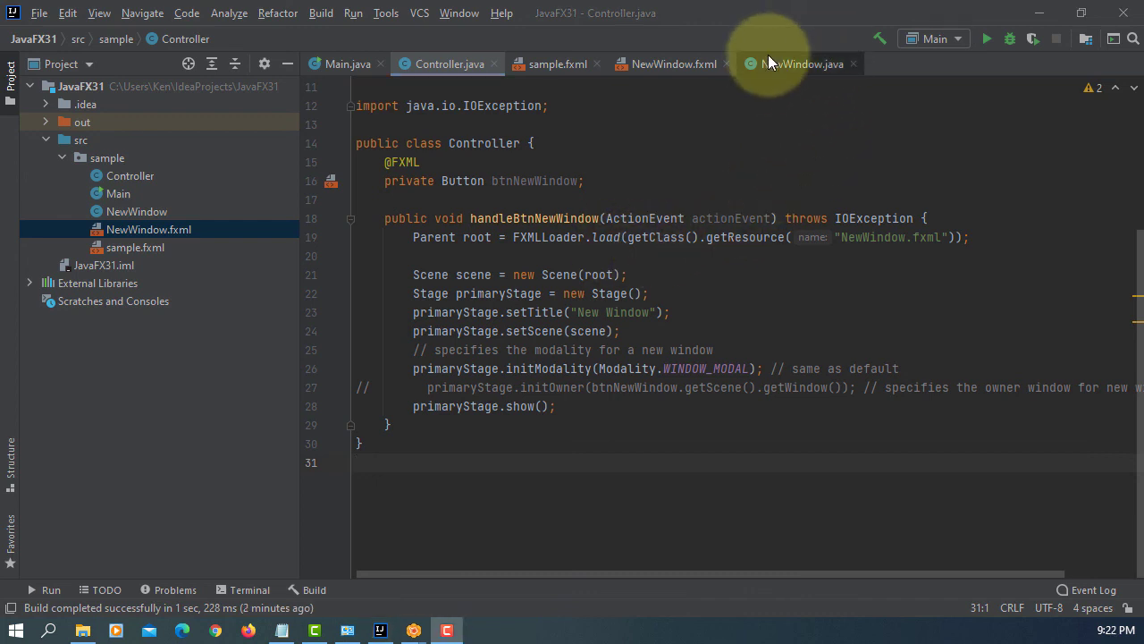
- Refactor-rename the NewWindow class to NewWindowController and view the NewWindow.fxml controller reference
left_click(148, 229)
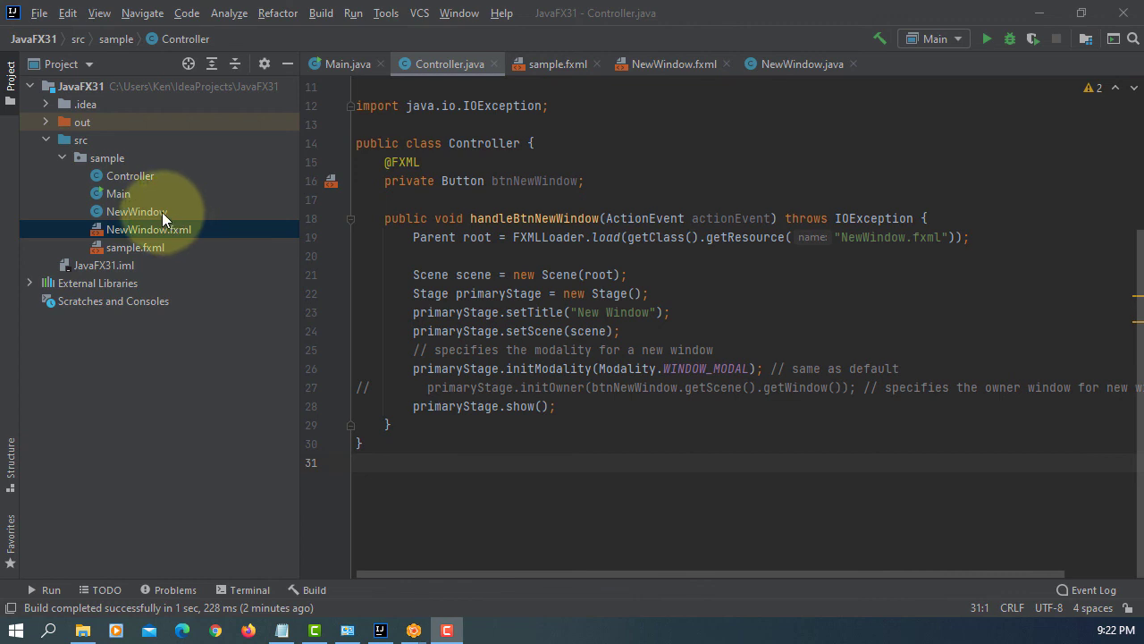
right_click(136, 211)
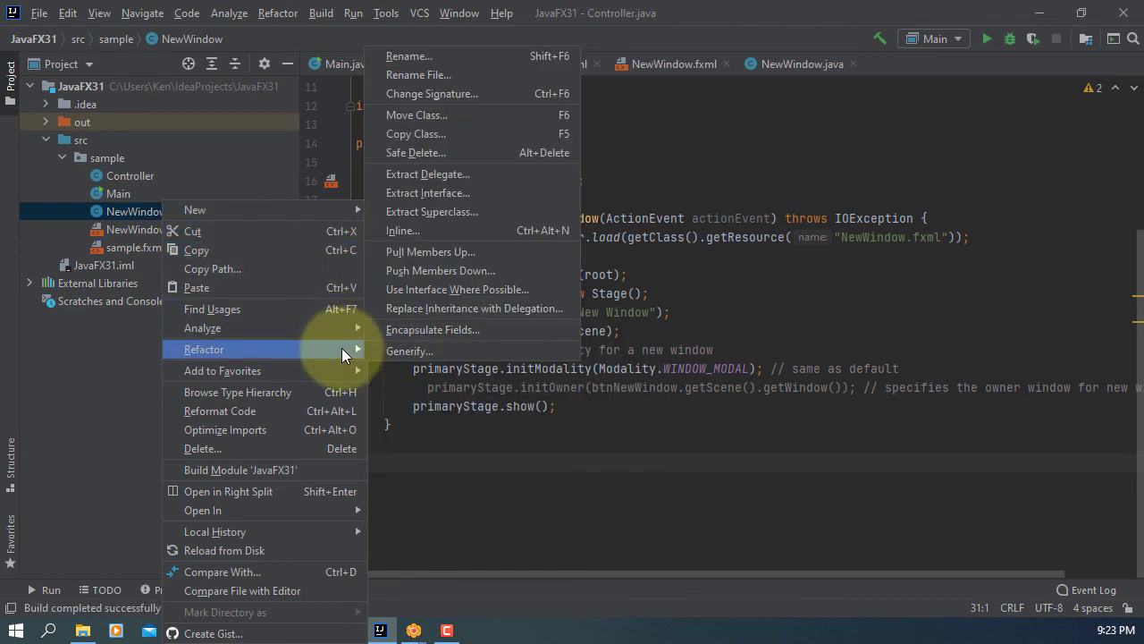
left_click(408, 55)
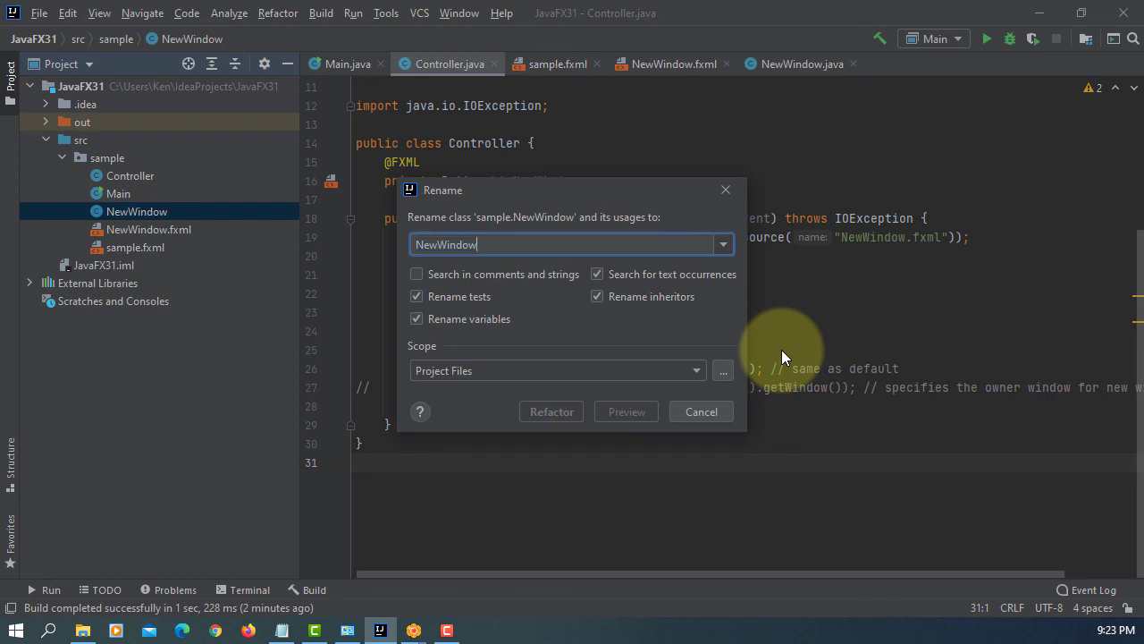
type("Controller")
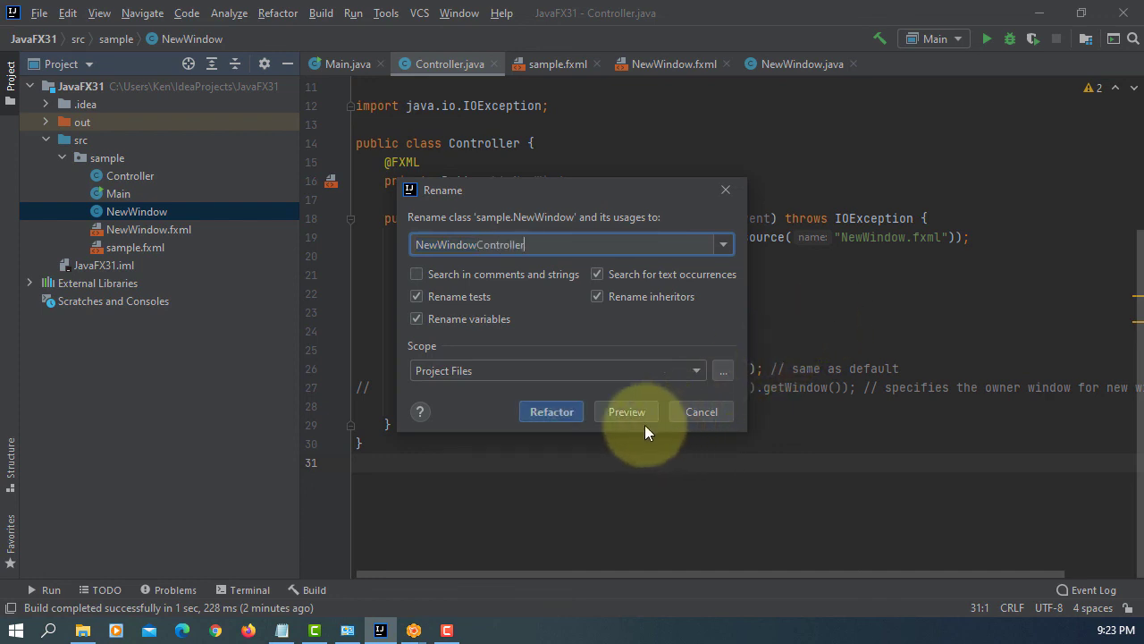
left_click(551, 411)
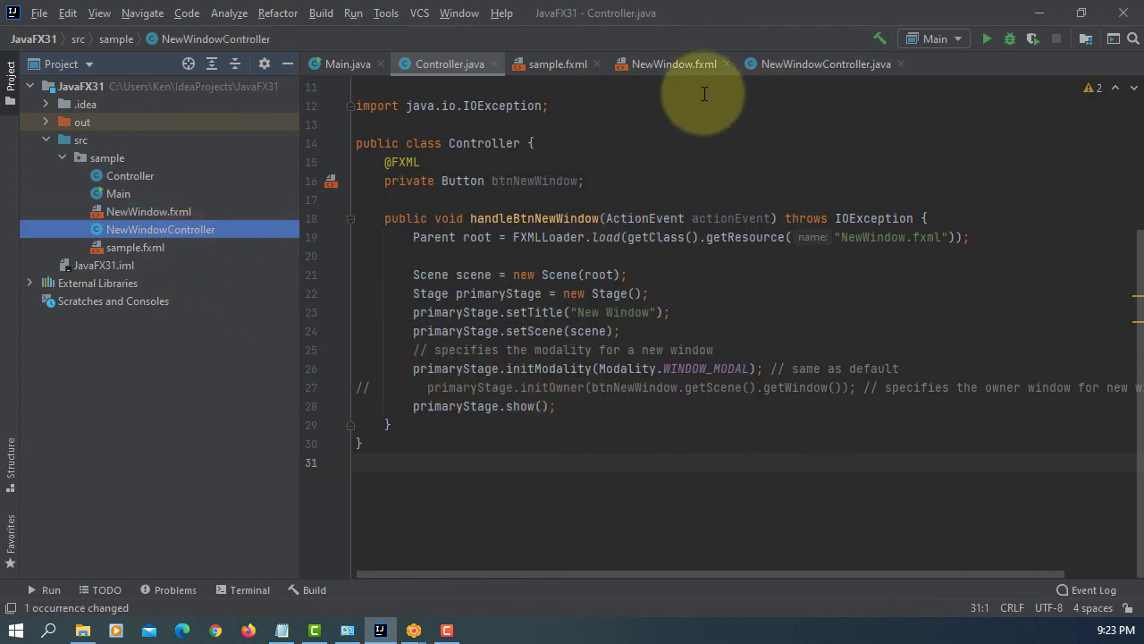
left_click(672, 63)
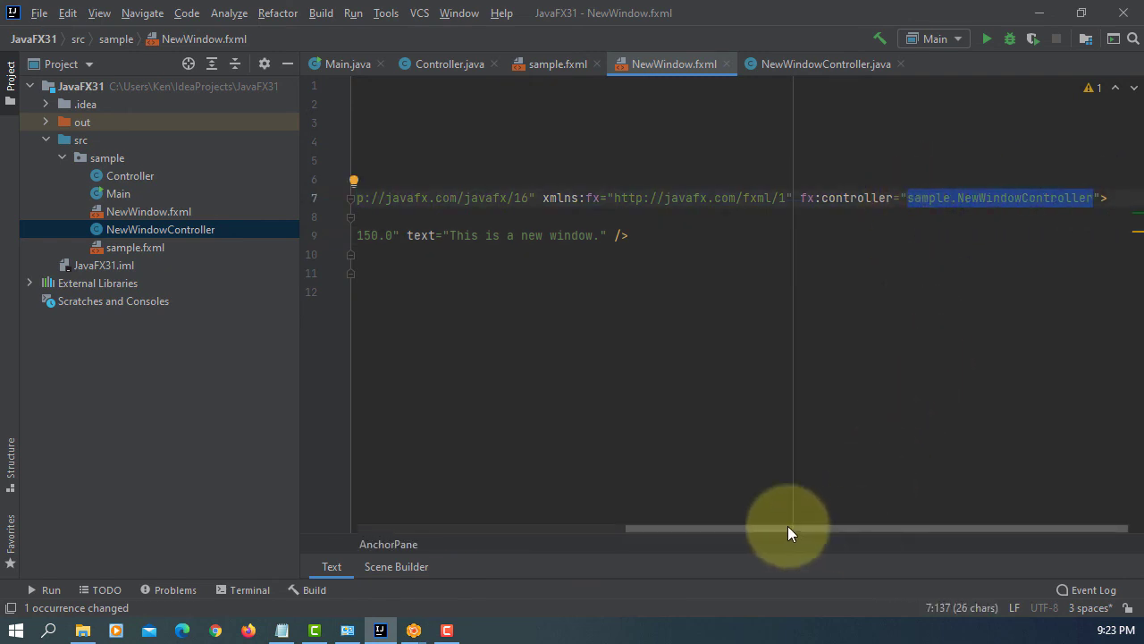
- Relaunch the app and open the new window from the Hello World button
left_click(321, 12)
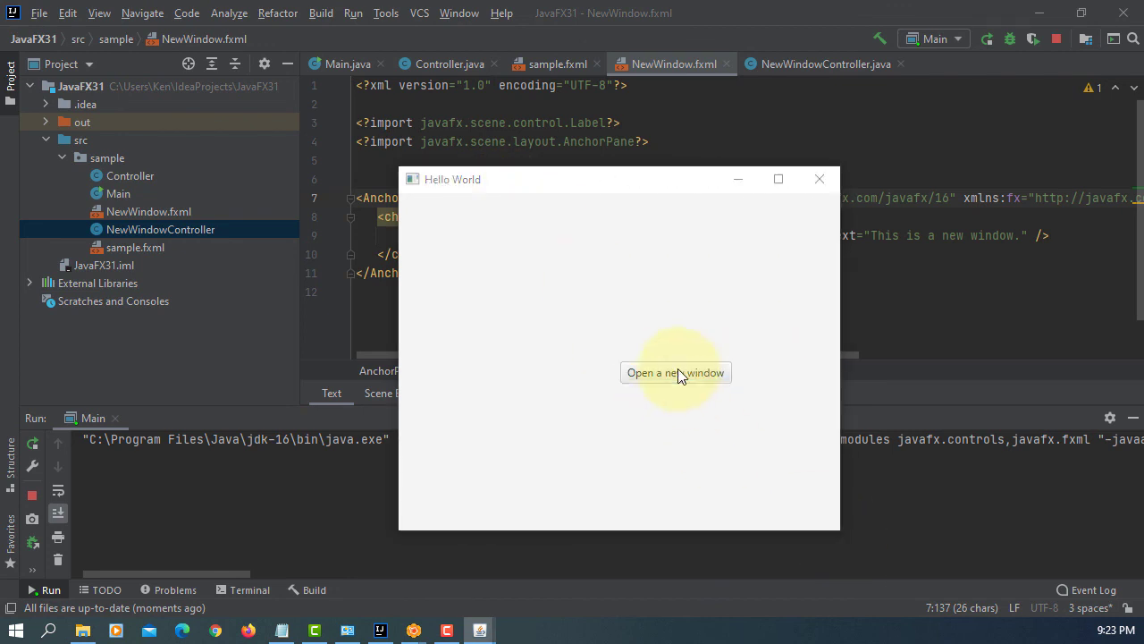
left_click(819, 179)
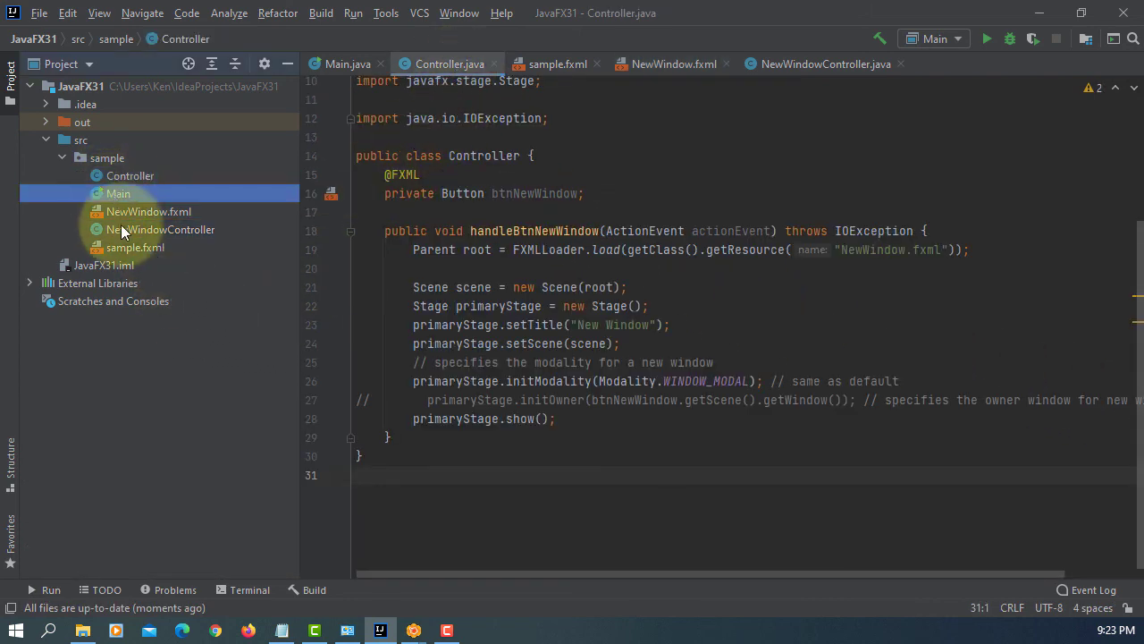
- Select NewWindow.fxml and NewWindowController in the Project tree, then view Main.java
left_click(148, 211)
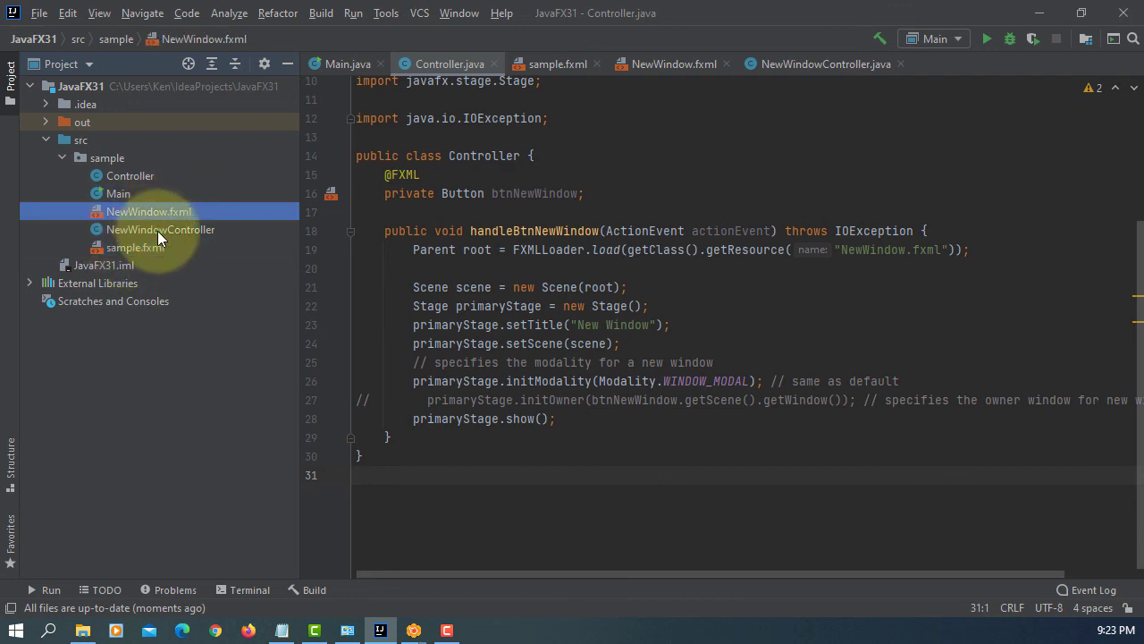
left_click(160, 229)
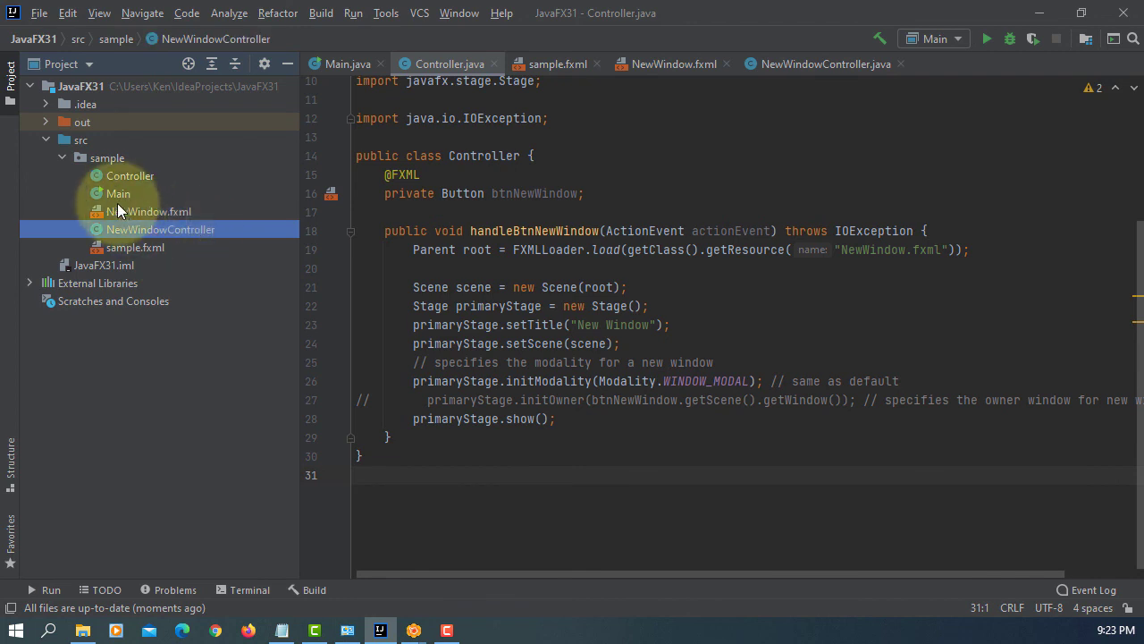
left_click(347, 63)
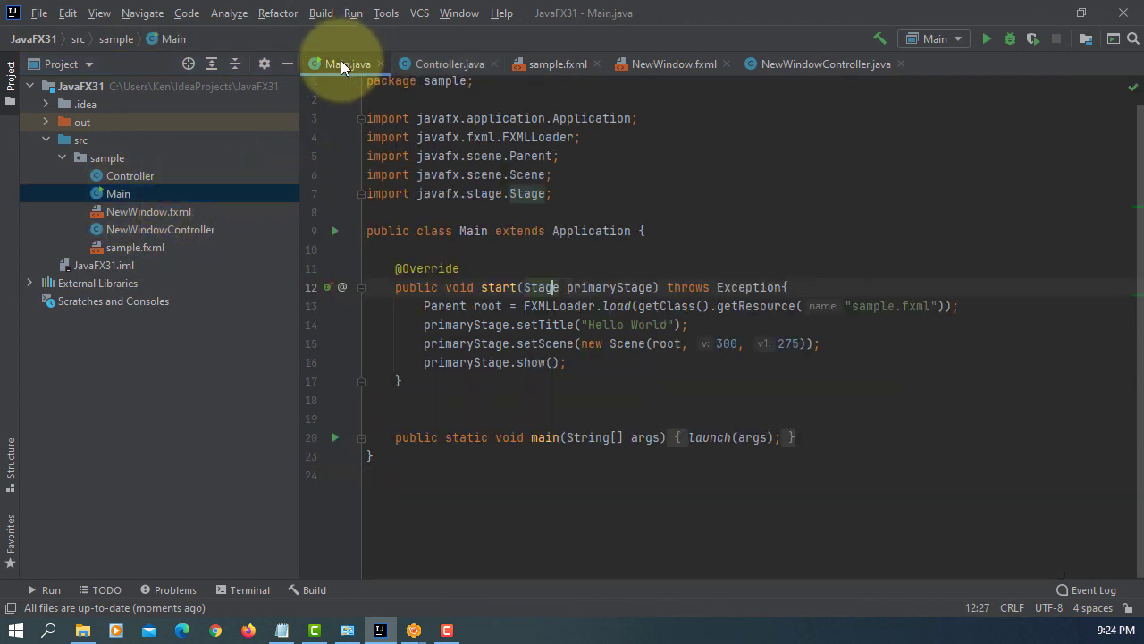